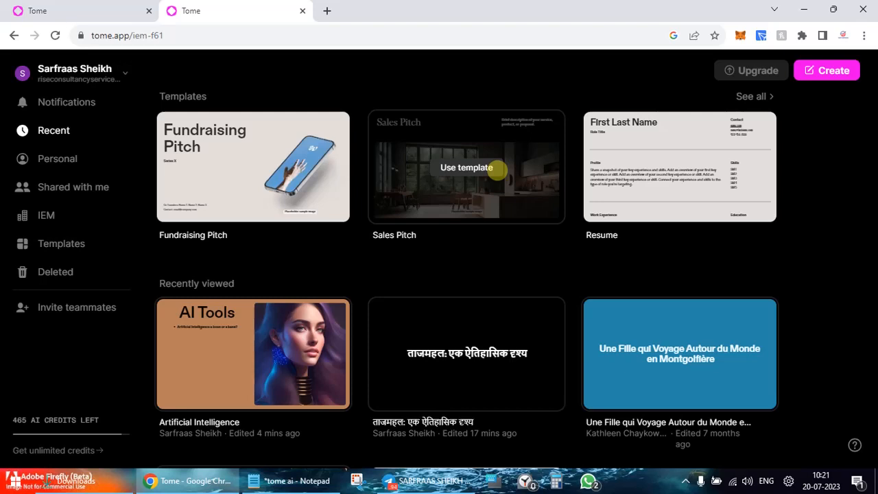
pyautogui.moveTo(286, 189)
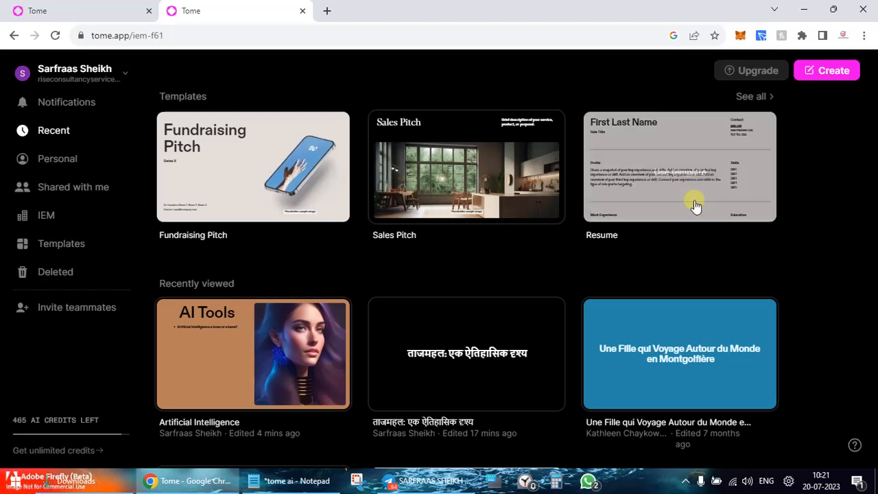
pyautogui.moveTo(304, 250)
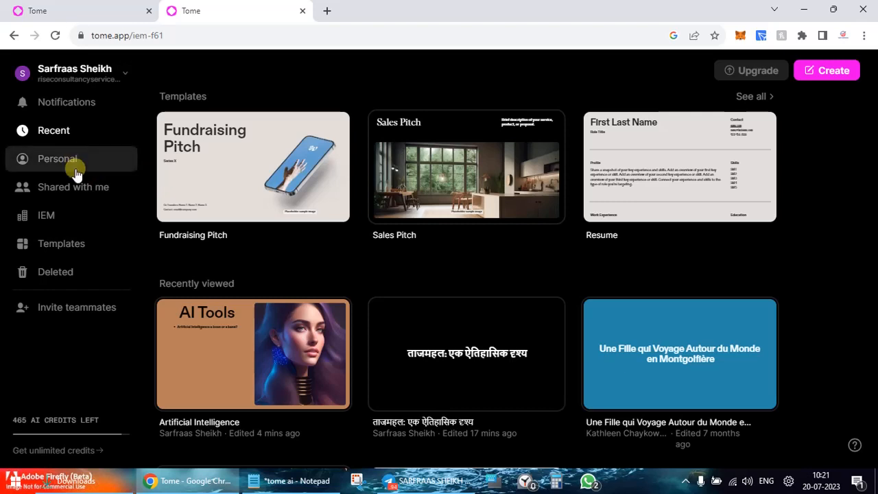
# Browse the template gallery, including Research Report, Invoice, Media Kit and Team Meeting
pyautogui.click(61, 244)
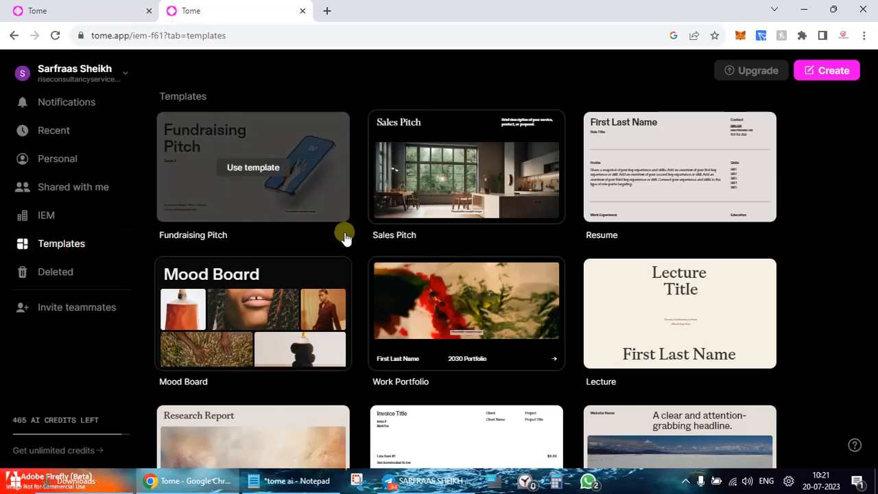
pyautogui.scroll(-3)
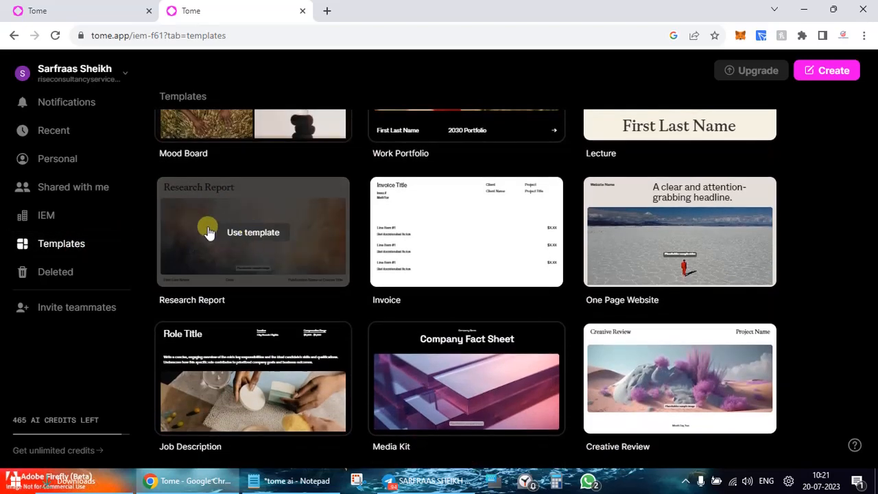
pyautogui.scroll(-3)
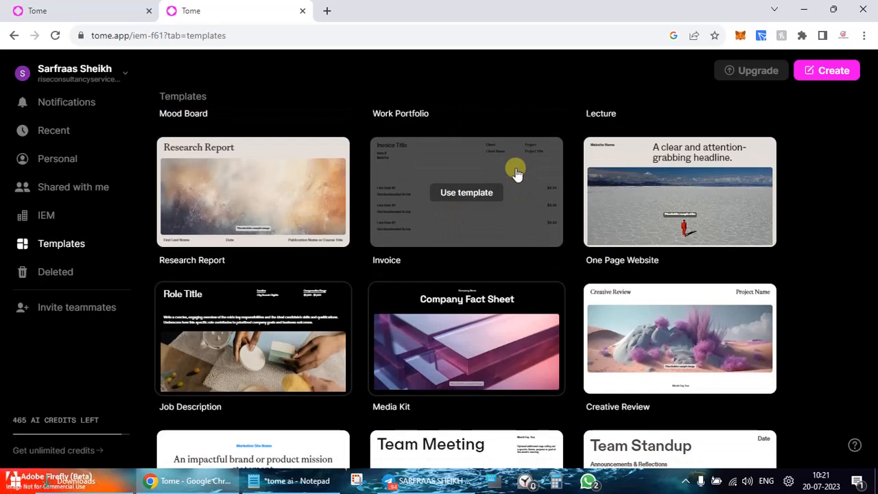
# Create an Invoice (Copy) tome from the Invoice template, then return to the templates
pyautogui.click(466, 192)
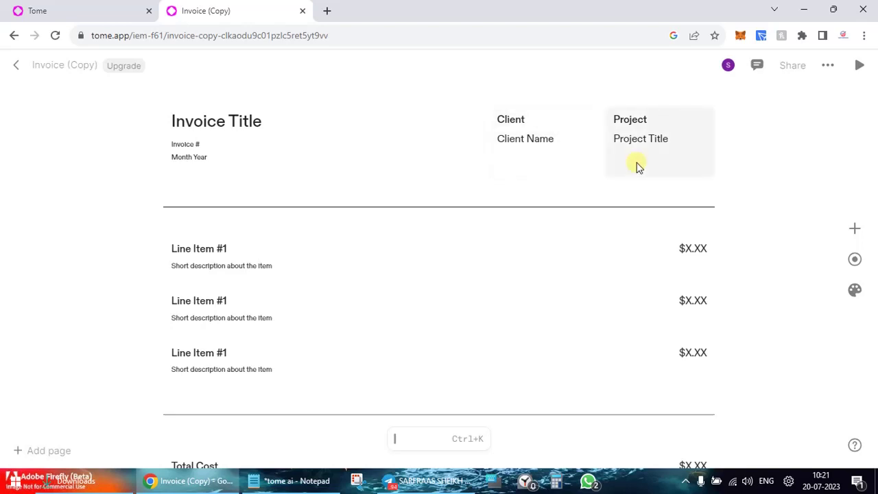
pyautogui.moveTo(616, 123)
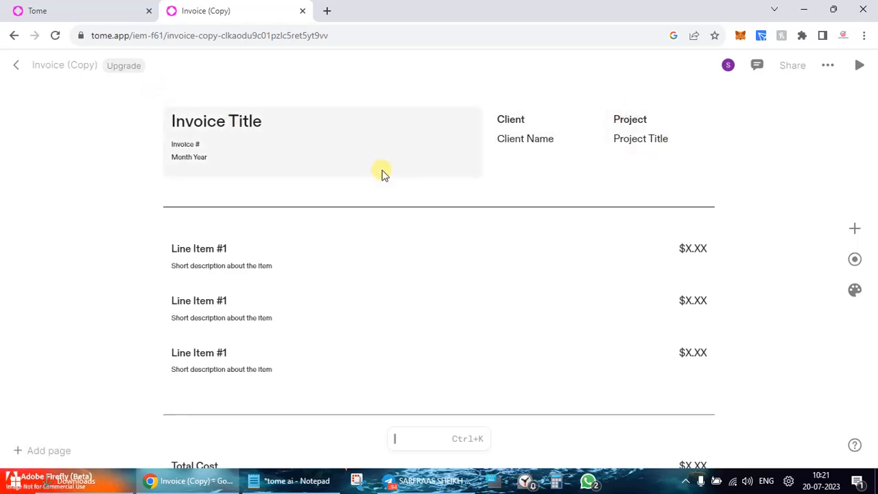
pyautogui.moveTo(472, 146)
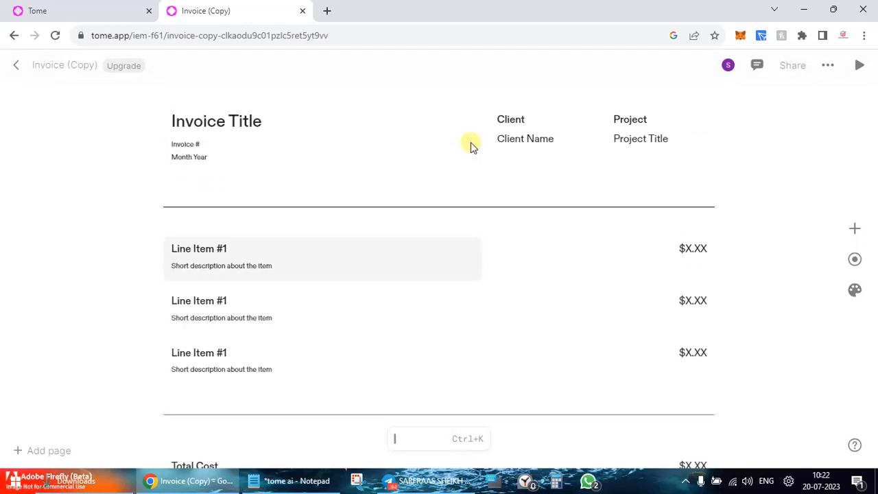
pyautogui.click(14, 35)
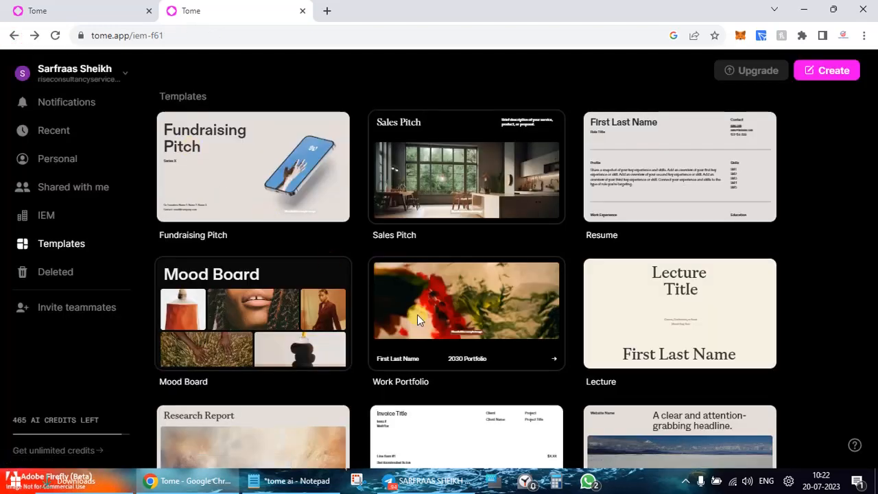
# Open the Fundraising Pitch (Copy) tome from the Recent list
pyautogui.click(52, 130)
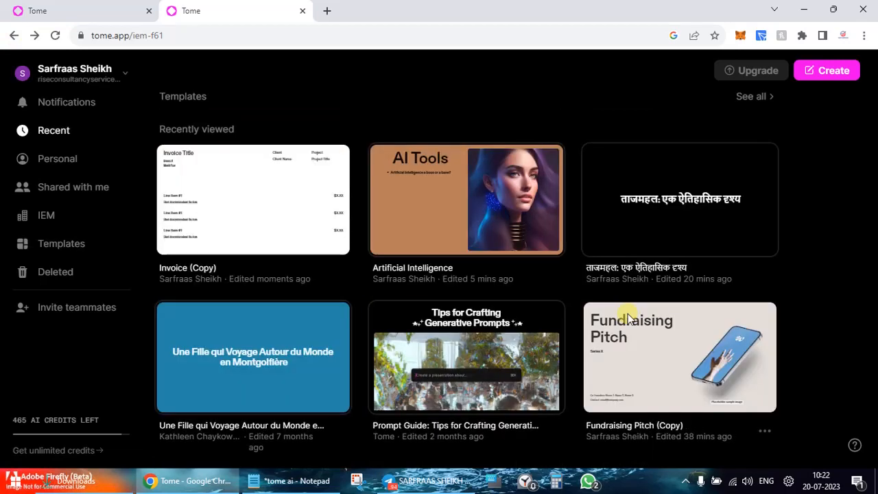
pyautogui.moveTo(664, 357)
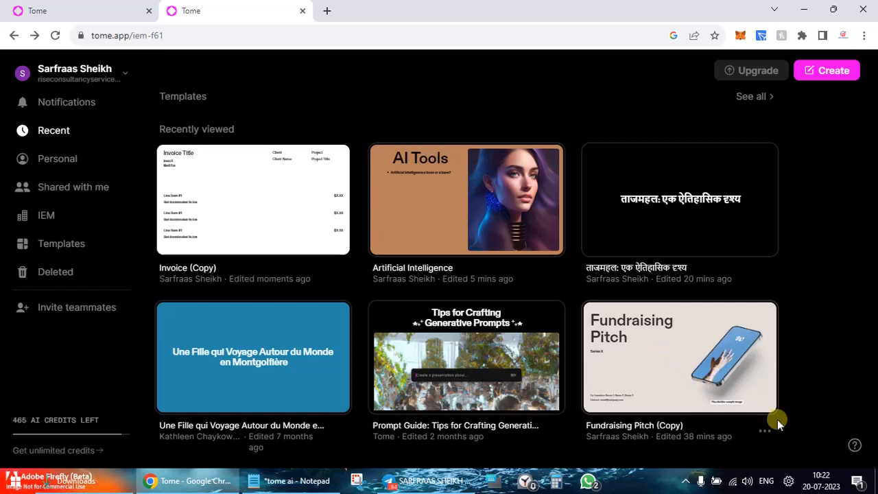
pyautogui.moveTo(764, 433)
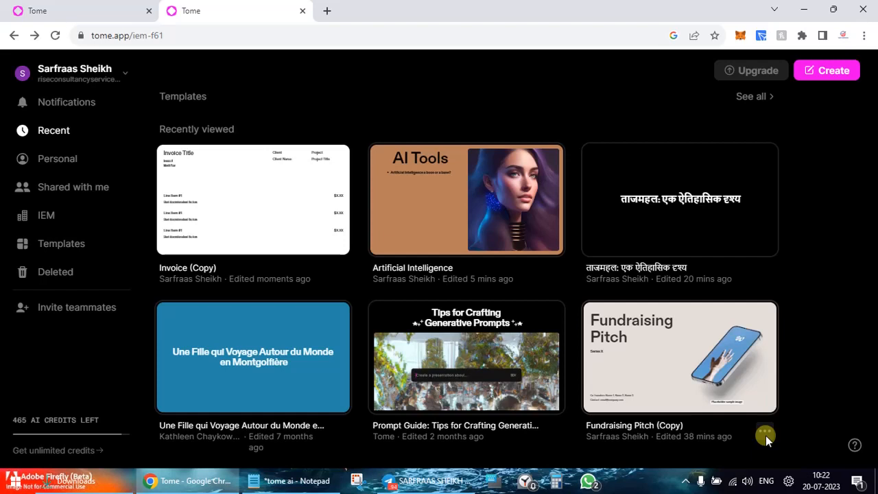
pyautogui.click(764, 435)
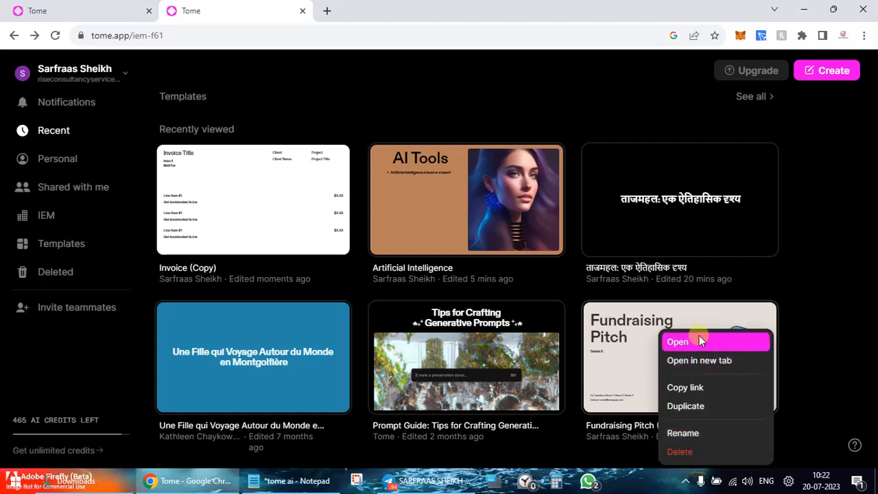
pyautogui.click(677, 341)
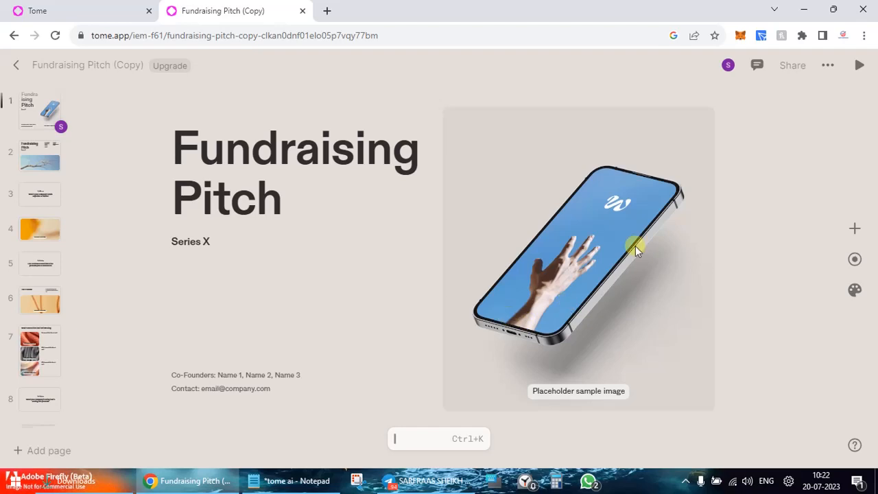
# View pages 4 and 6 of the pitch, then return to the recent tomes dashboard
pyautogui.click(39, 154)
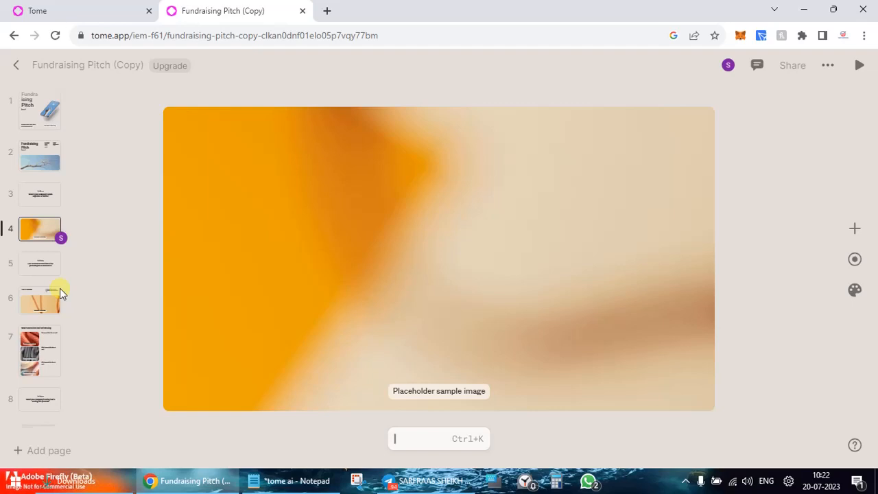
pyautogui.moveTo(56, 304)
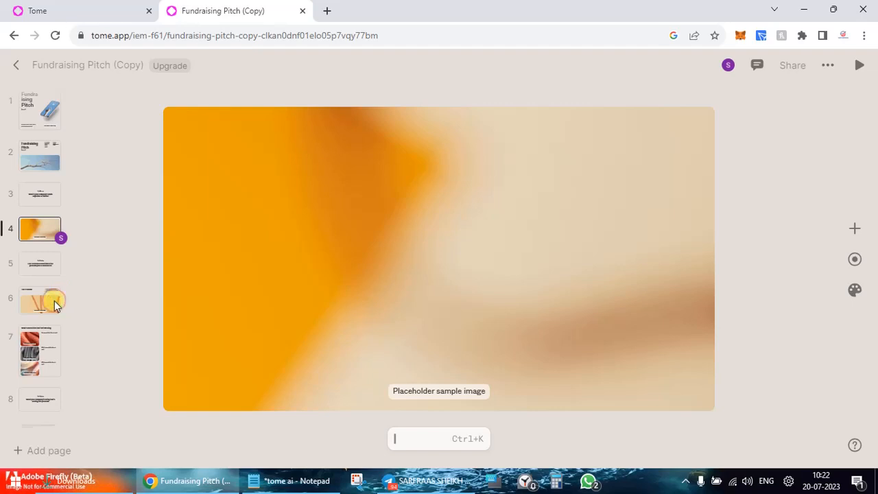
pyautogui.click(40, 298)
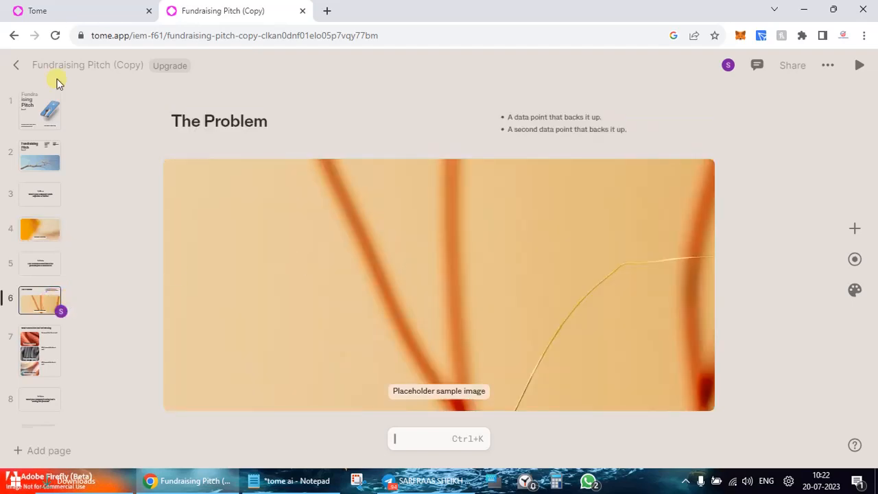
pyautogui.click(16, 65)
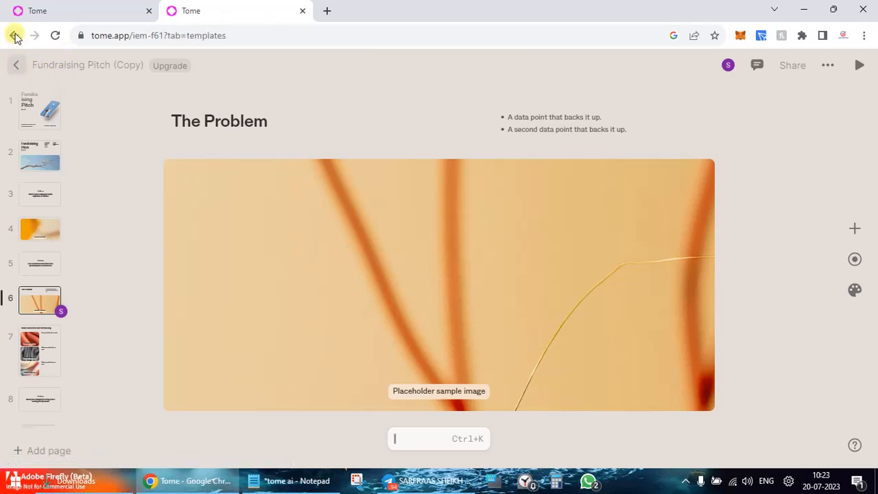
pyautogui.click(14, 35)
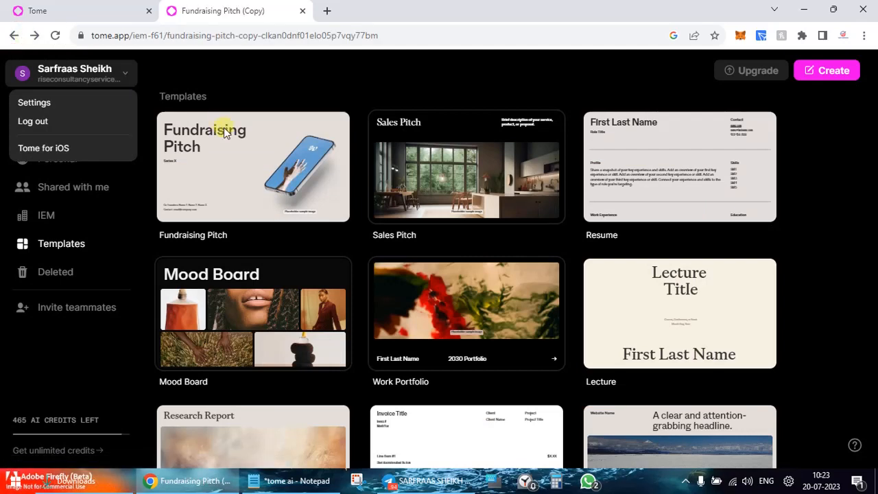
pyautogui.click(253, 167)
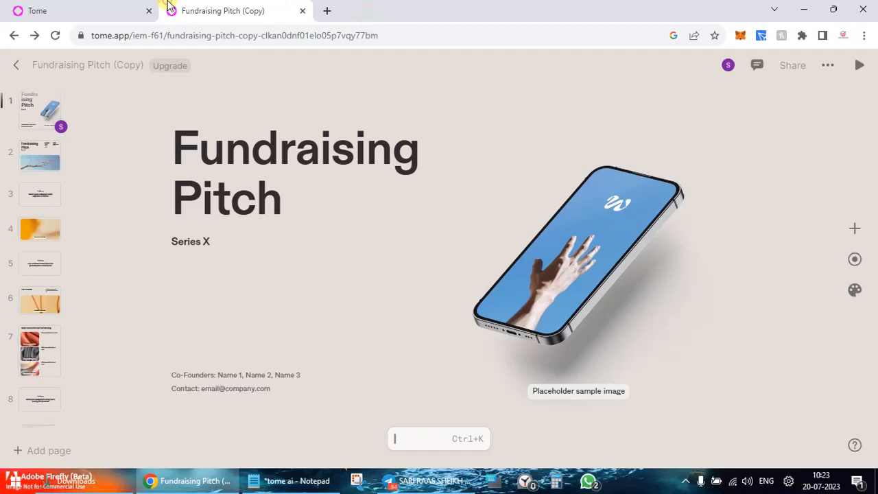
pyautogui.click(55, 11)
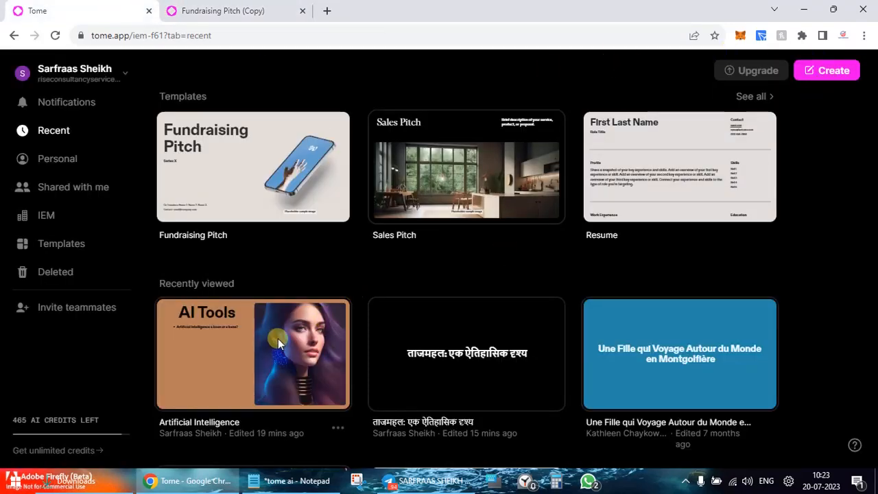
pyautogui.moveTo(427, 344)
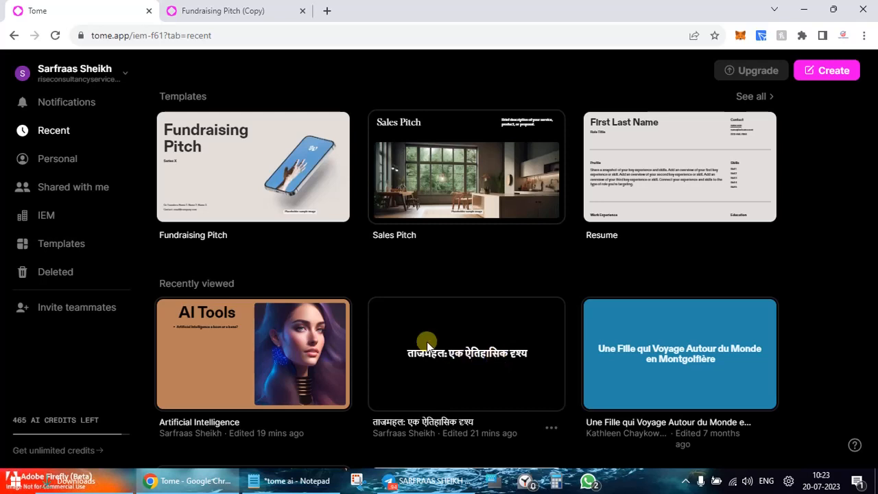
pyautogui.moveTo(244, 320)
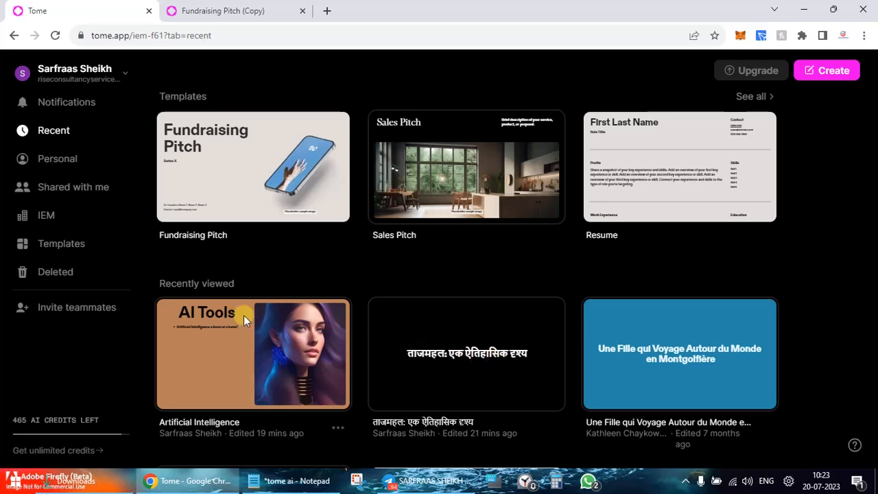
pyautogui.moveTo(523, 296)
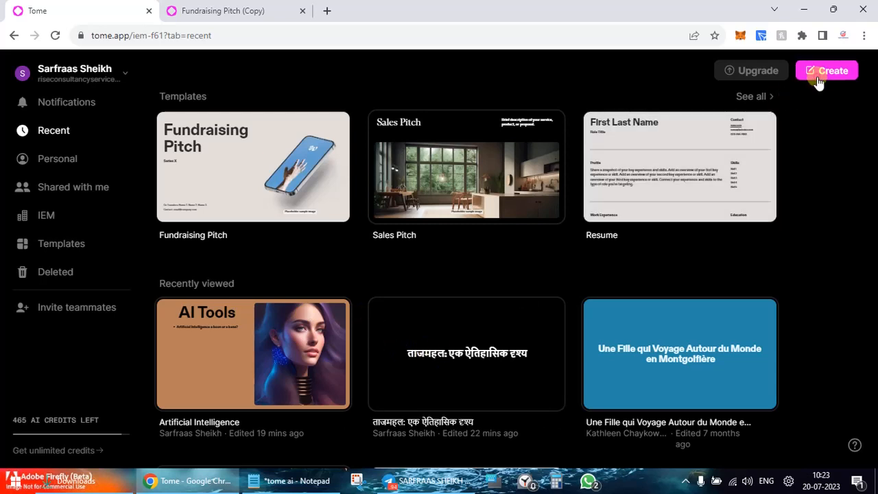
# Create a new Untitled tome and look through its prompt command list
pyautogui.click(826, 70)
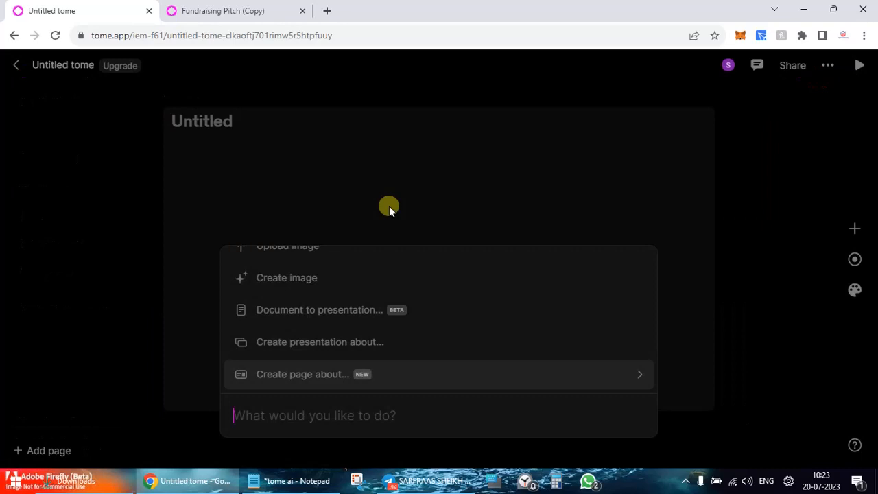
pyautogui.moveTo(324, 293)
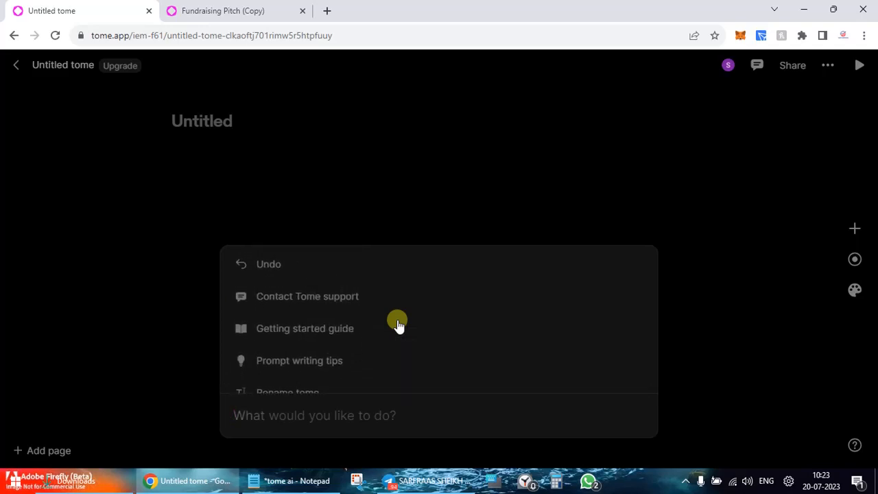
pyautogui.moveTo(293, 297)
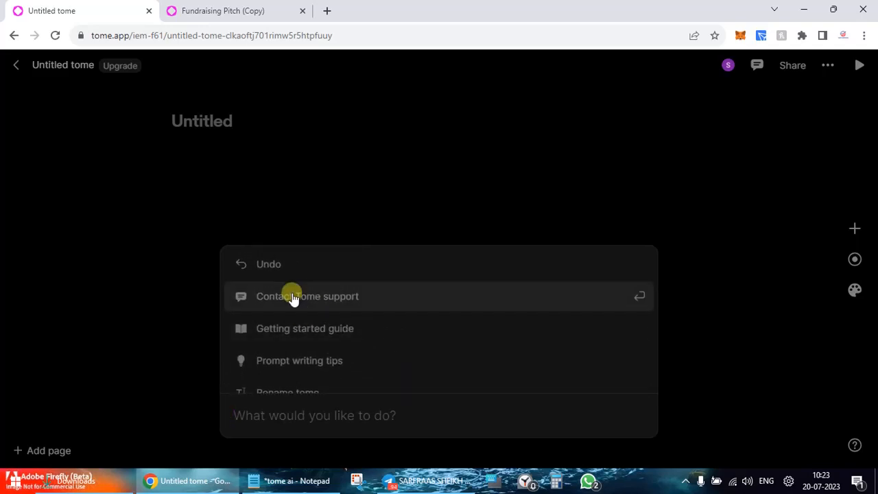
pyautogui.scroll(-3)
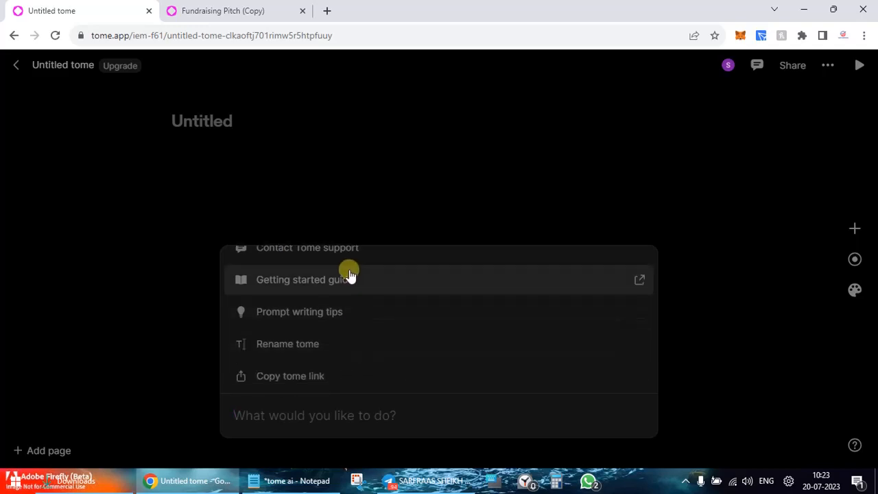
pyautogui.moveTo(641, 284)
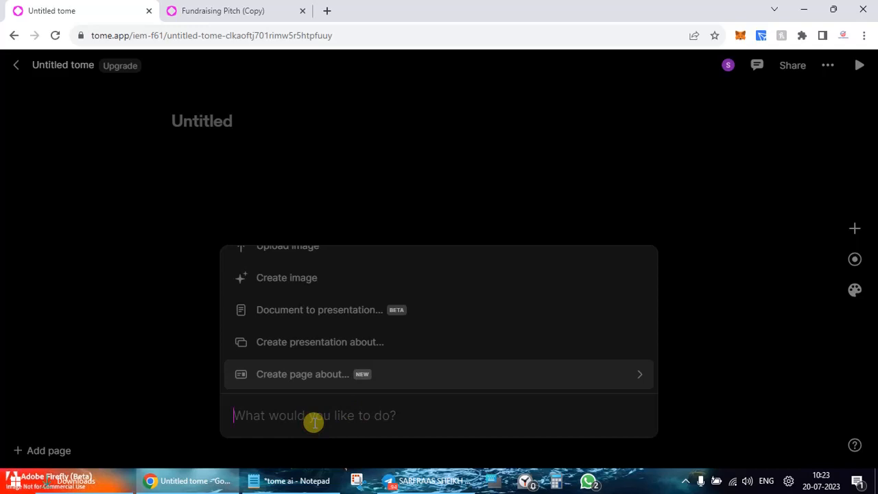
# Prompt the AI with 'Create a presentation on the topic Chandrayan 3' to generate an outline
pyautogui.write('Create')
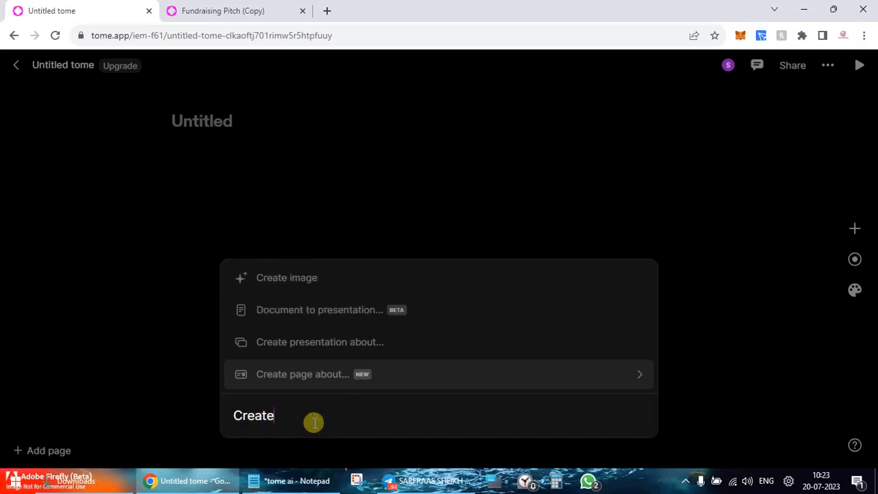
pyautogui.write('a presentation on the topic Chandr')
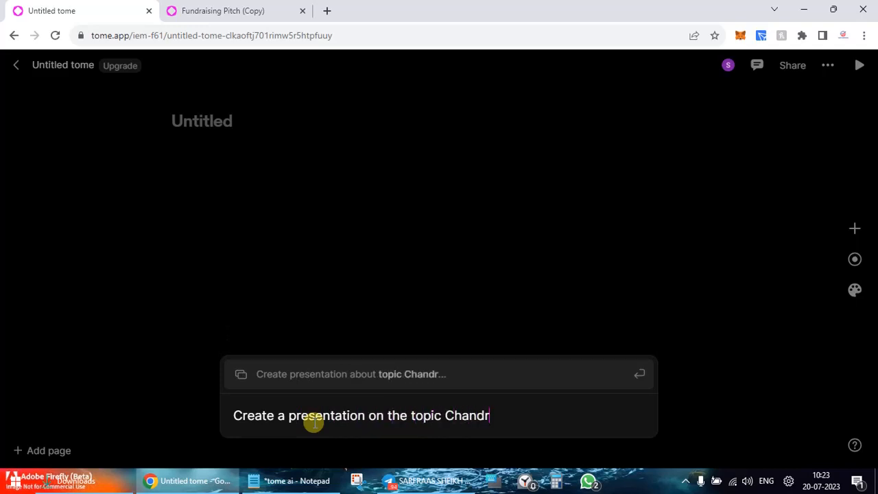
pyautogui.write('ayan 3')
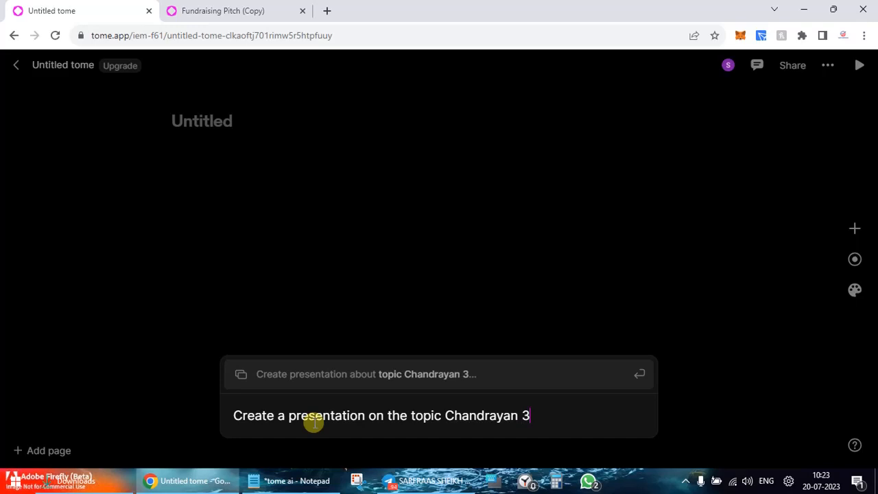
pyautogui.press('Enter')
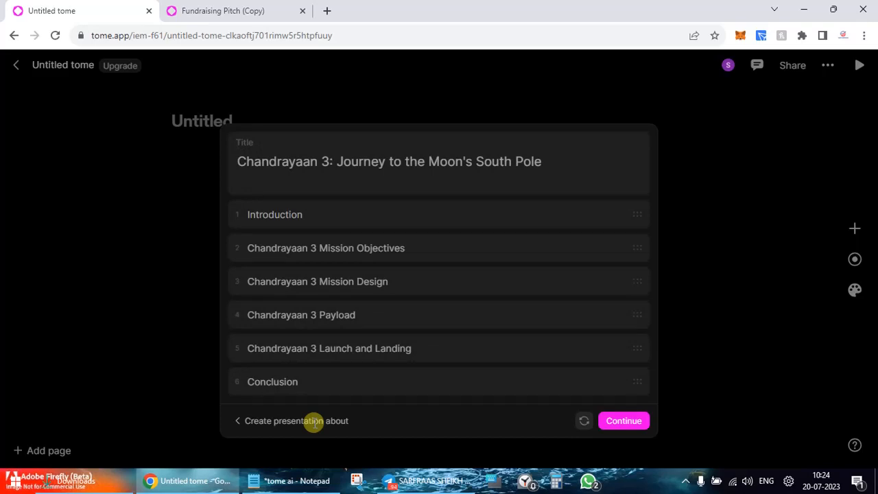
pyautogui.moveTo(634, 424)
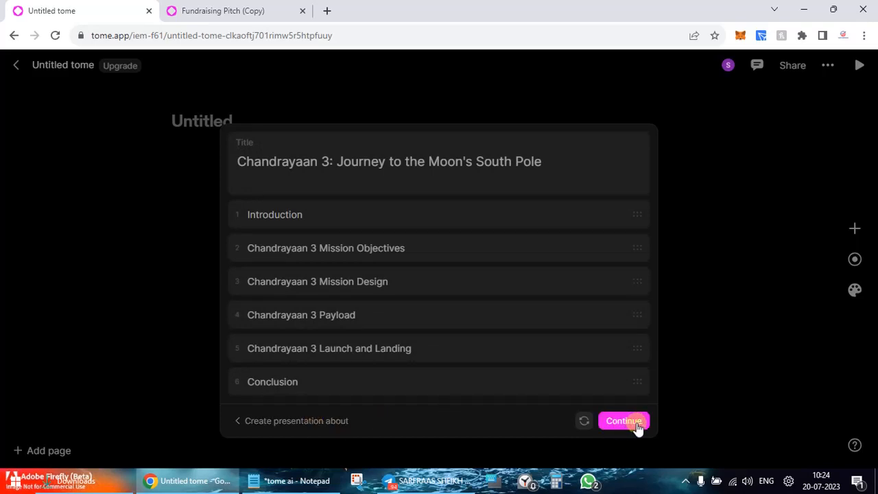
# Generate the full Chandrayaan 3 deck from the outline and view its title page
pyautogui.click(624, 420)
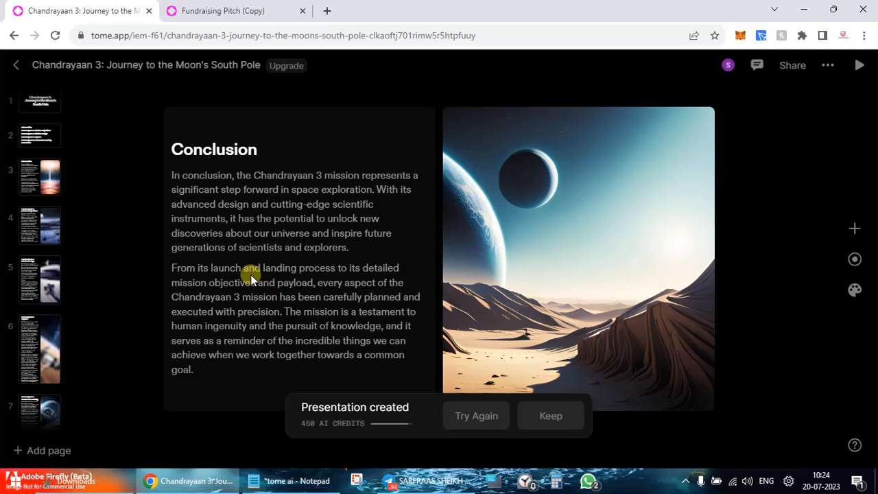
pyautogui.moveTo(49, 112)
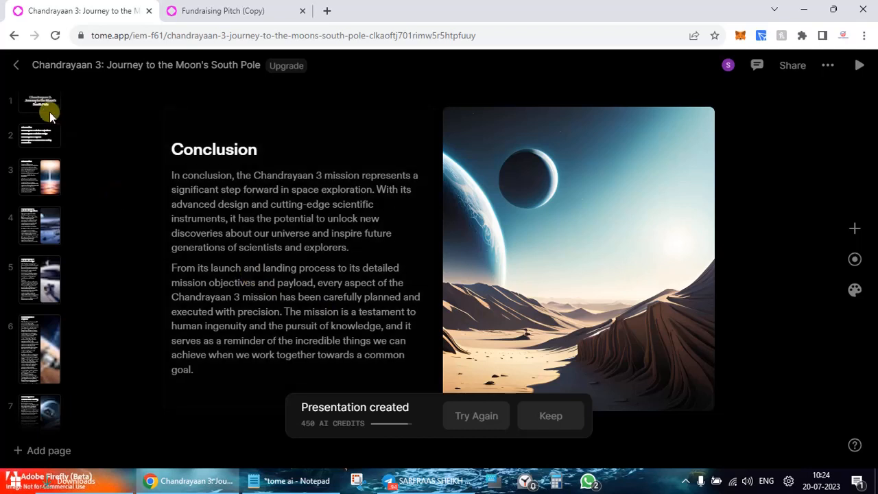
pyautogui.click(40, 101)
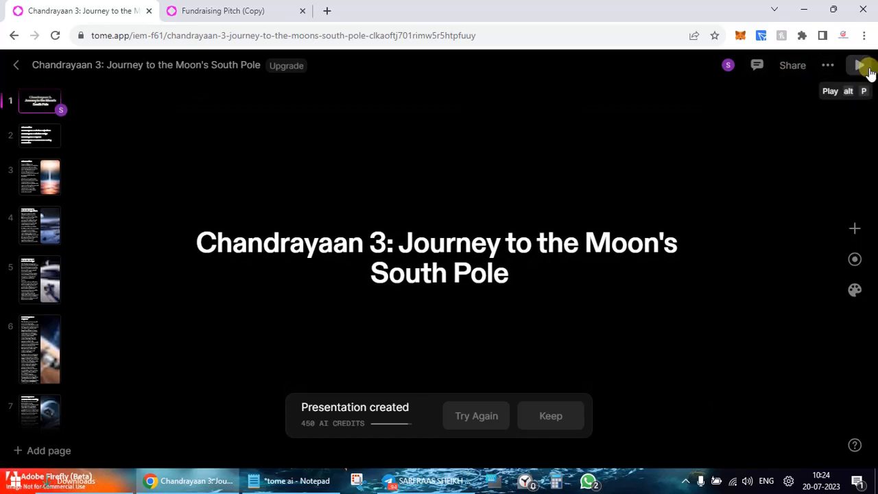
# Play the Chandrayaan 3 deck as a full-screen slideshow
pyautogui.click(866, 66)
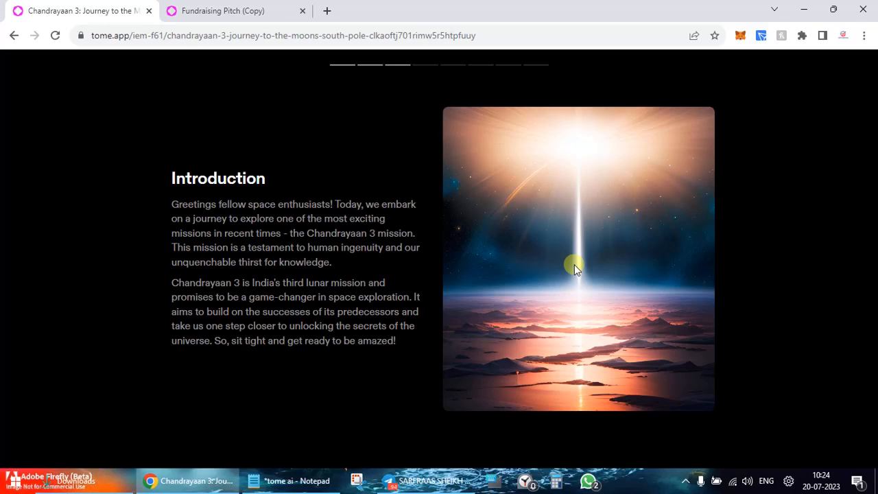
pyautogui.moveTo(257, 375)
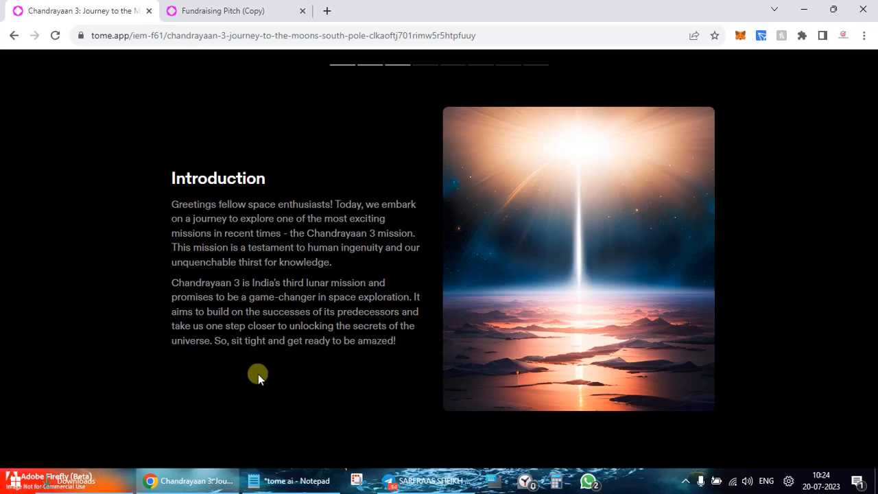
pyautogui.moveTo(290, 316)
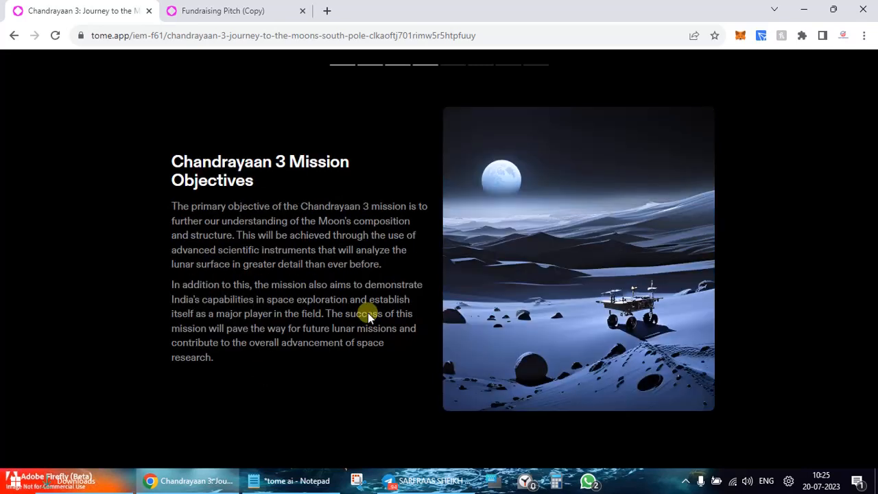
pyautogui.moveTo(602, 337)
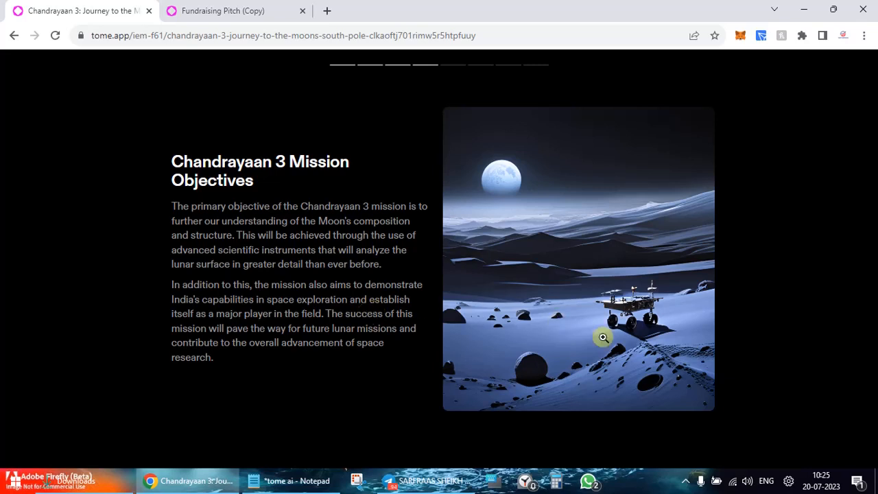
pyautogui.moveTo(450, 204)
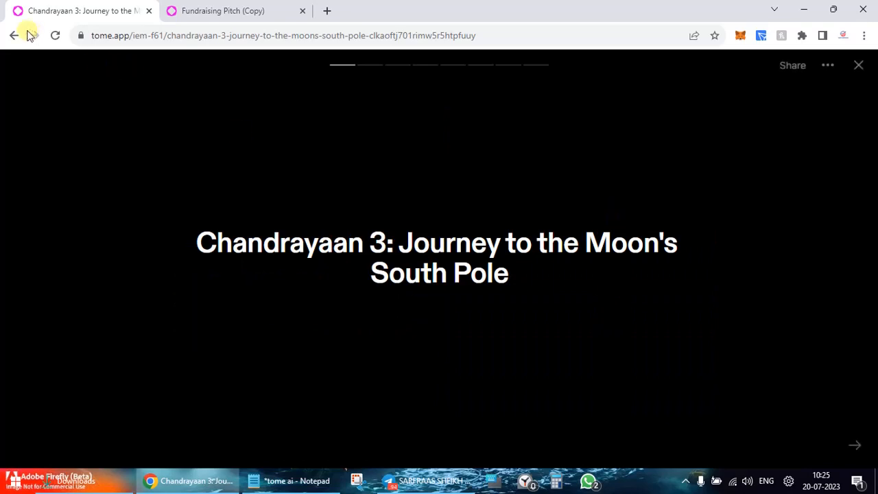
pyautogui.moveTo(10, 36)
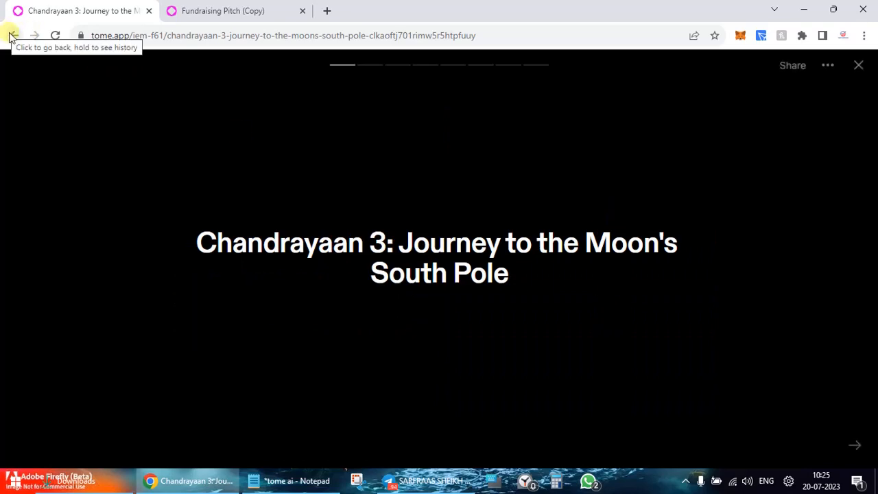
# Leave the slideshow and reopen the Chandrayaan 3 tome from the Recent list
pyautogui.click(9, 36)
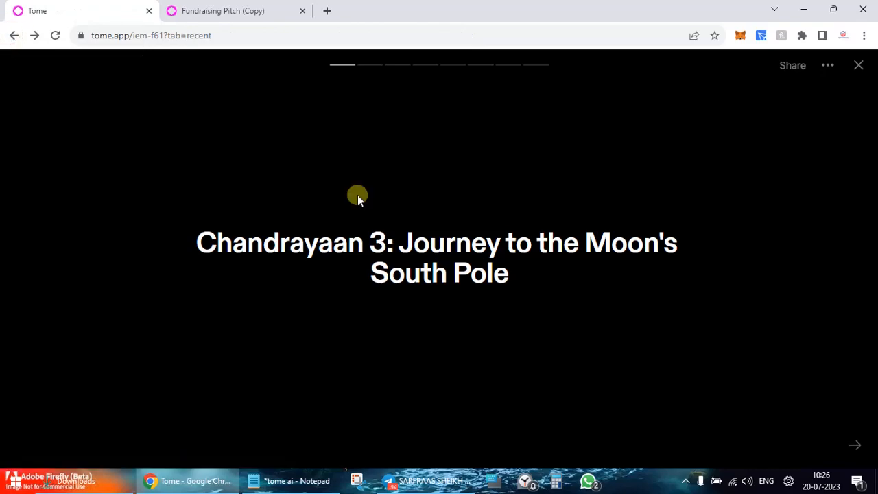
pyautogui.click(857, 65)
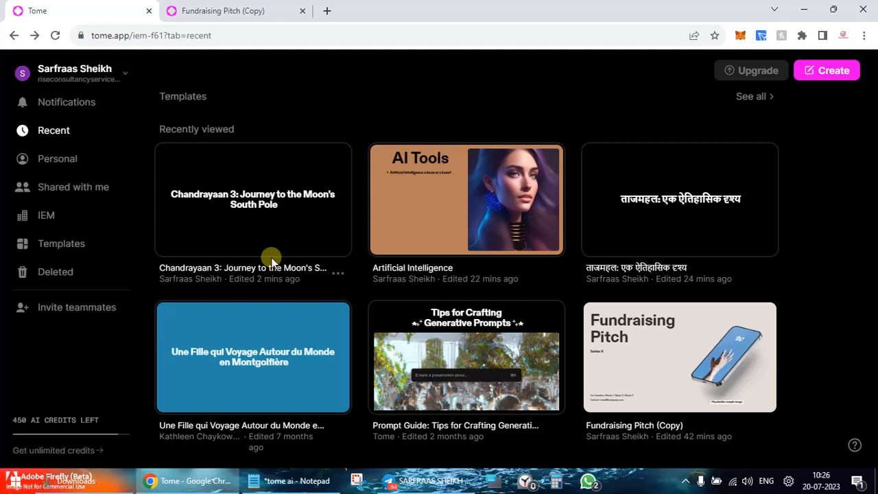
pyautogui.click(338, 272)
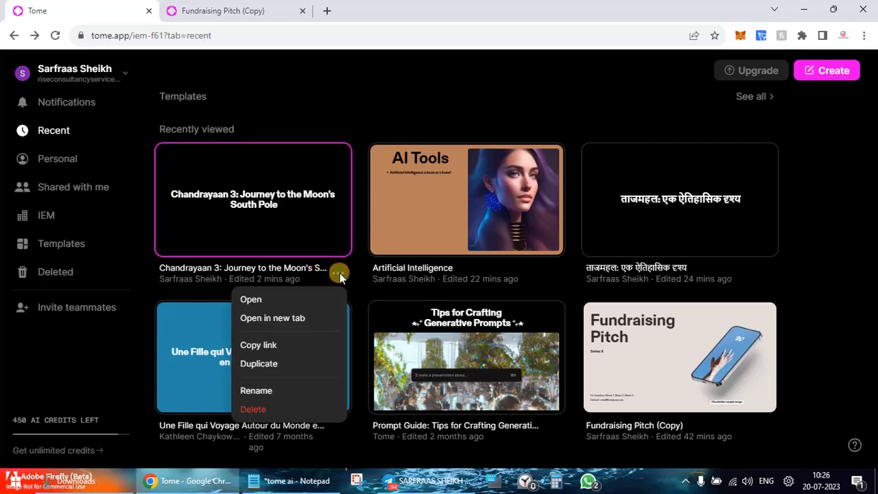
pyautogui.click(250, 299)
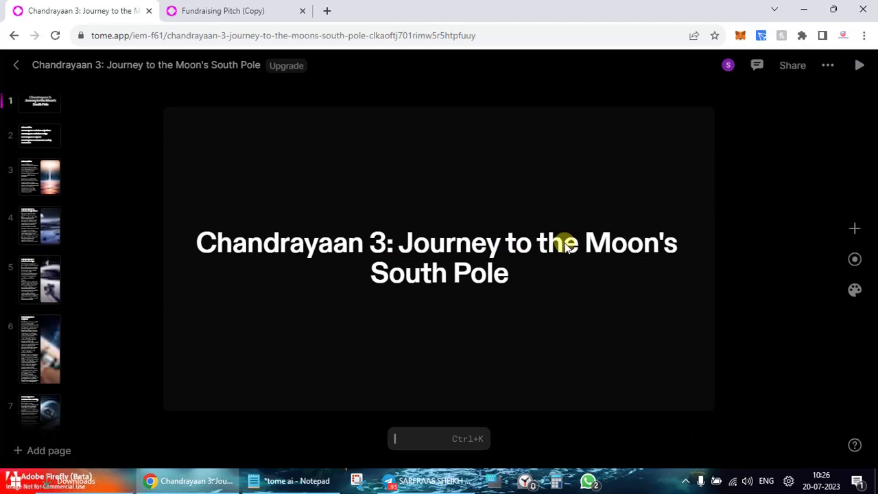
pyautogui.moveTo(726, 110)
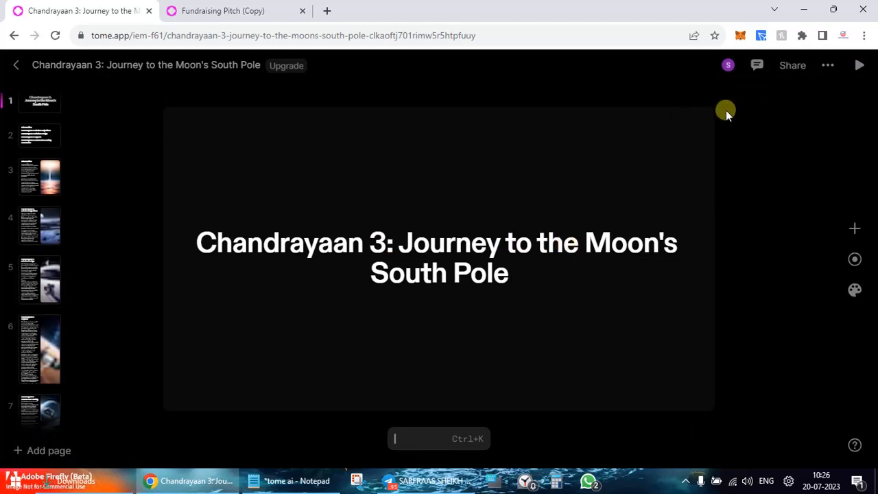
pyautogui.moveTo(756, 65)
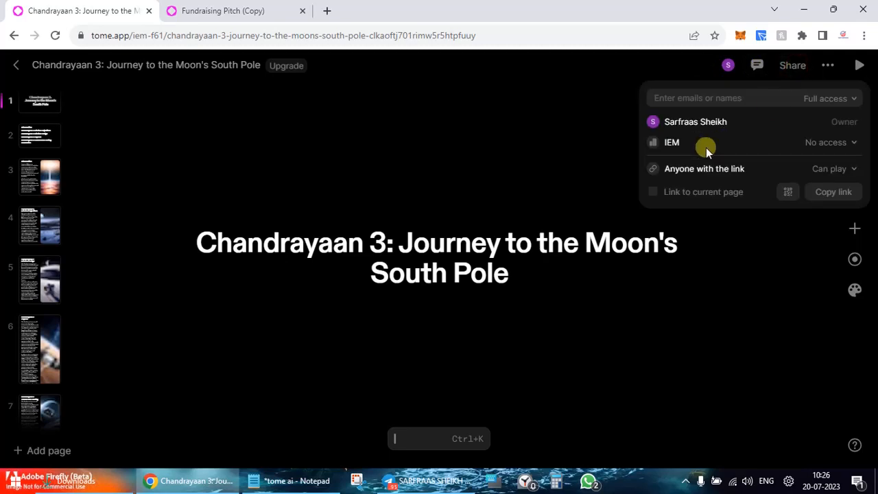
pyautogui.moveTo(714, 172)
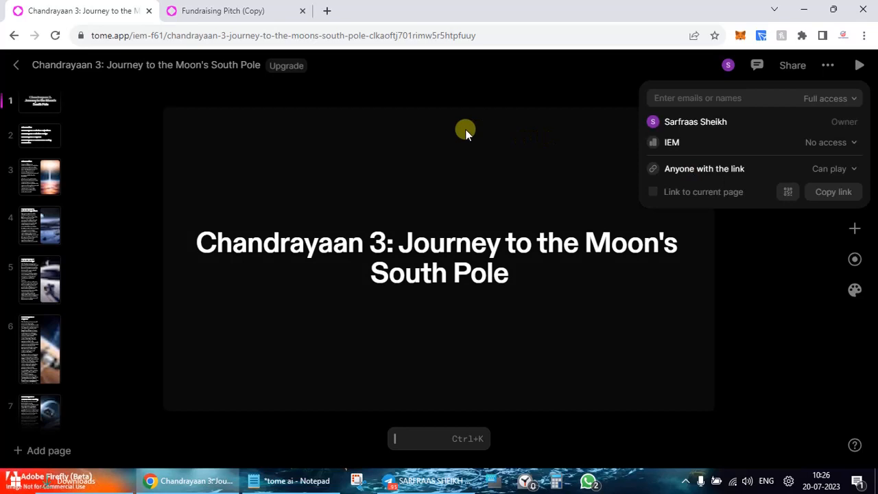
pyautogui.click(828, 65)
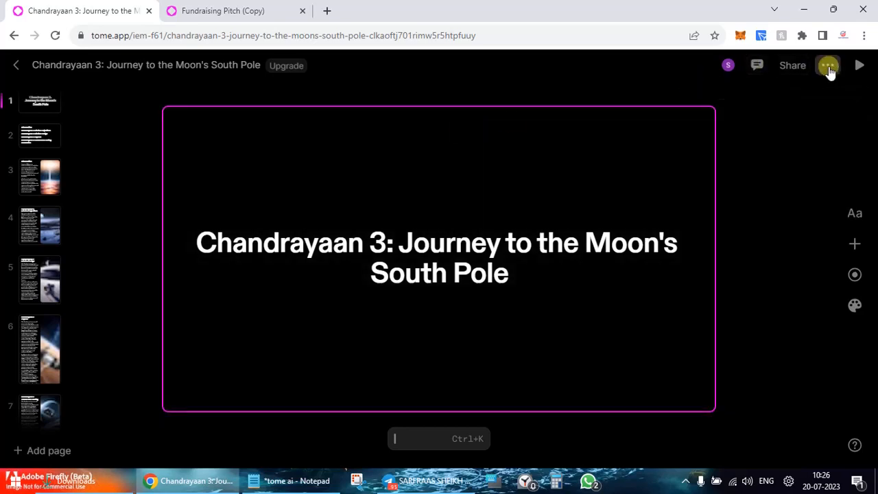
pyautogui.click(827, 65)
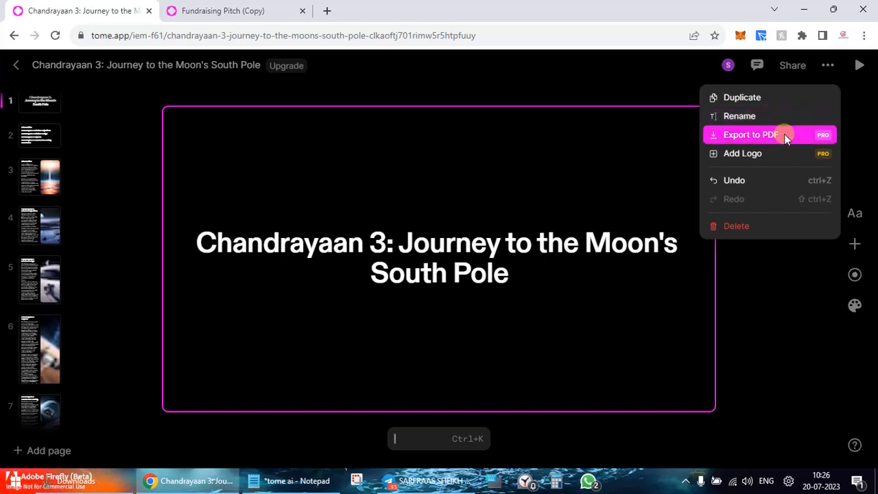
pyautogui.moveTo(772, 153)
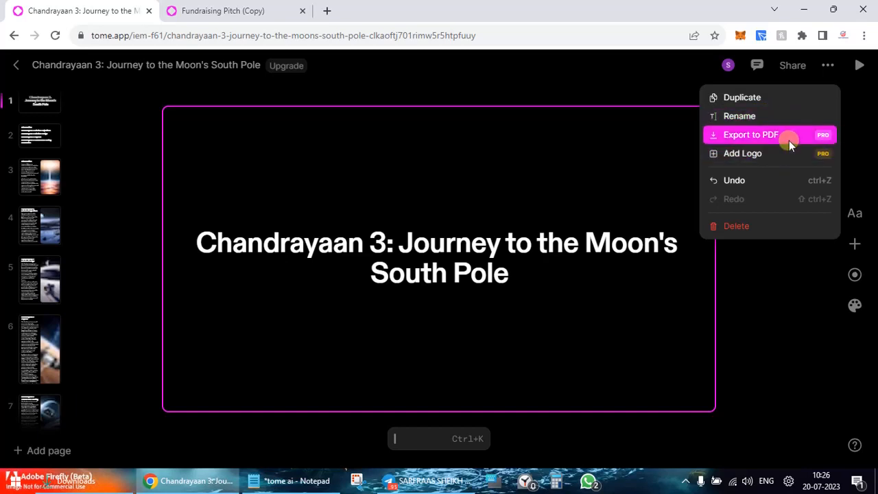
pyautogui.moveTo(816, 185)
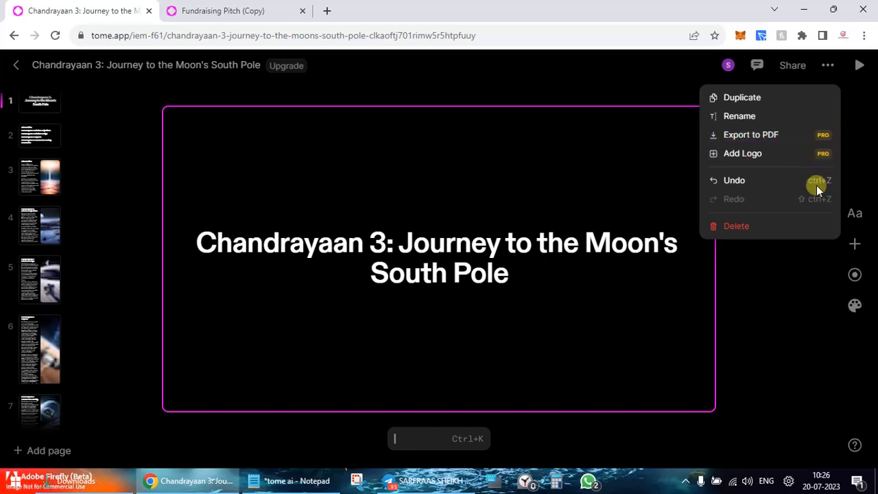
pyautogui.moveTo(787, 304)
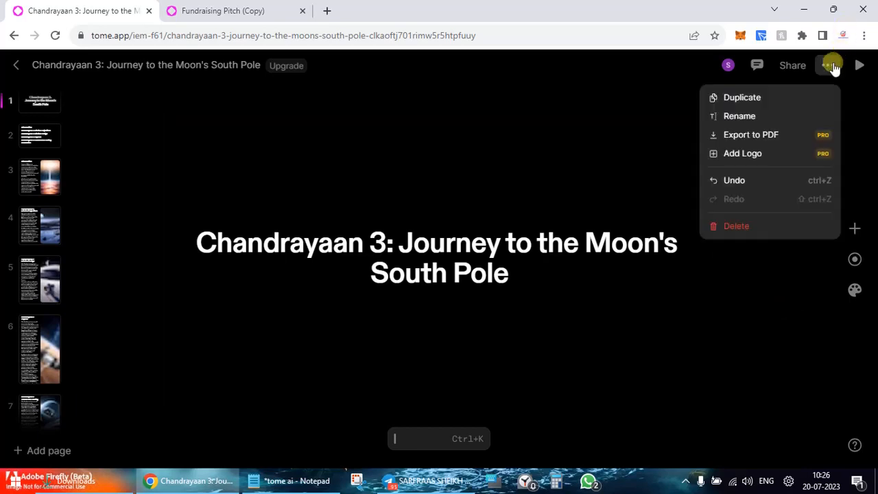
pyautogui.moveTo(868, 65)
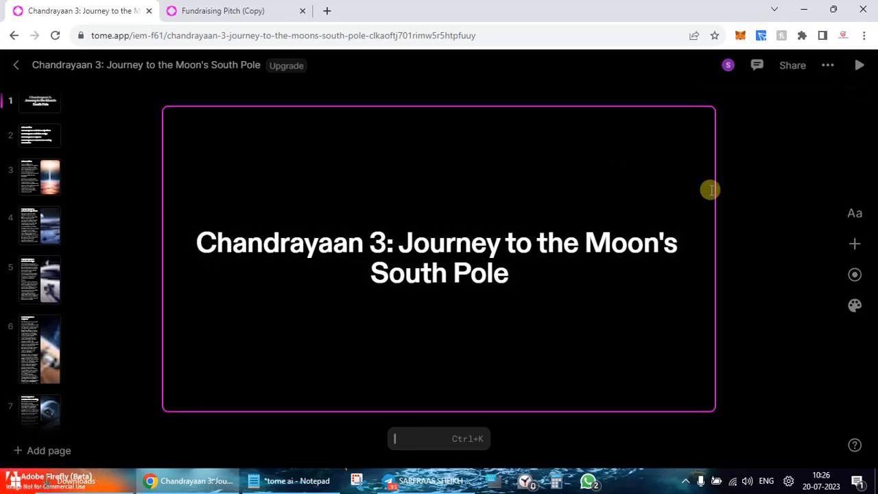
pyautogui.moveTo(854, 213)
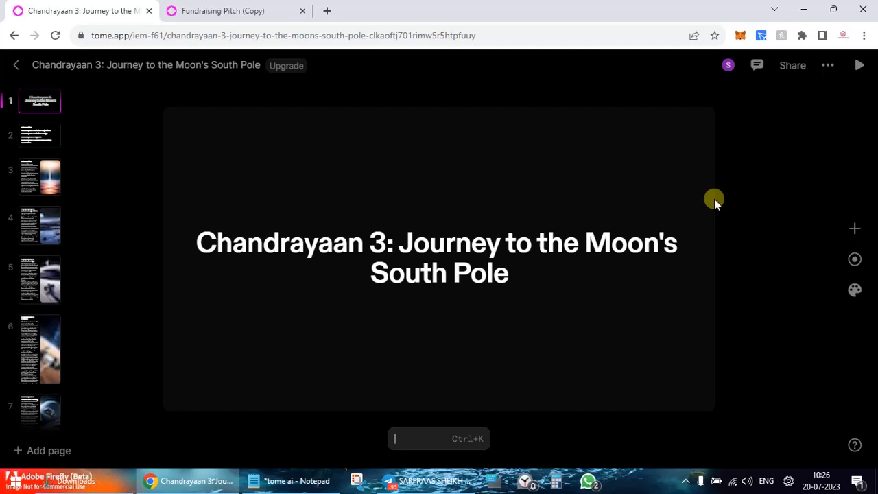
pyautogui.moveTo(854, 228)
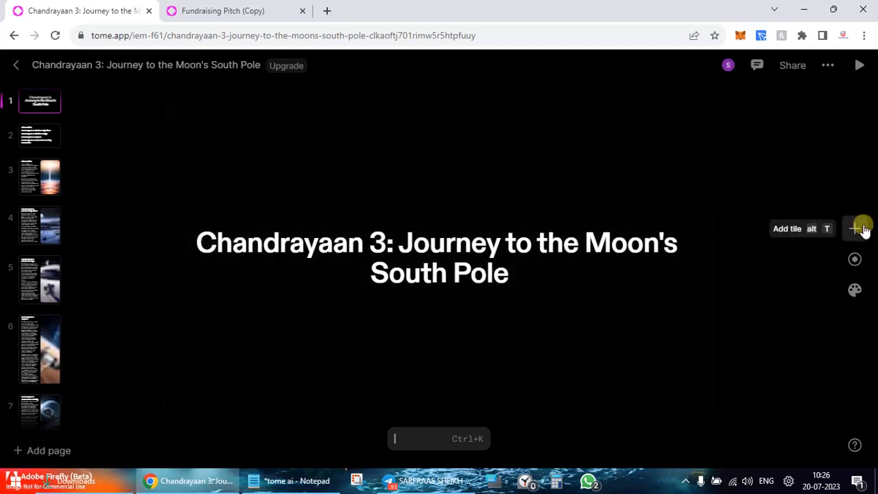
pyautogui.moveTo(854, 240)
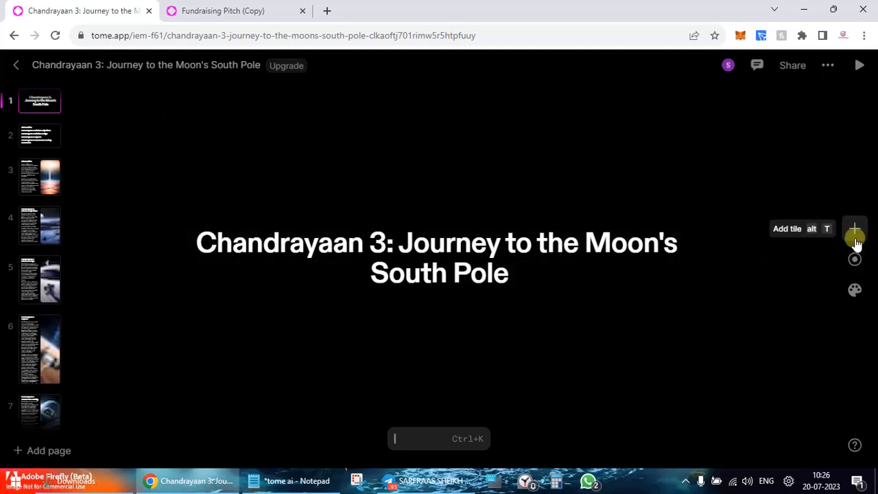
# Add a text tile beside the title page's title and type 'Chandrayaan 3' into it
pyautogui.click(853, 228)
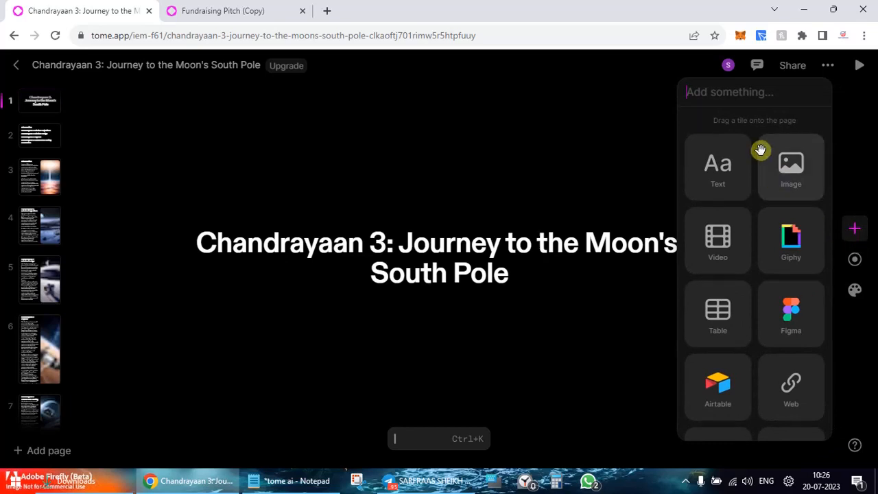
pyautogui.moveTo(715, 170)
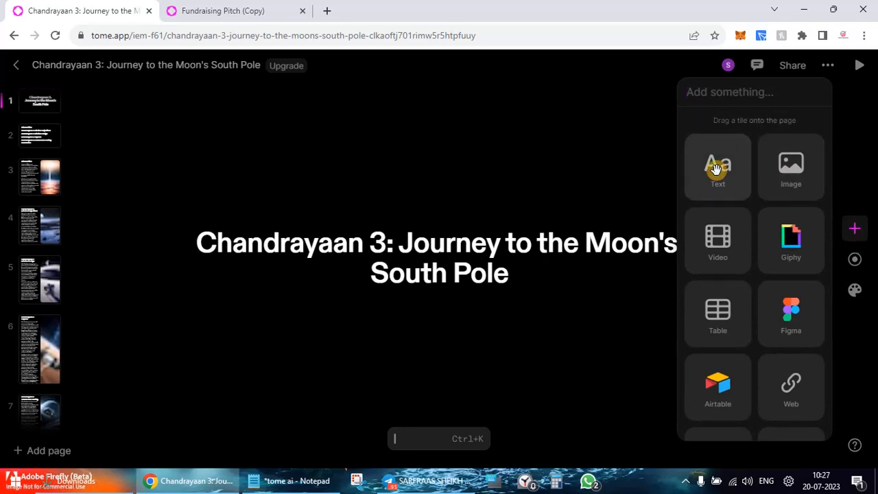
pyautogui.click(718, 167)
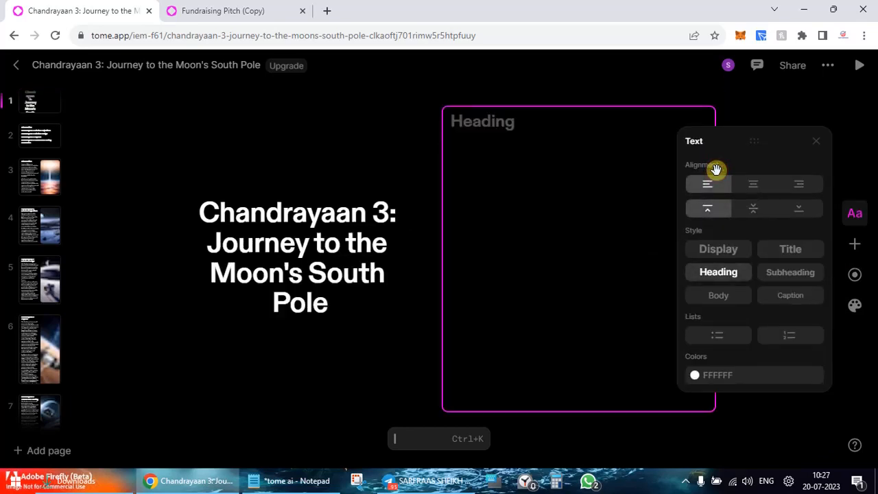
pyautogui.moveTo(630, 194)
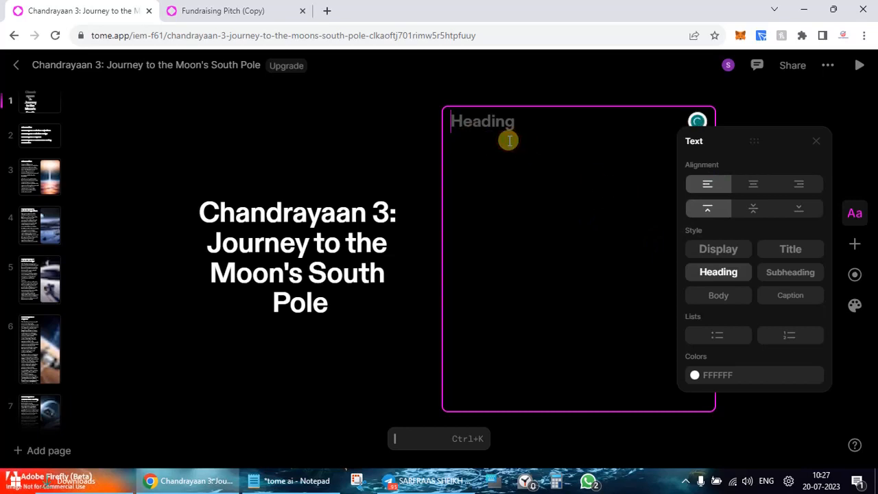
pyautogui.write('Chandra')
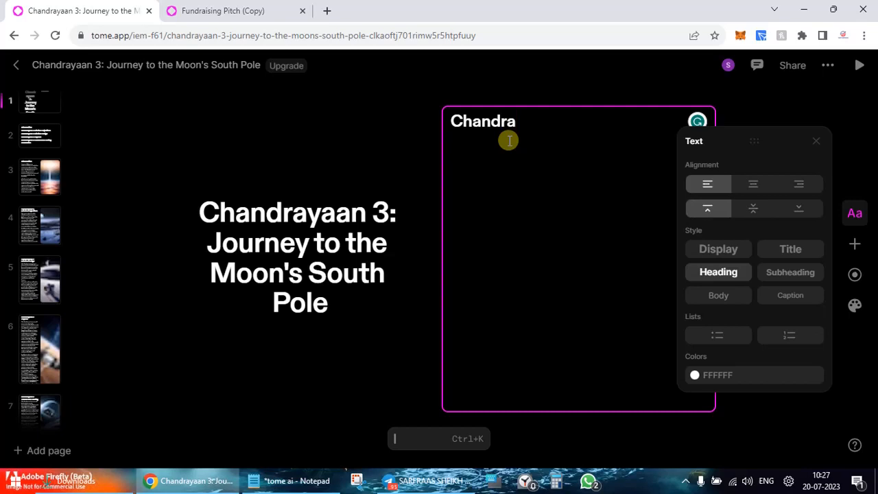
pyautogui.press('Backspace')
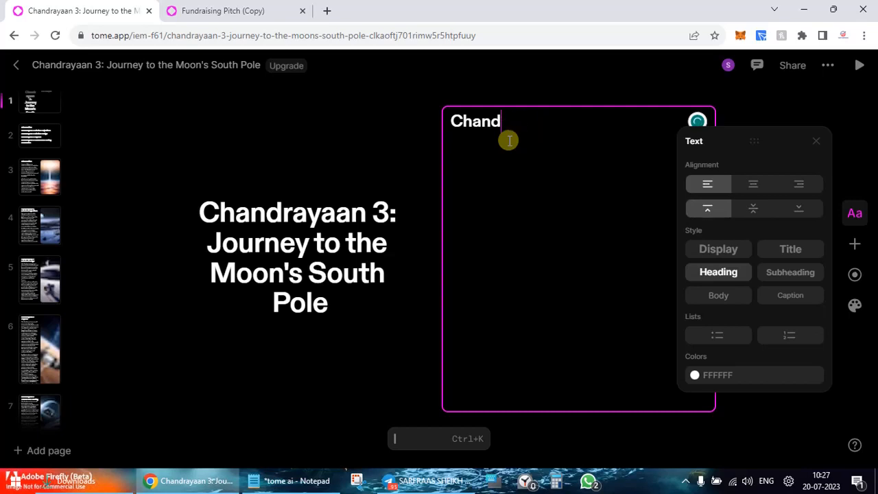
pyautogui.write('drayaan 3')
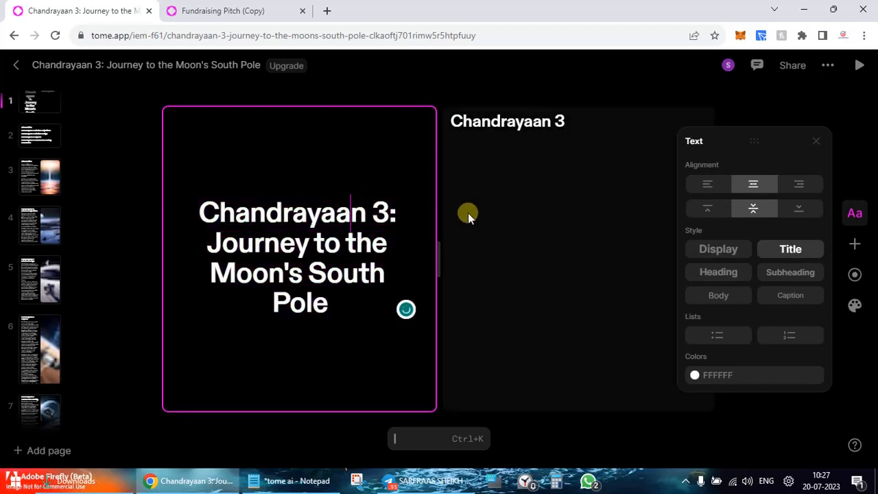
pyautogui.moveTo(581, 109)
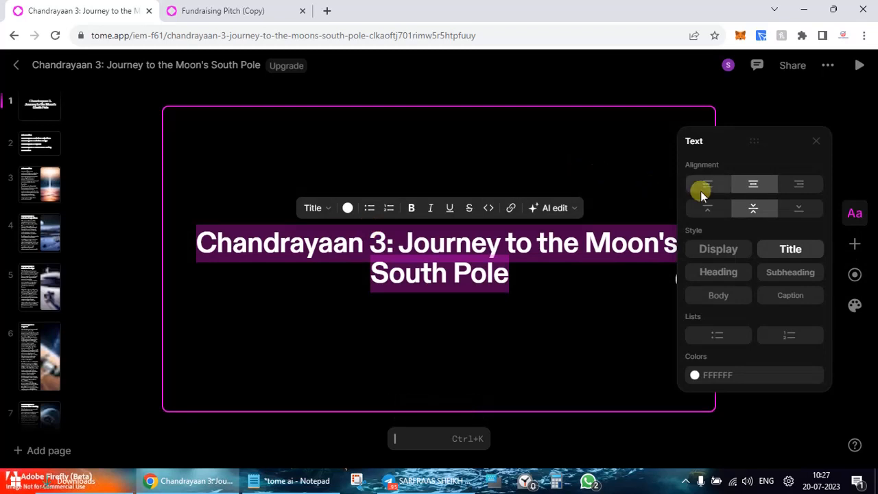
pyautogui.click(707, 184)
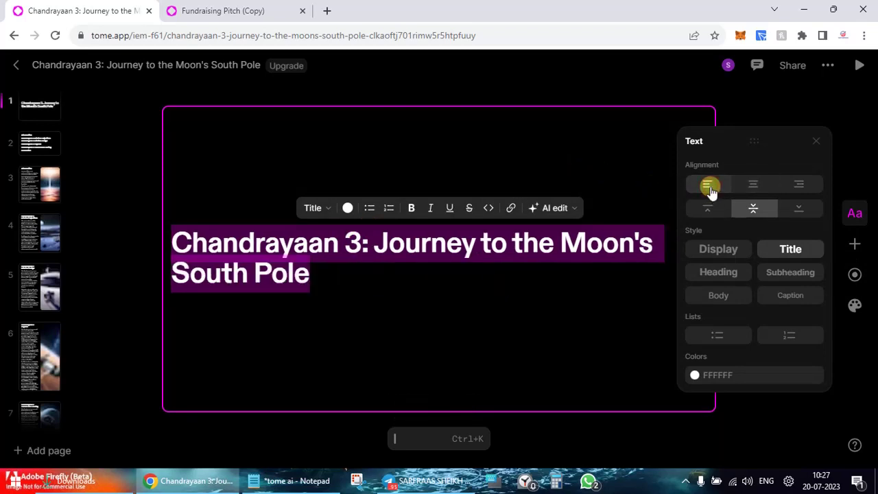
pyautogui.click(797, 184)
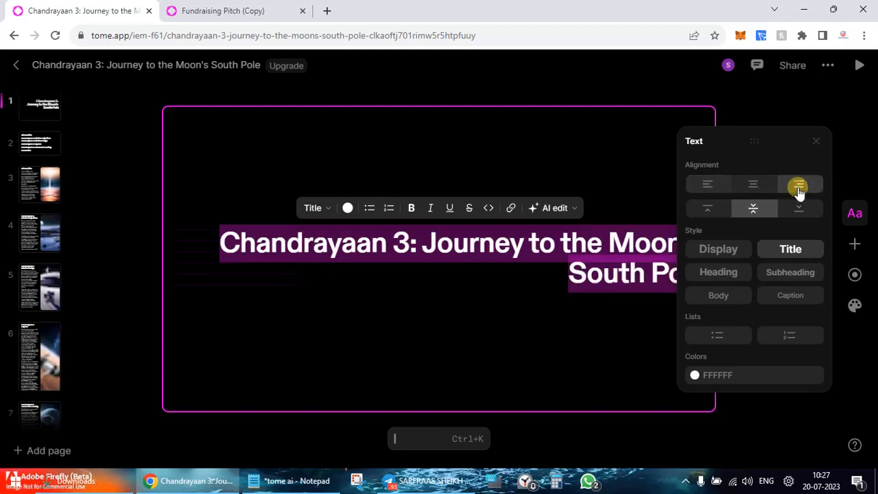
pyautogui.click(752, 184)
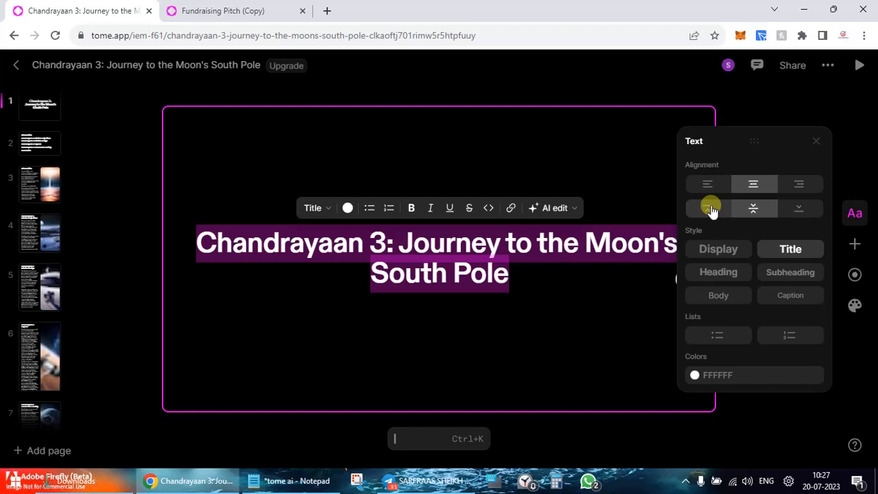
pyautogui.click(707, 208)
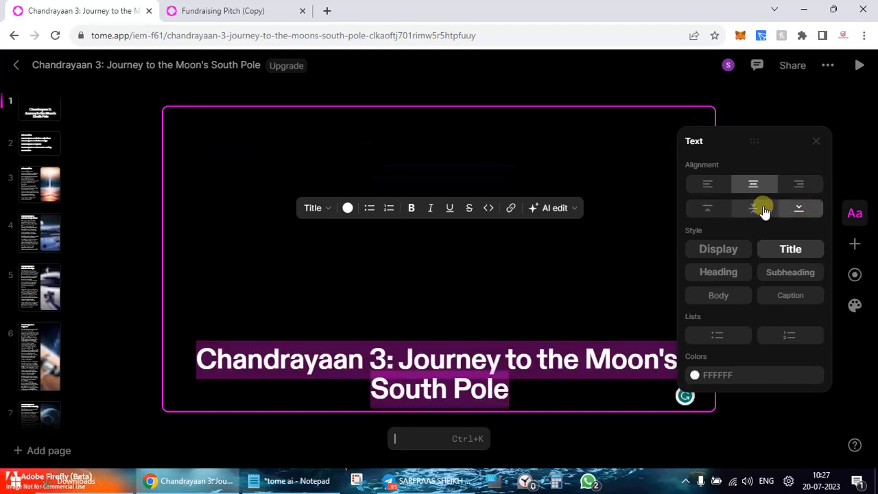
pyautogui.click(753, 208)
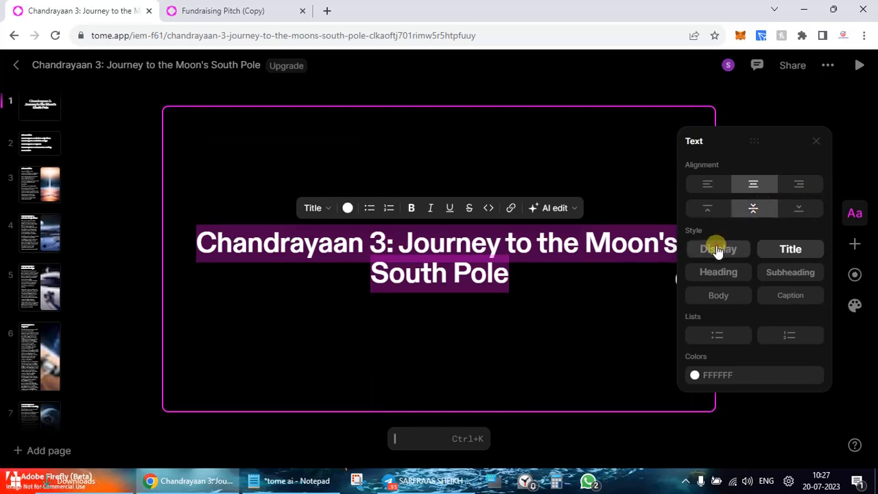
pyautogui.click(718, 248)
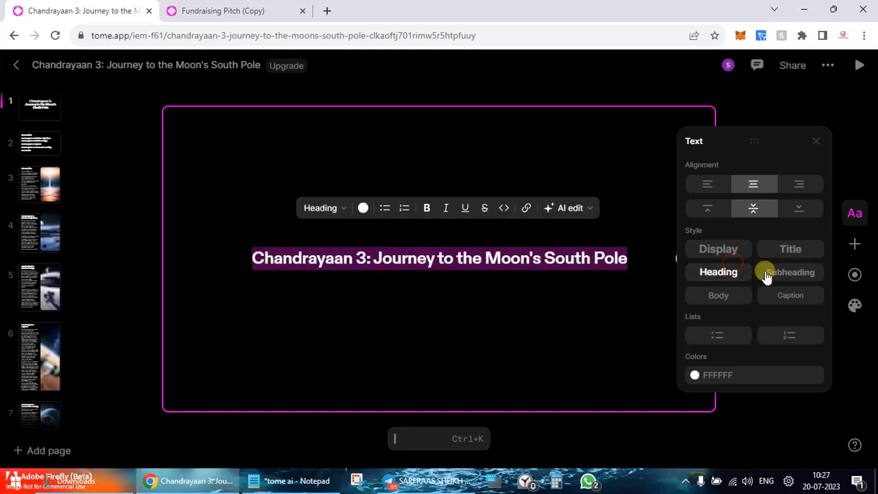
pyautogui.click(718, 295)
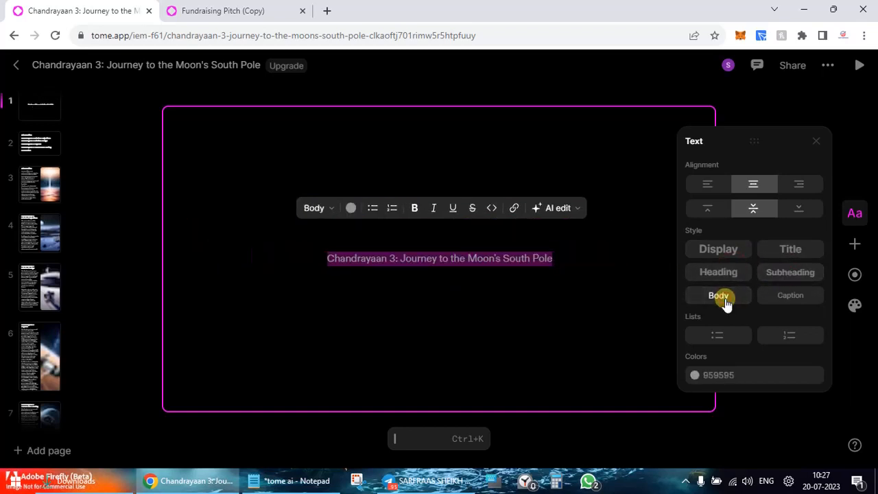
pyautogui.click(790, 295)
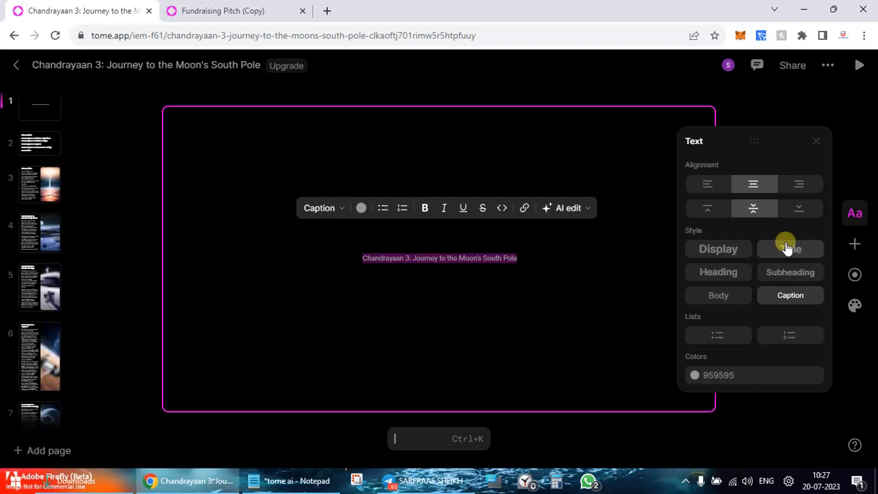
pyautogui.click(789, 249)
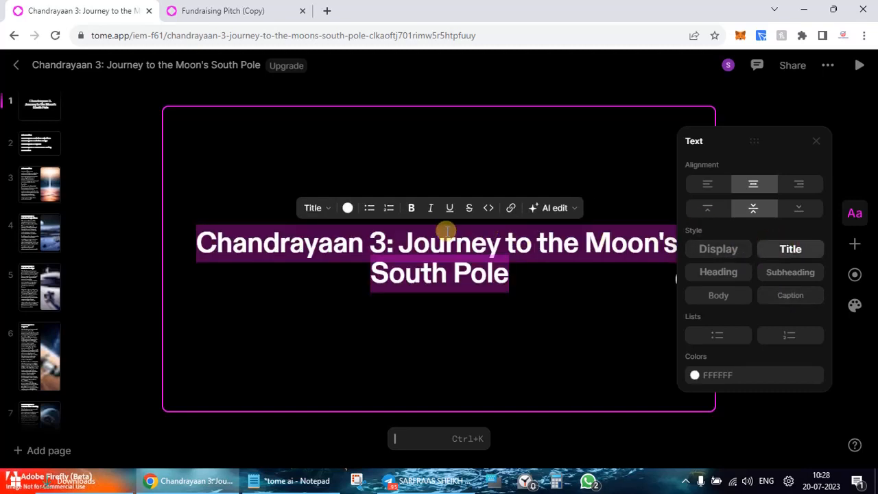
# Colour the Chandrayaan 3 title red (F44737) from the text colour picker
pyautogui.click(347, 207)
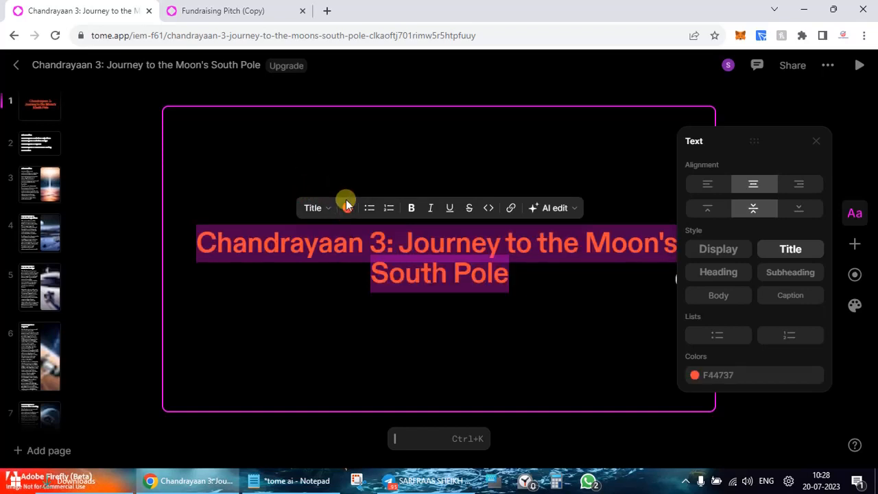
pyautogui.click(347, 208)
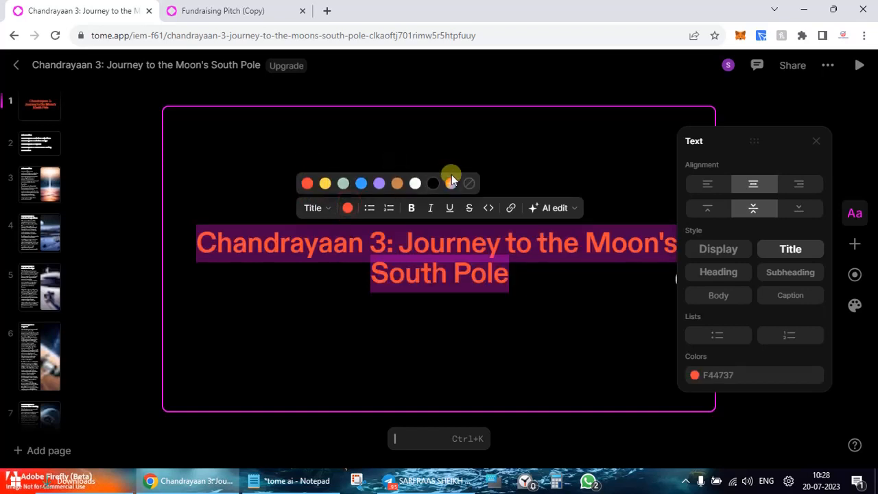
pyautogui.click(451, 183)
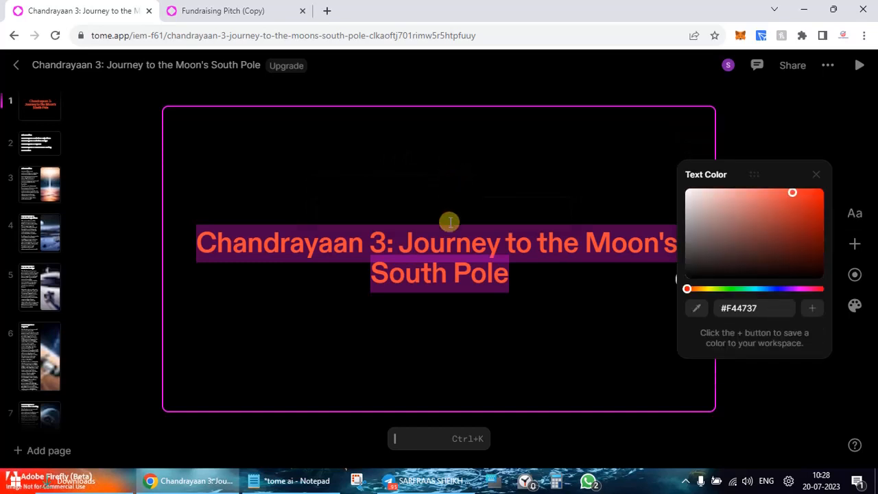
pyautogui.moveTo(399, 220)
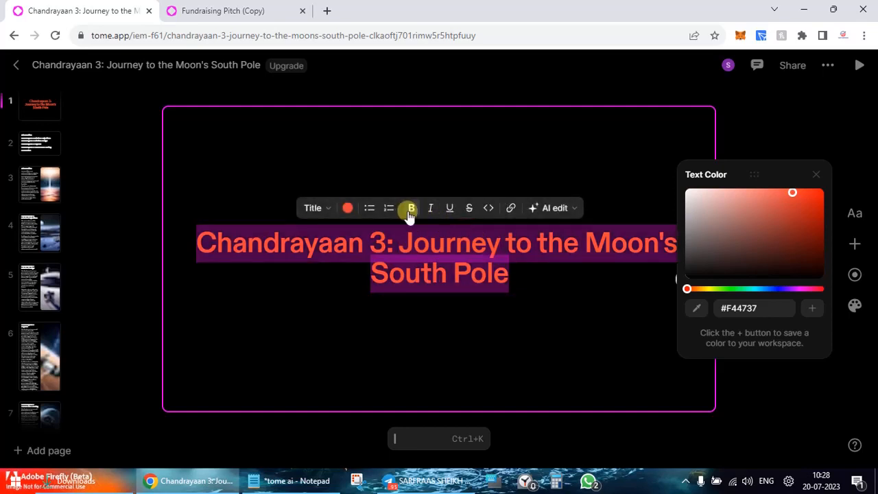
pyautogui.moveTo(578, 208)
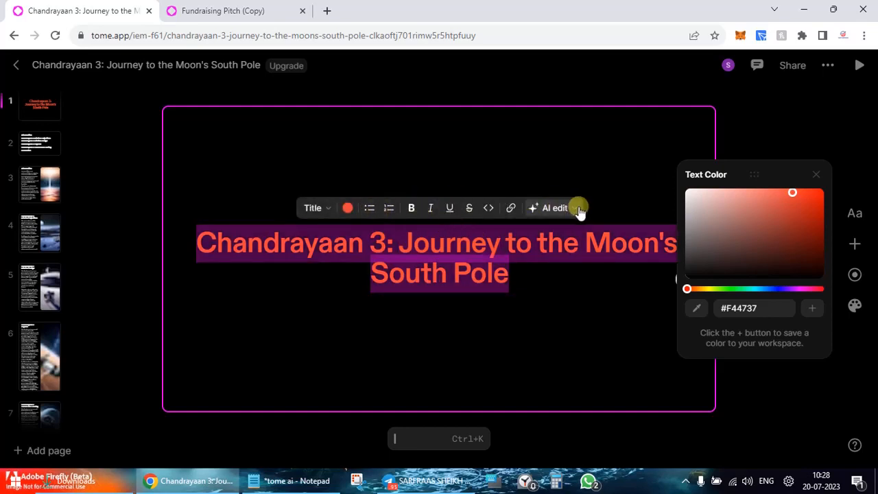
pyautogui.moveTo(796, 175)
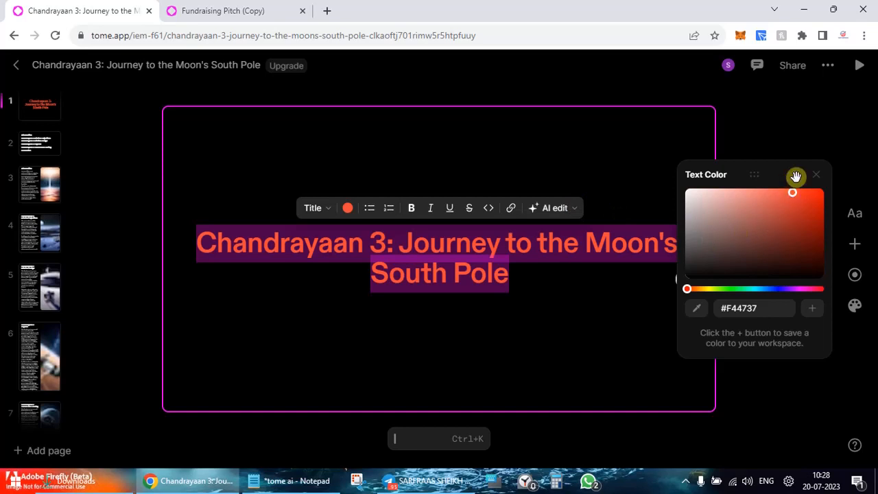
pyautogui.click(816, 174)
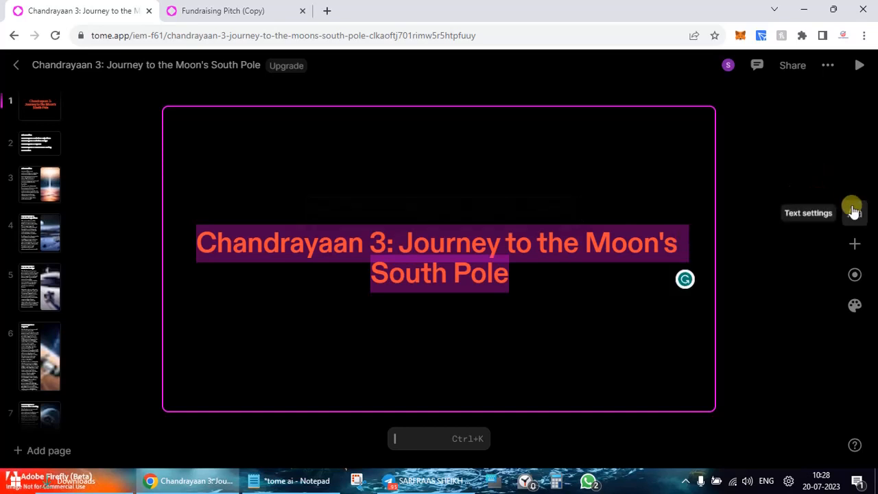
# Add an image tile to the title slide and browse Unsplash results for 'chandrayaan 3'
pyautogui.click(854, 211)
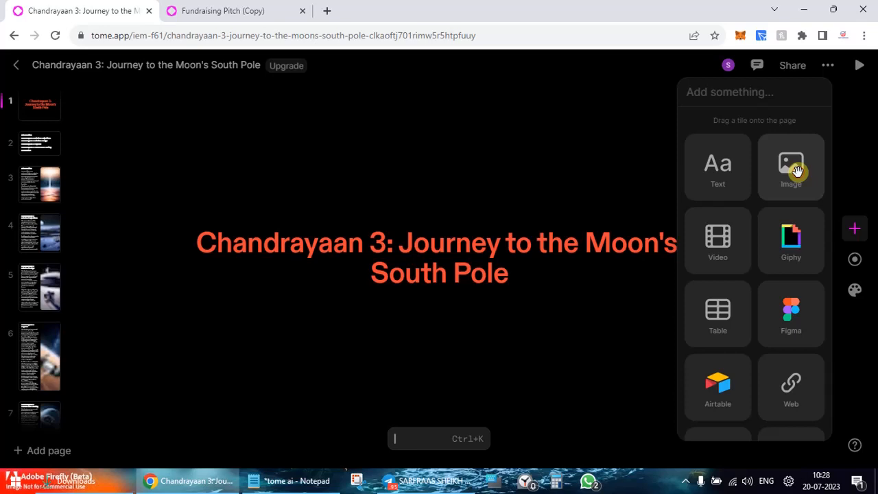
pyautogui.click(790, 166)
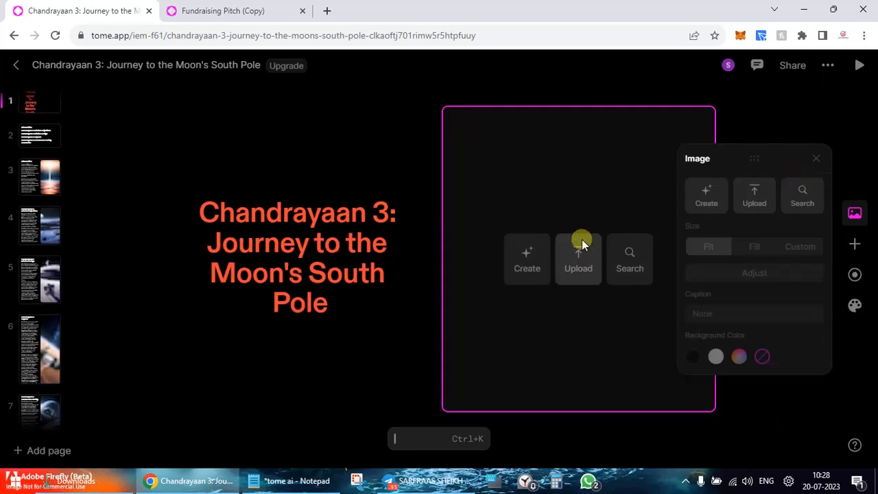
pyautogui.moveTo(580, 258)
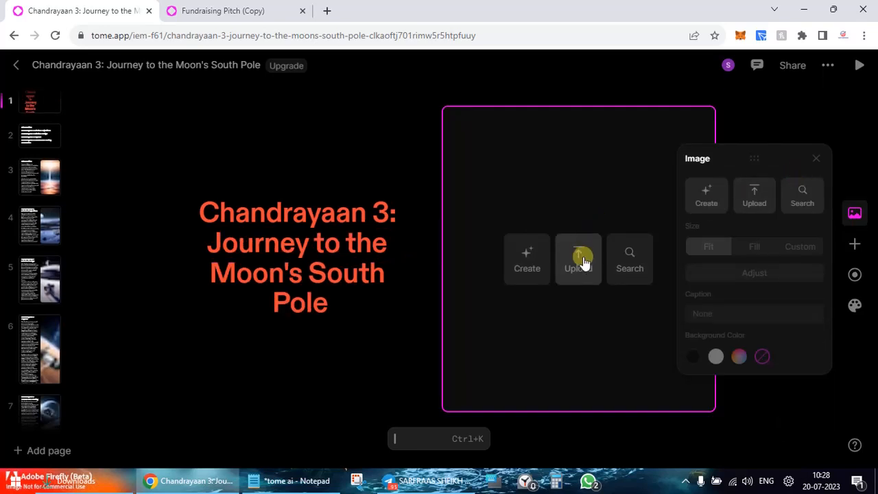
pyautogui.click(630, 258)
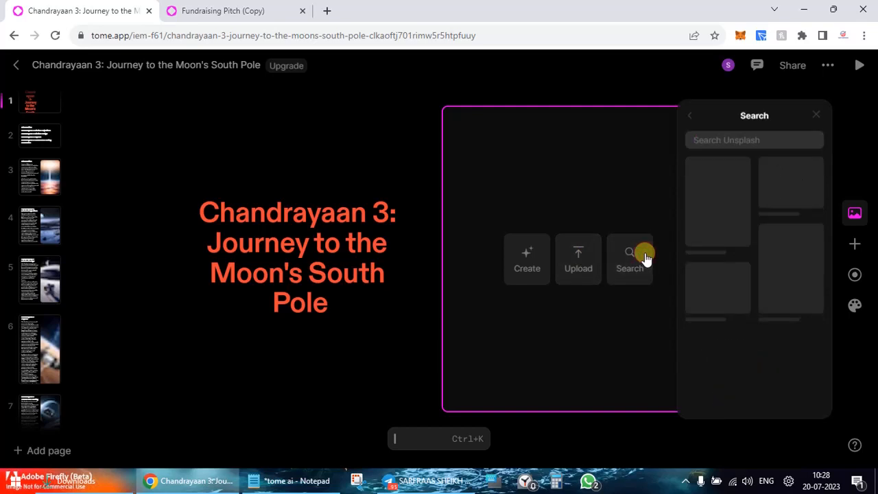
pyautogui.write('chandrayan 3')
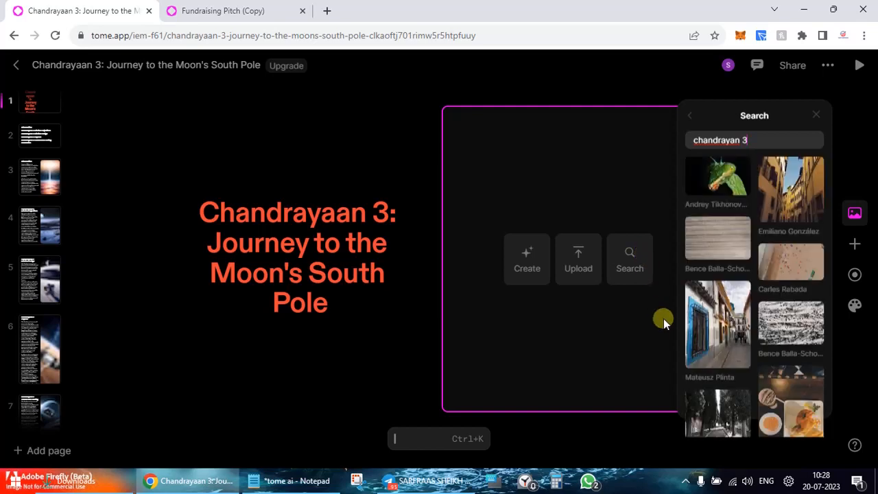
pyautogui.scroll(-3)
pyautogui.write('a')
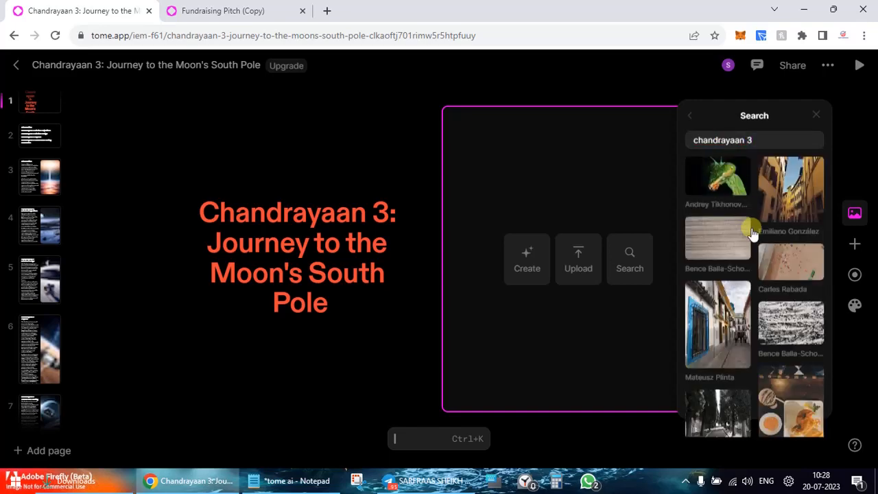
pyautogui.scroll(-3)
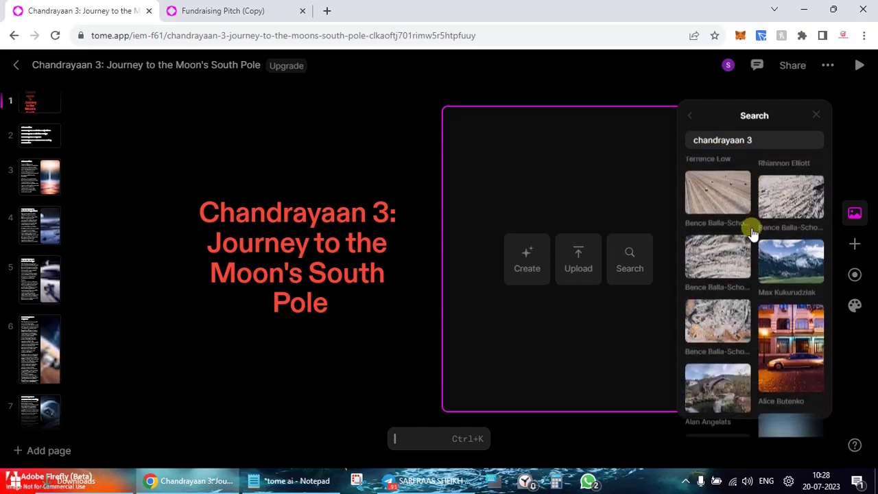
pyautogui.scroll(-3)
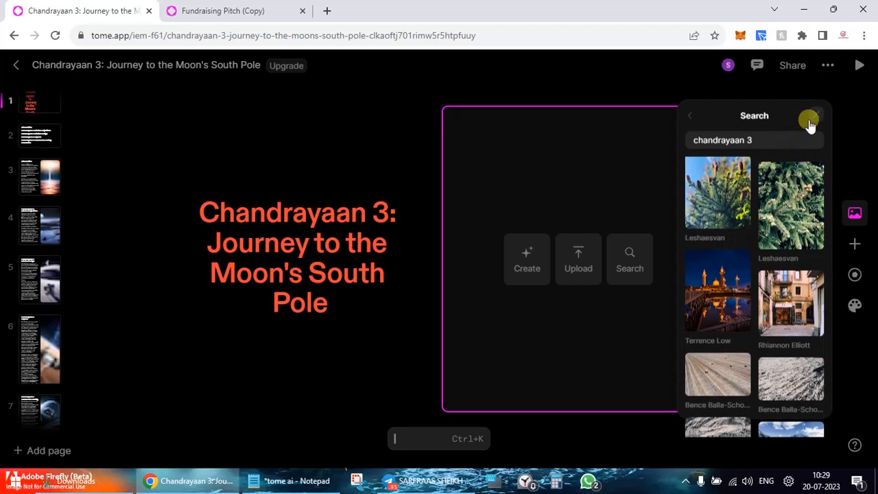
pyautogui.click(809, 123)
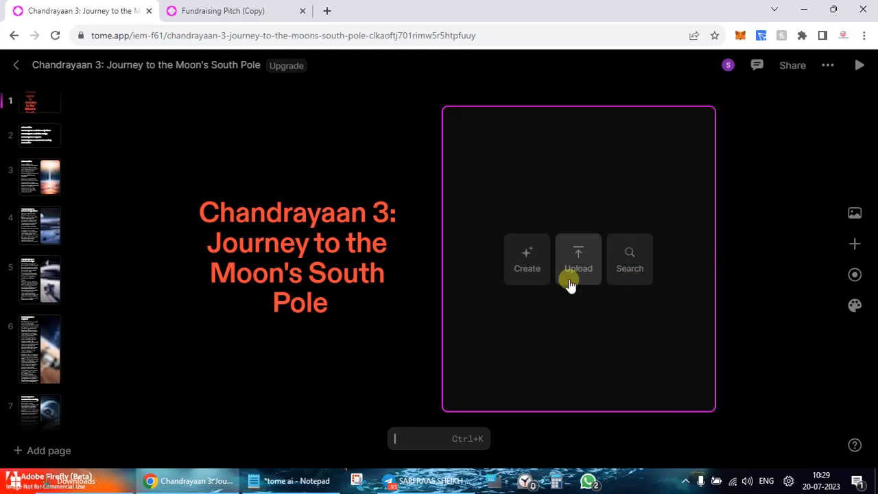
# Generate an AI image from 'Create a image of rocket launch' and place one result
pyautogui.click(526, 258)
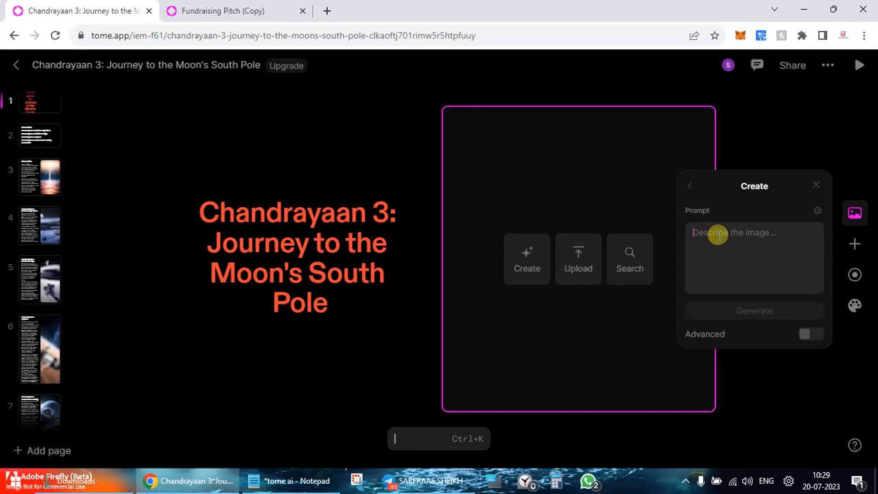
pyautogui.write('Create a')
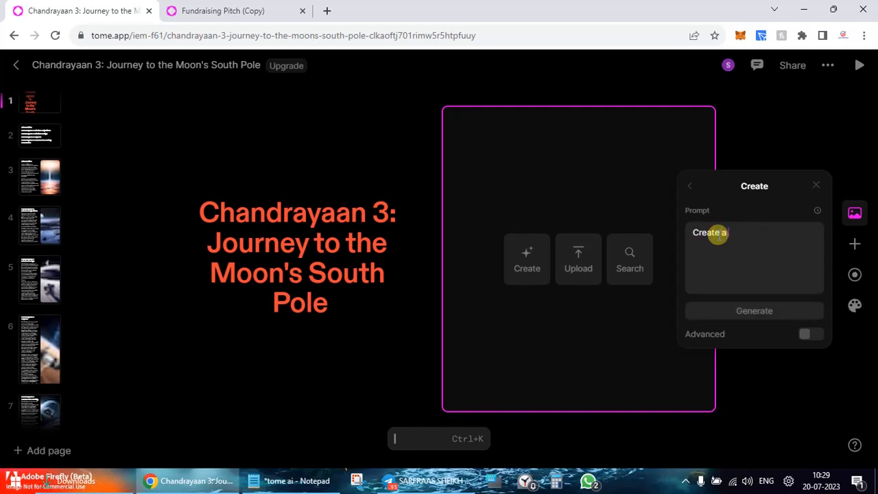
pyautogui.write('image of')
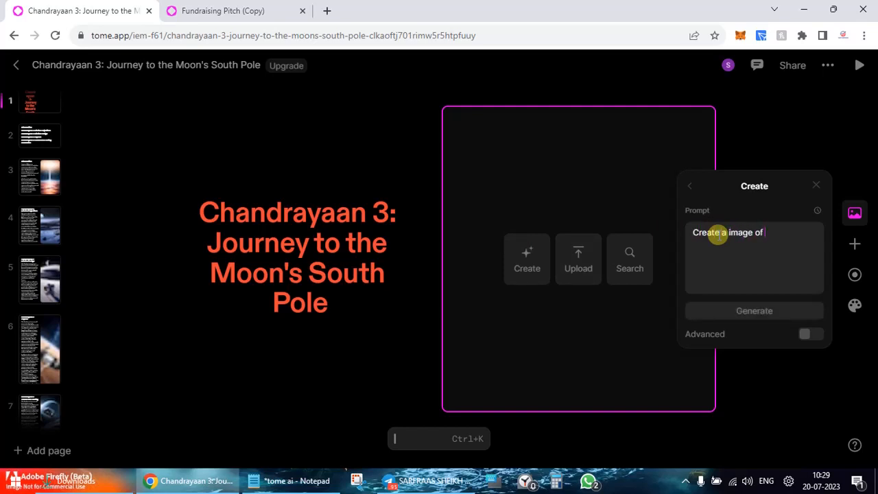
pyautogui.write('r')
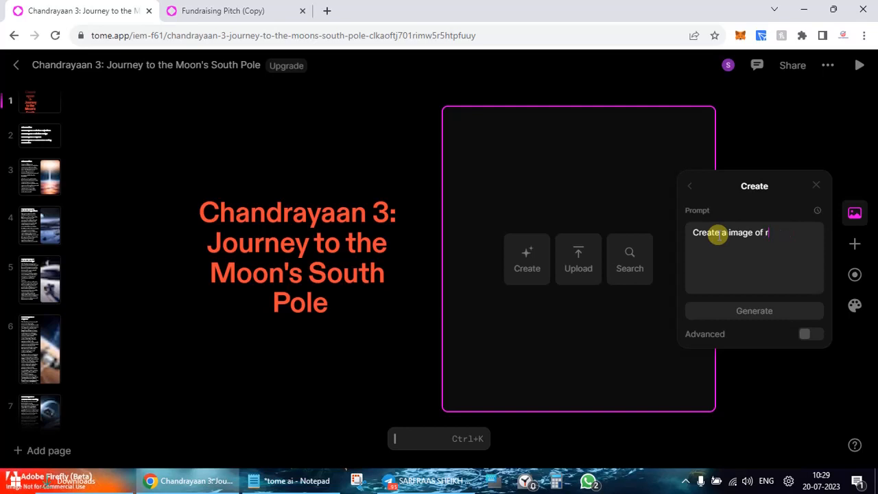
pyautogui.write('ocket launch')
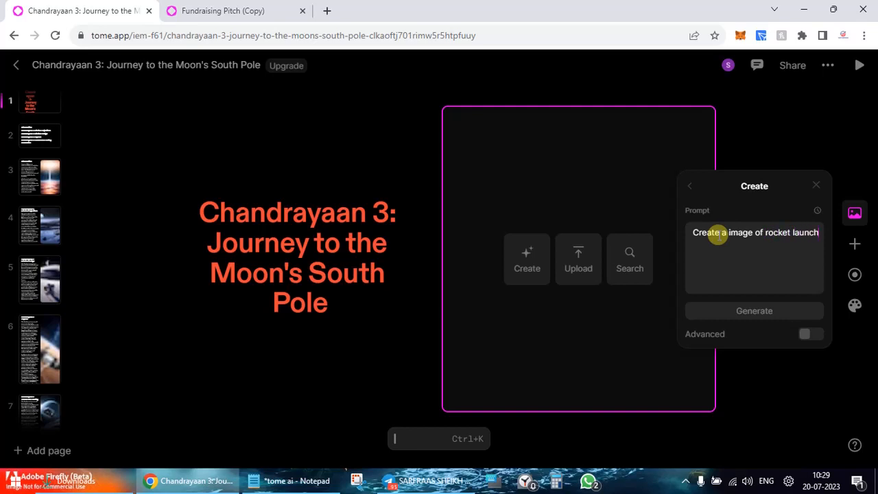
pyautogui.moveTo(733, 310)
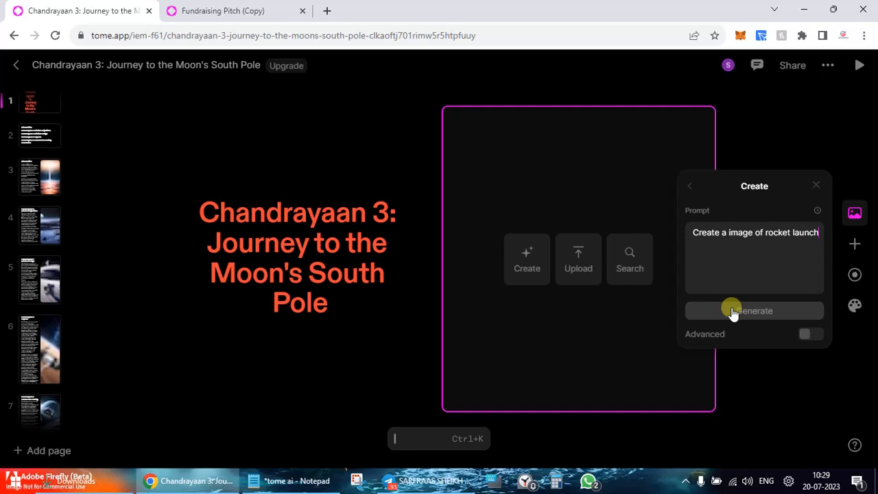
pyautogui.click(754, 310)
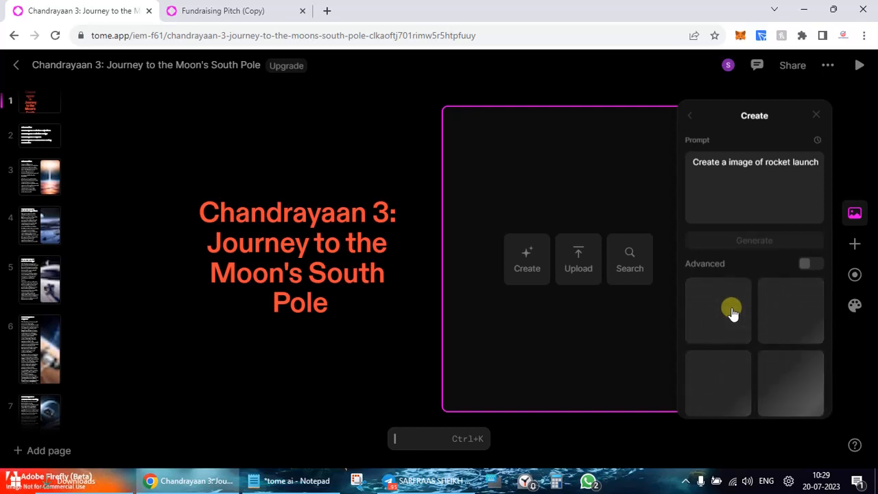
pyautogui.click(753, 240)
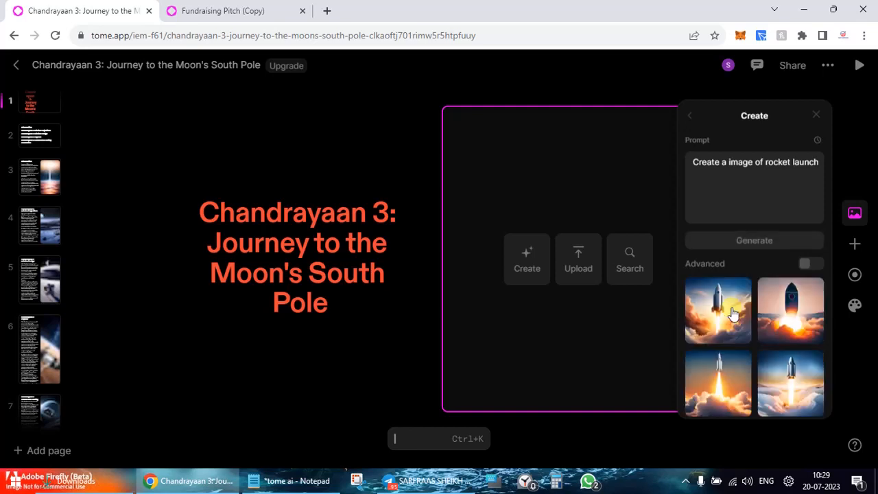
pyautogui.click(718, 310)
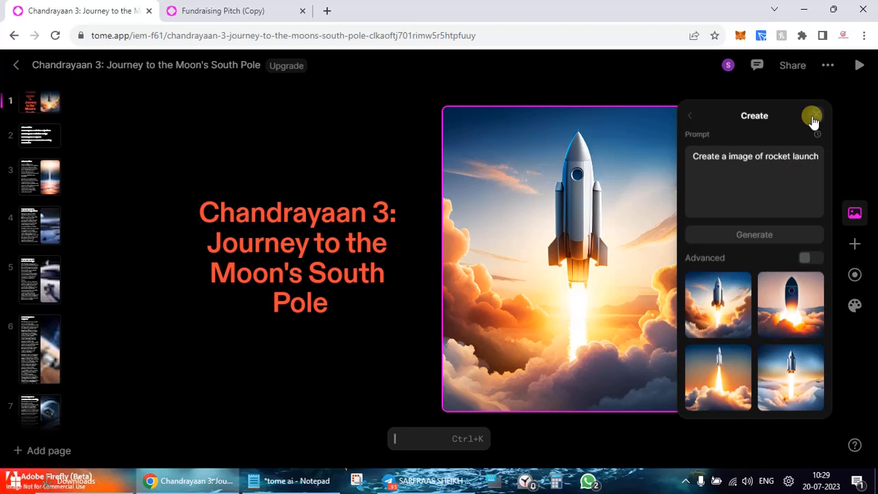
pyautogui.click(690, 115)
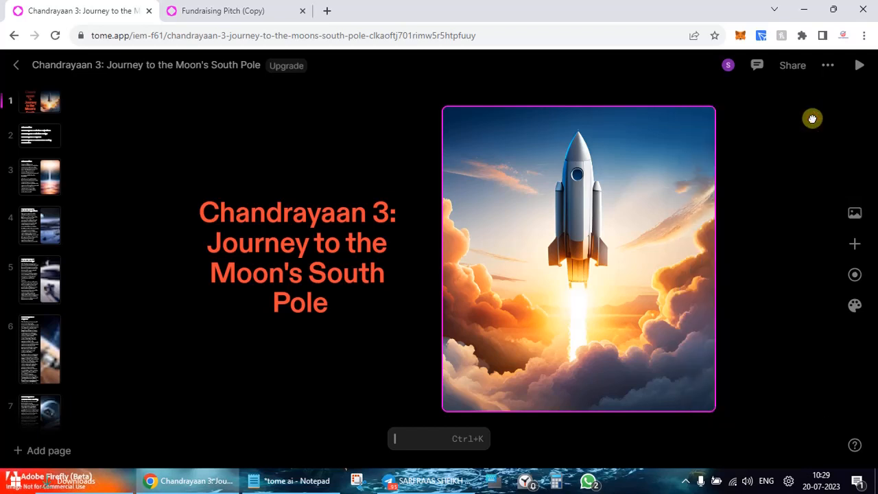
pyautogui.moveTo(609, 257)
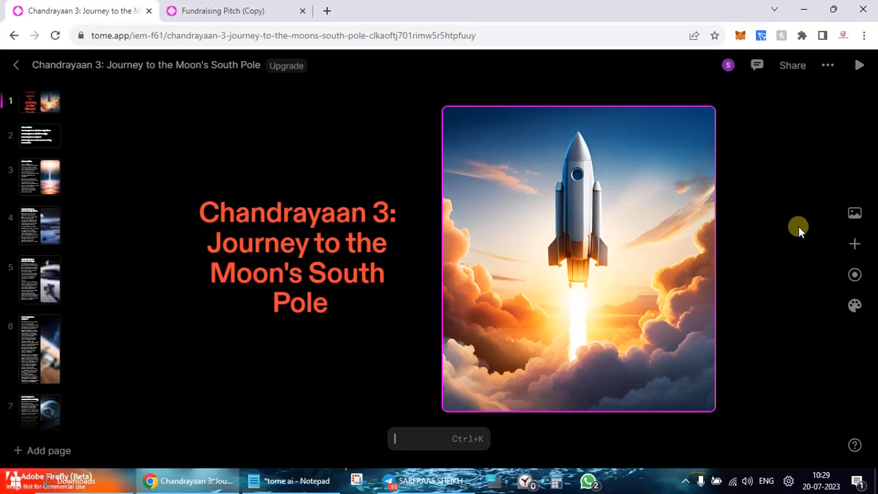
pyautogui.moveTo(854, 213)
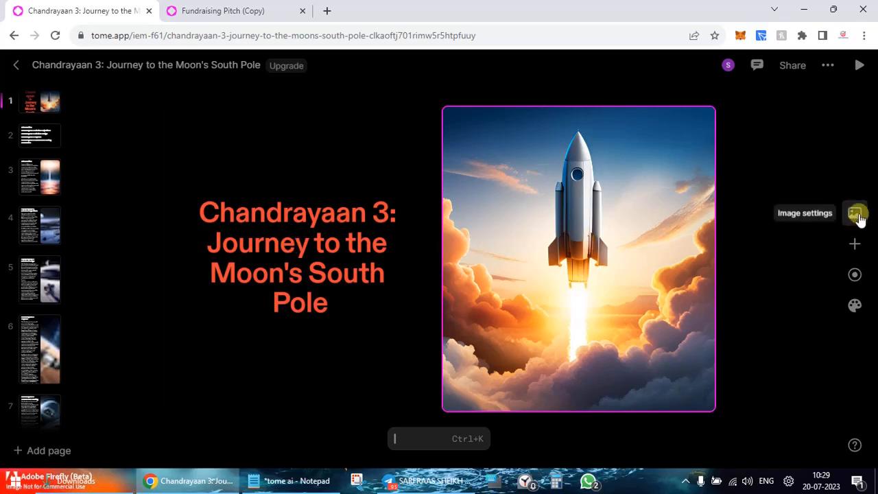
pyautogui.click(859, 213)
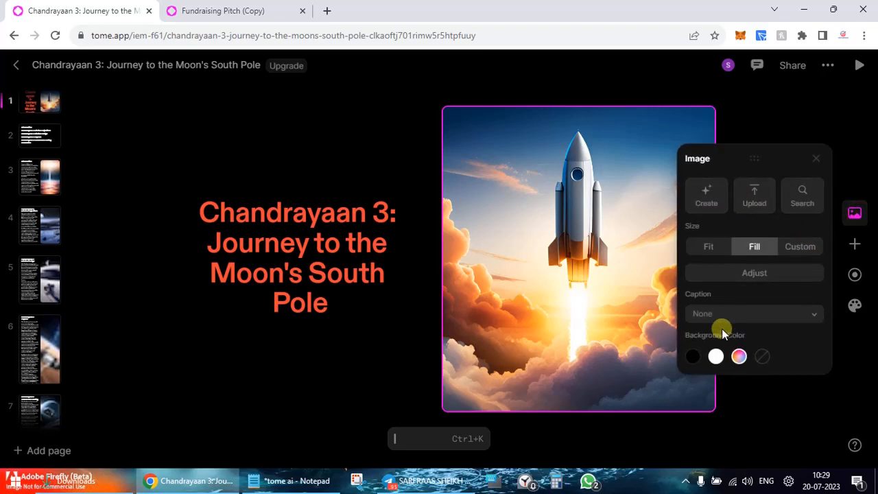
pyautogui.moveTo(853, 180)
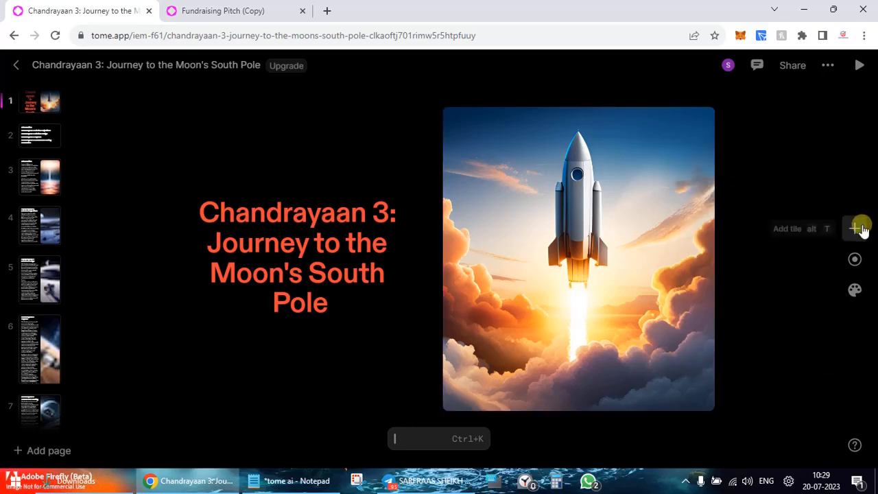
pyautogui.click(859, 228)
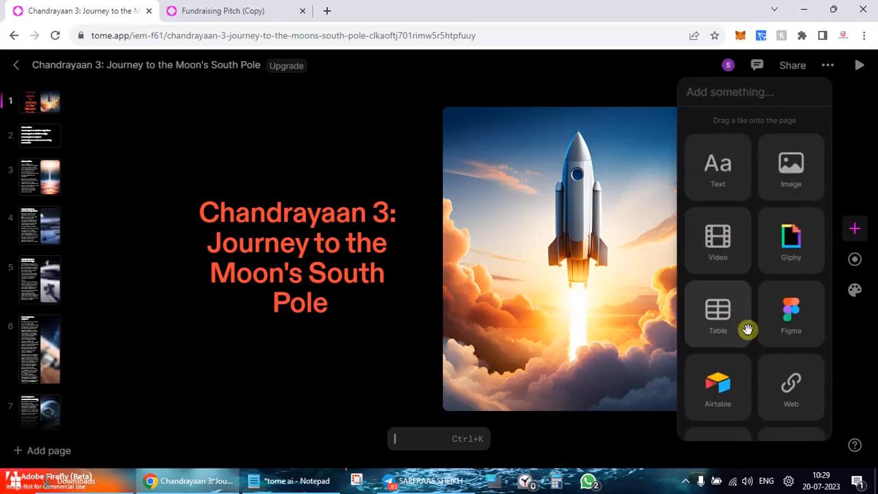
pyautogui.scroll(-3)
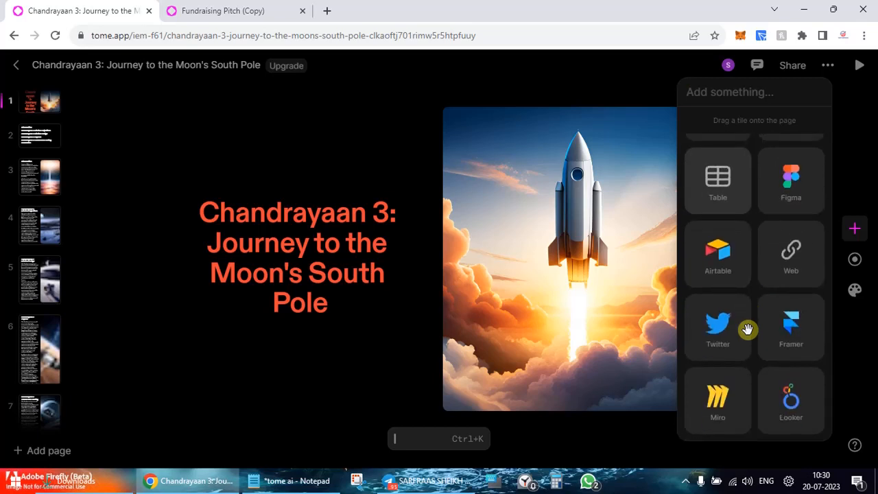
pyautogui.moveTo(870, 334)
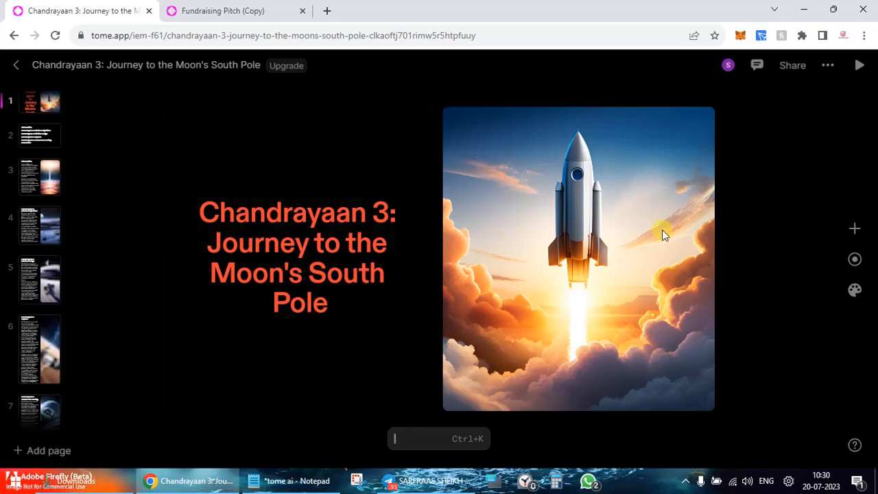
pyautogui.moveTo(855, 259)
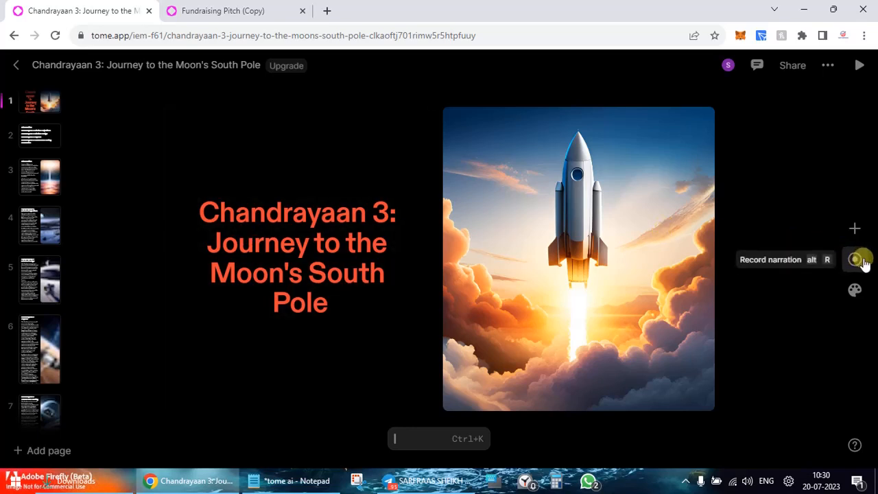
# Go to page 2 and view the Record narration camera and microphone options
pyautogui.click(39, 135)
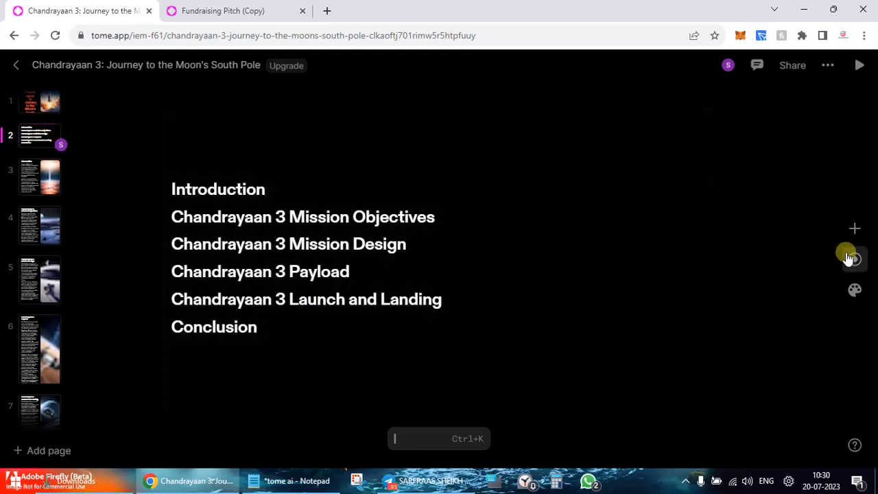
pyautogui.click(853, 258)
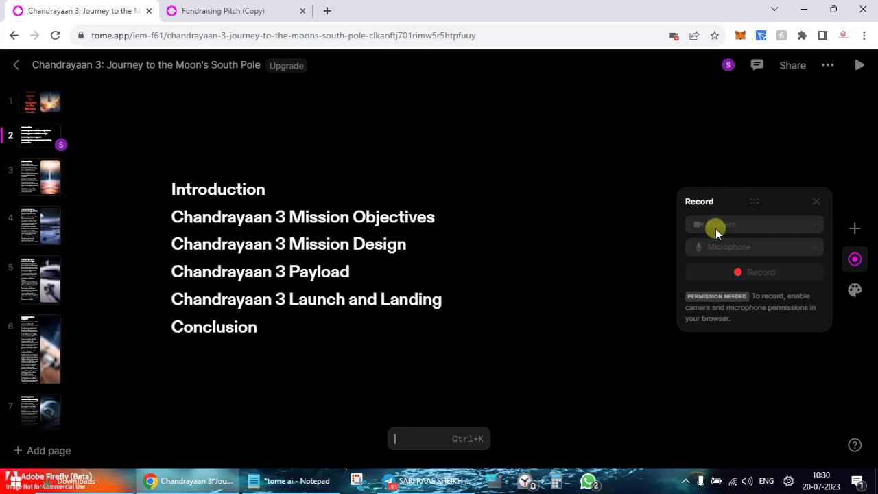
pyautogui.moveTo(720, 241)
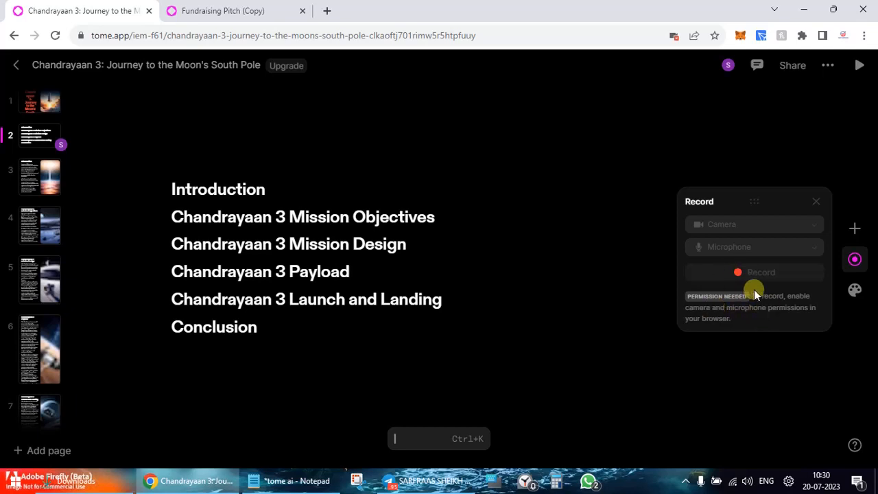
pyautogui.moveTo(735, 308)
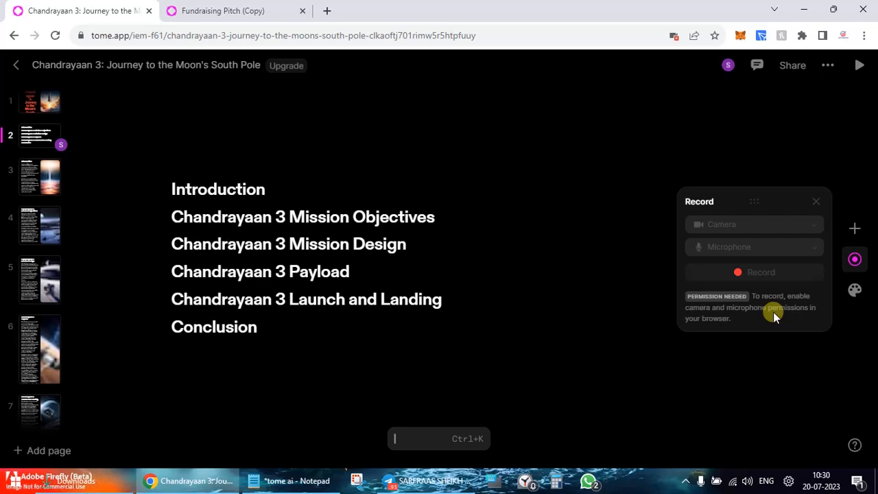
pyautogui.moveTo(815, 204)
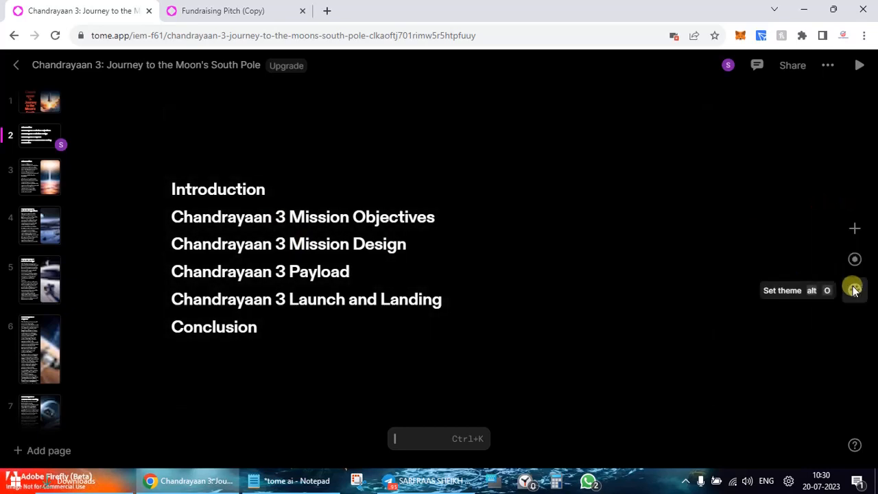
# Try the Creme and Canary themes, then settle on the Ocean theme
pyautogui.click(853, 290)
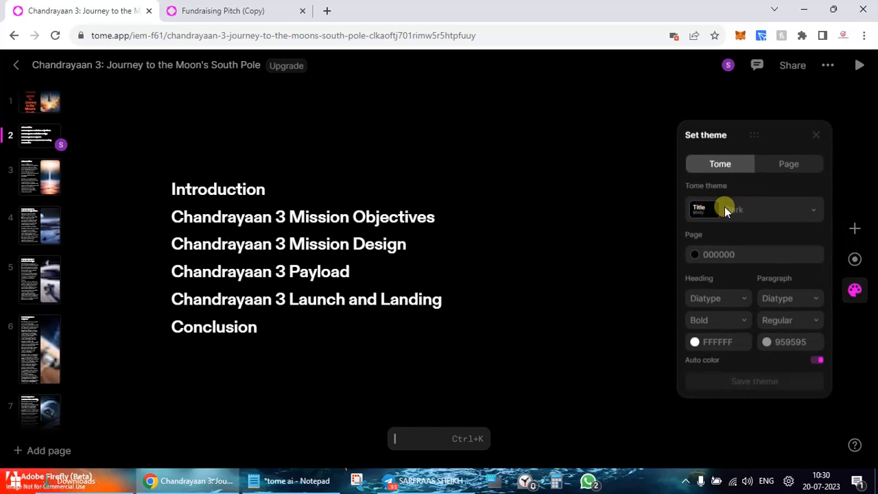
pyautogui.click(754, 209)
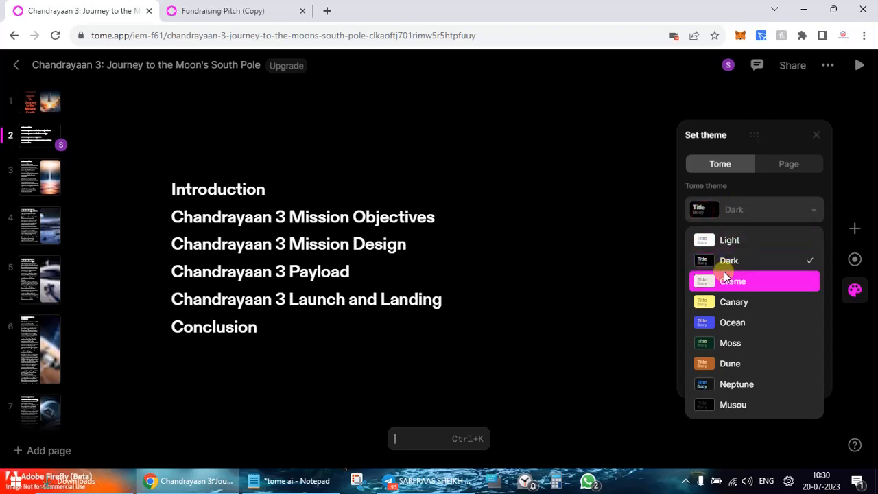
pyautogui.click(732, 280)
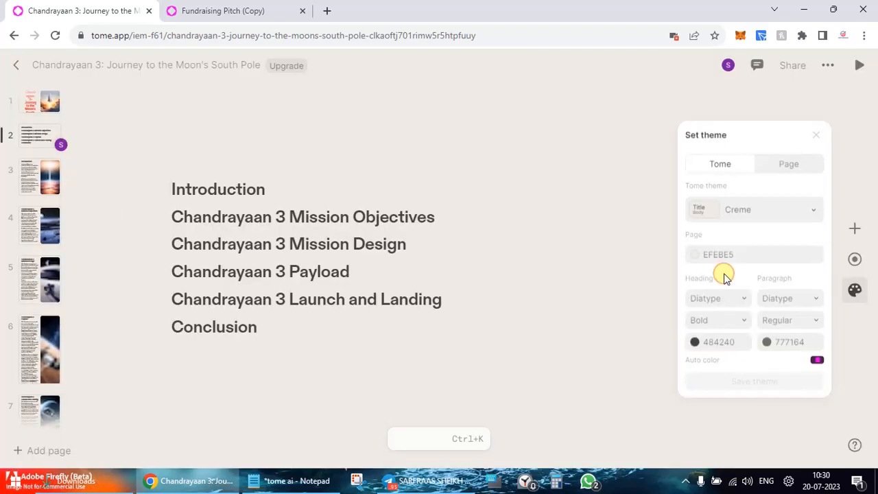
pyautogui.click(769, 210)
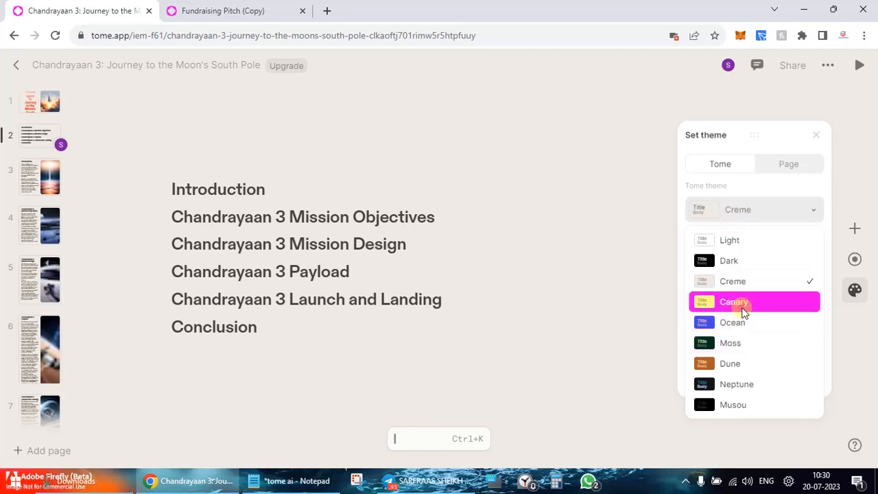
pyautogui.click(743, 302)
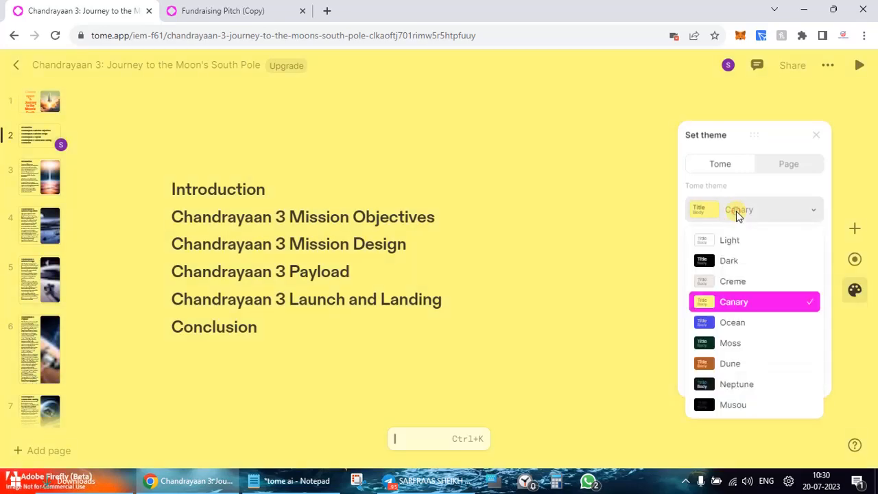
pyautogui.click(732, 322)
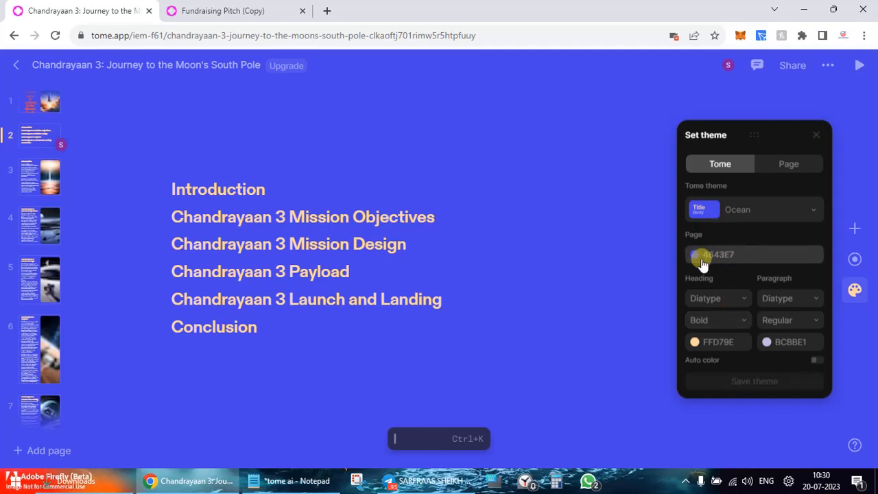
pyautogui.click(695, 255)
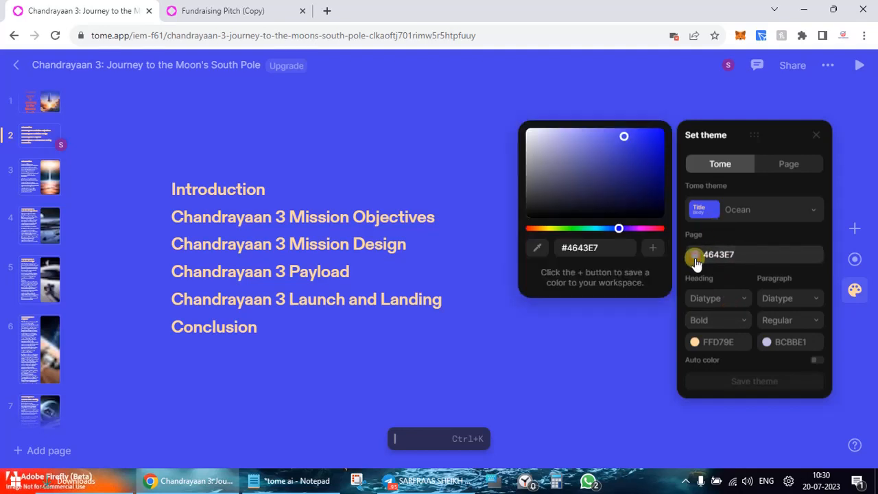
pyautogui.moveTo(728, 298)
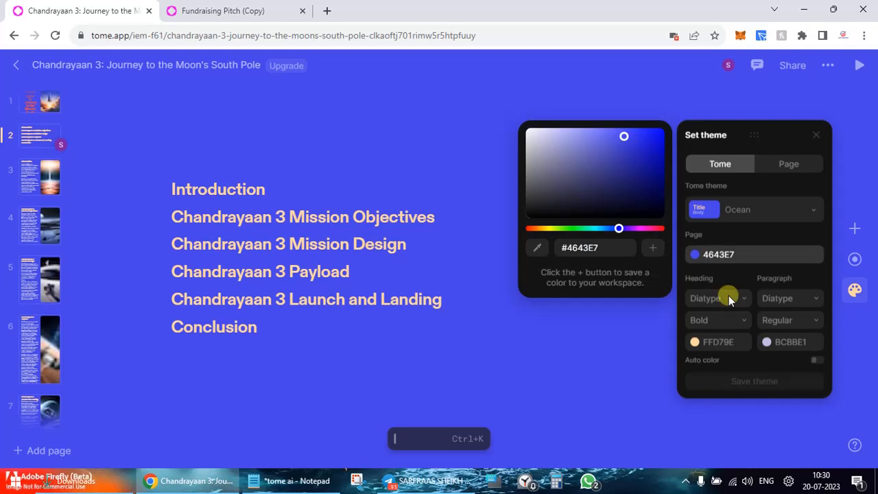
# Change the heading colour from teal 19E2BB to white
pyautogui.click(717, 342)
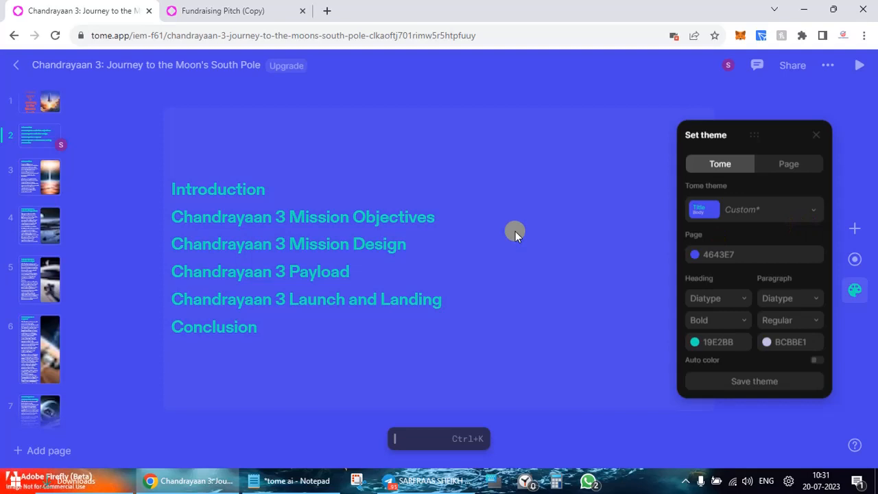
pyautogui.moveTo(247, 226)
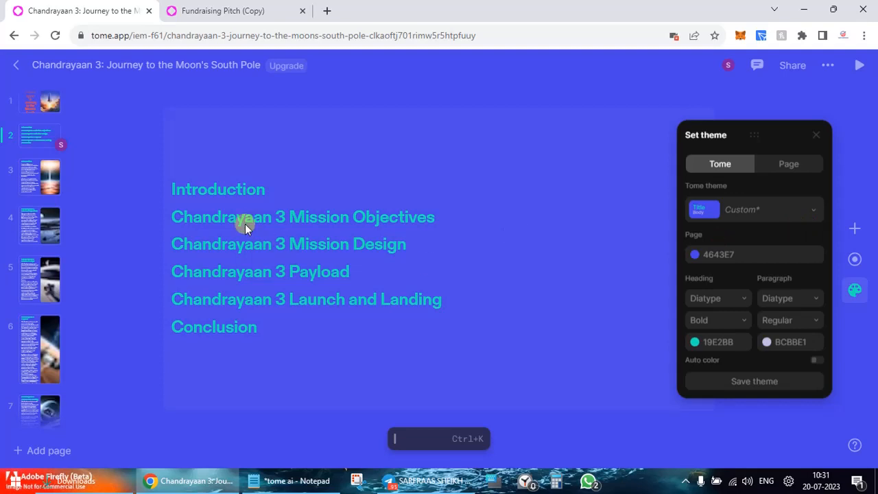
pyautogui.moveTo(833, 358)
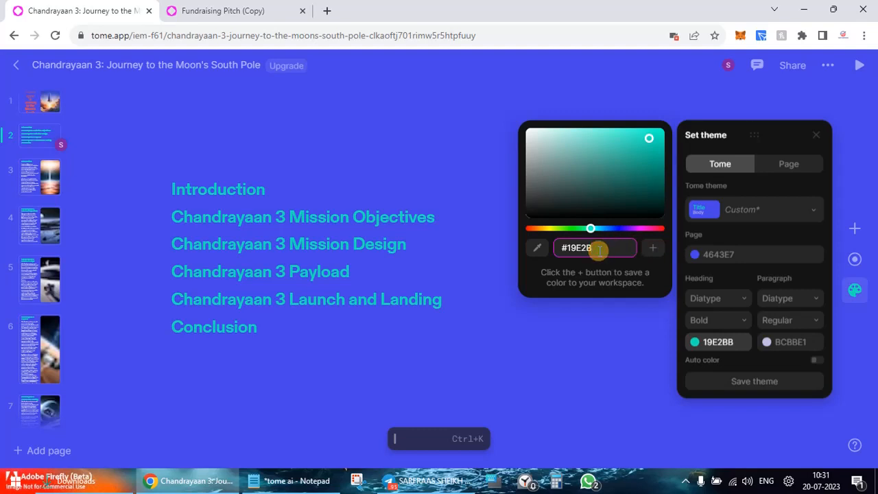
pyautogui.press('Backspace')
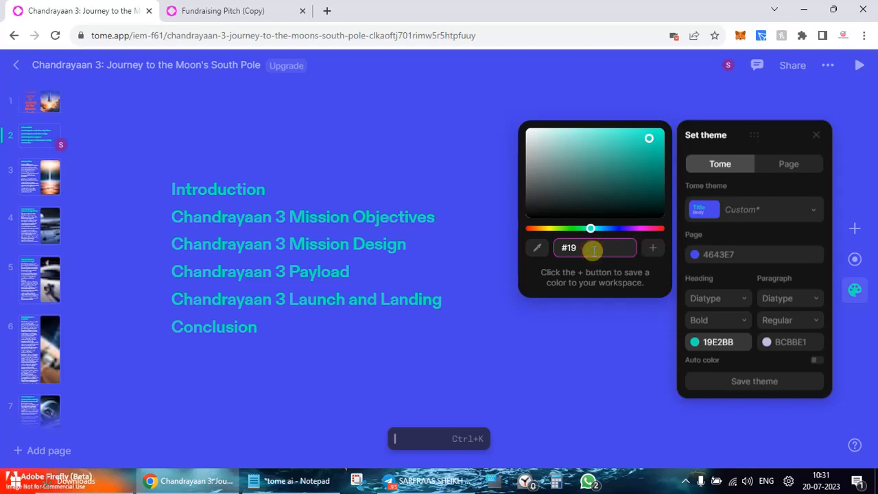
pyautogui.press('Backspace')
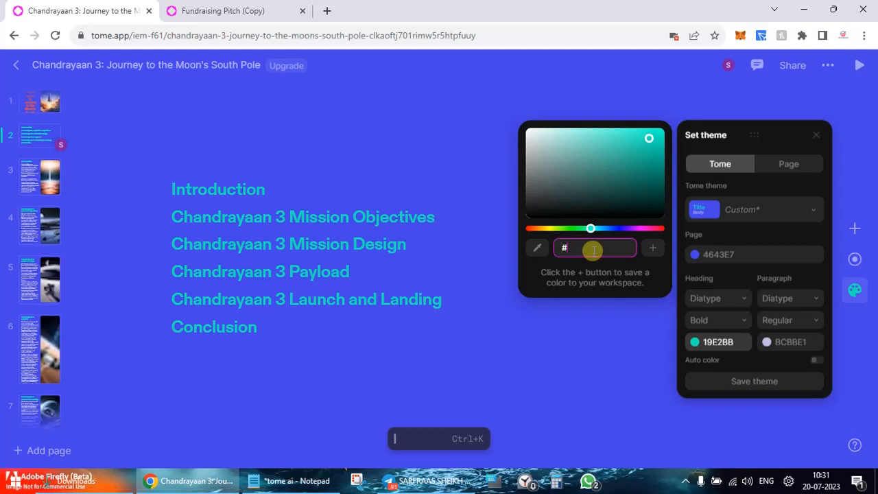
pyautogui.write('E')
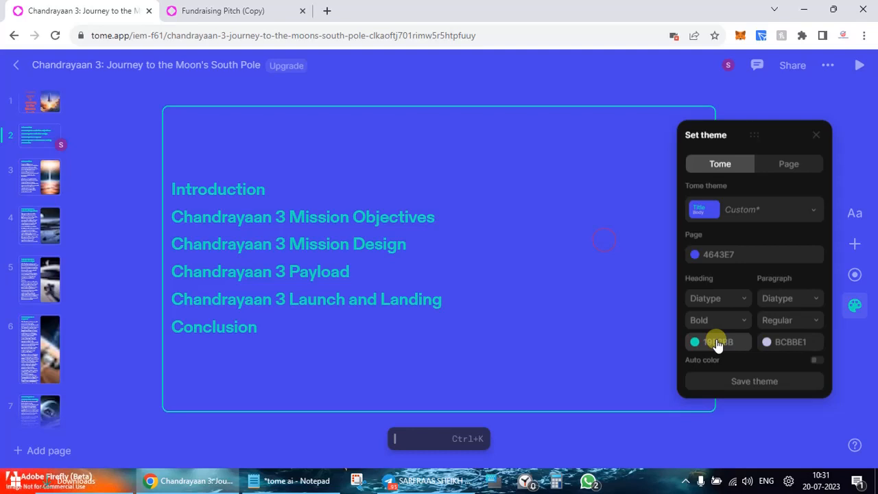
pyautogui.click(718, 342)
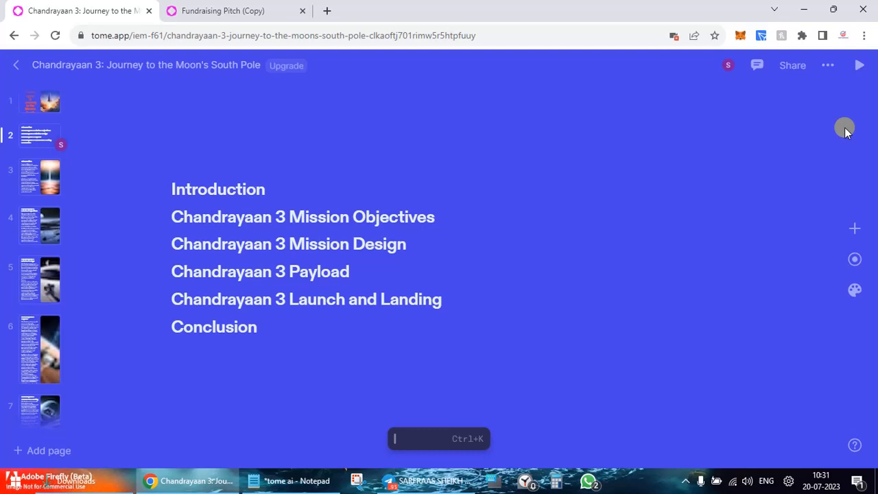
pyautogui.moveTo(855, 304)
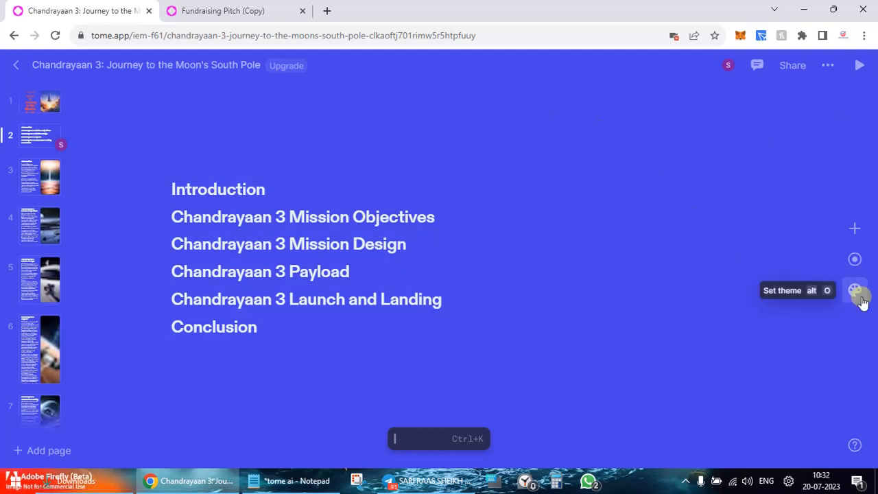
pyautogui.moveTo(14, 67)
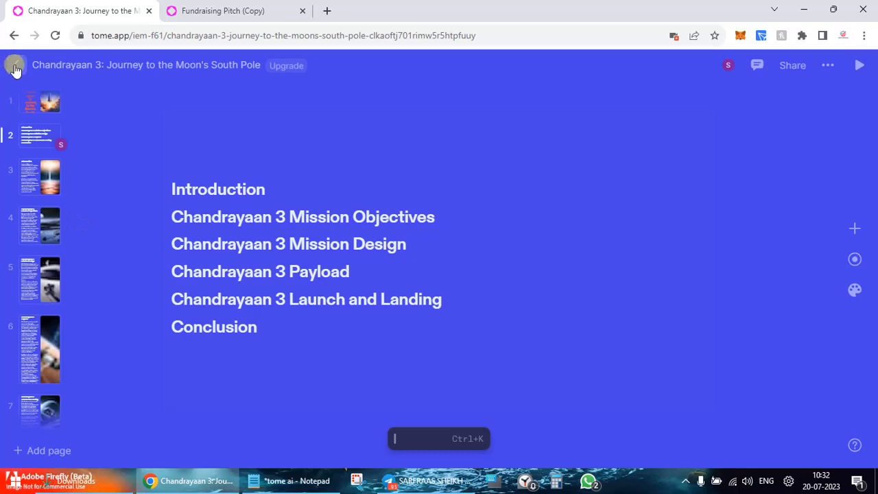
# Return to the home dashboard
pyautogui.click(15, 67)
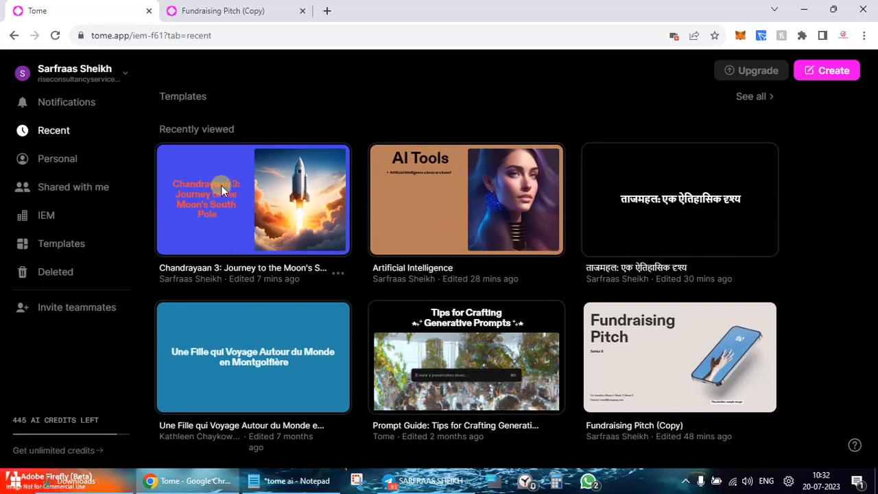
pyautogui.moveTo(660, 200)
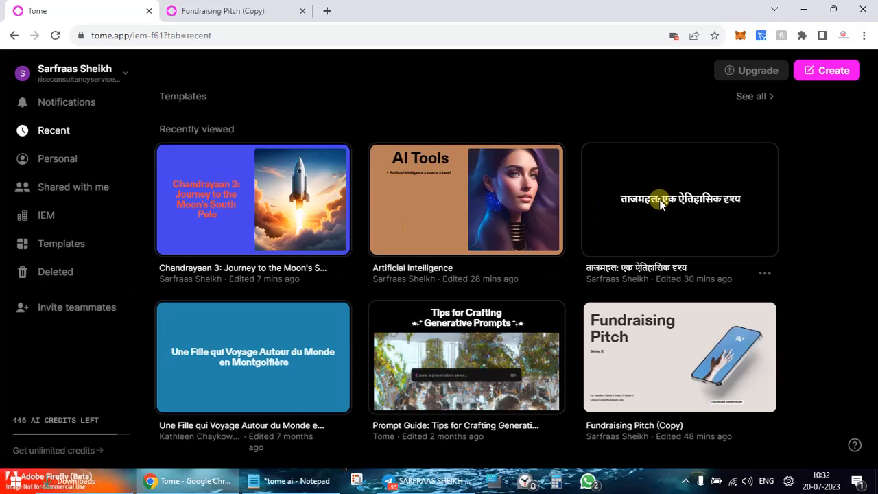
pyautogui.moveTo(469, 184)
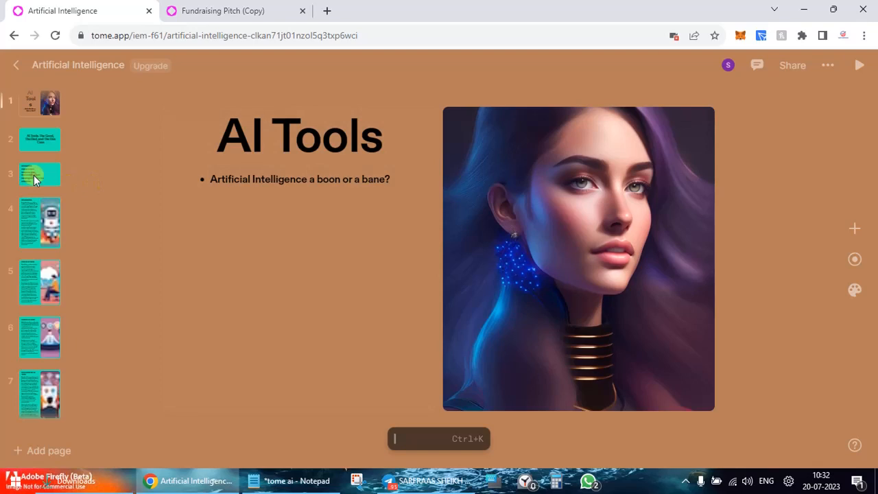
# Open page 3, the agenda, and play its recorded narration
pyautogui.click(39, 173)
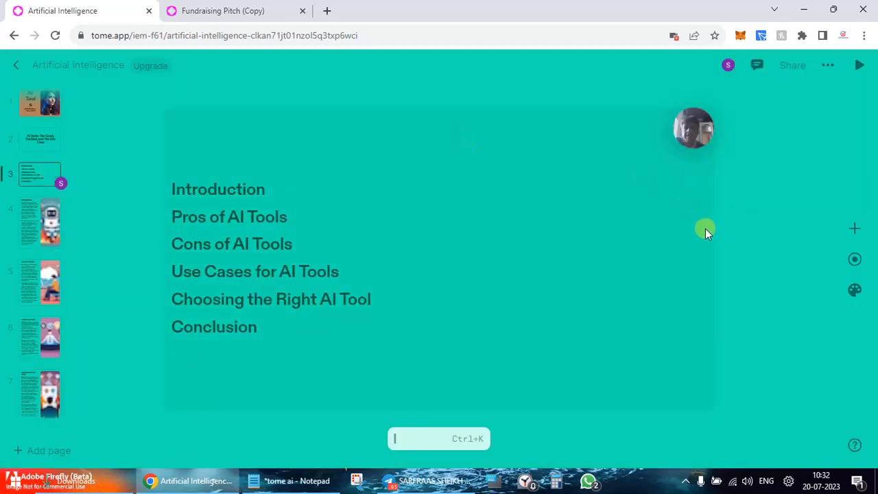
pyautogui.moveTo(391, 213)
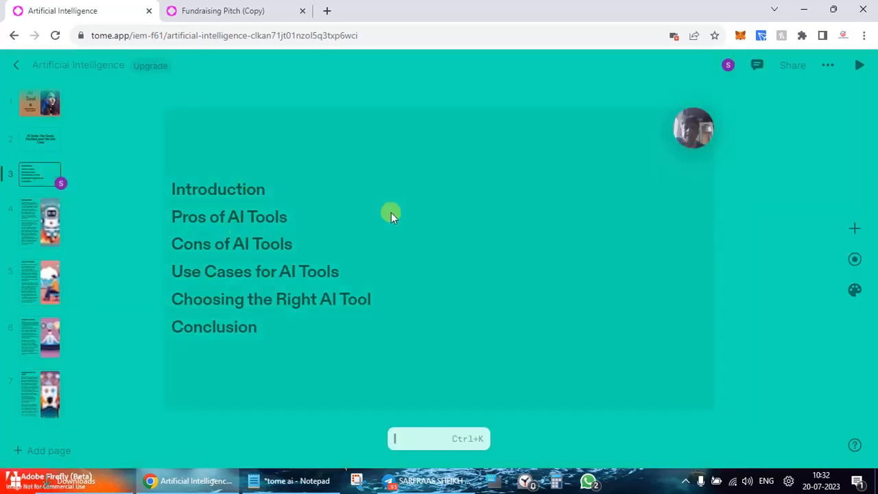
pyautogui.moveTo(872, 219)
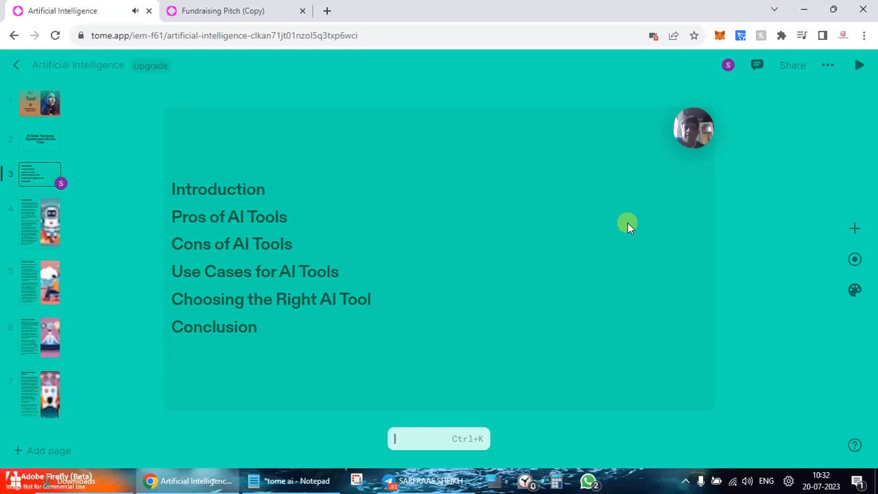
pyautogui.moveTo(714, 141)
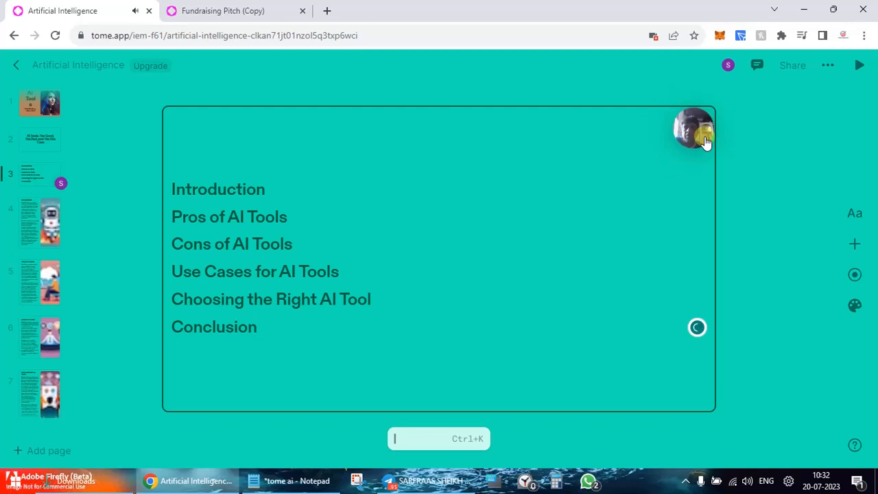
pyautogui.click(858, 66)
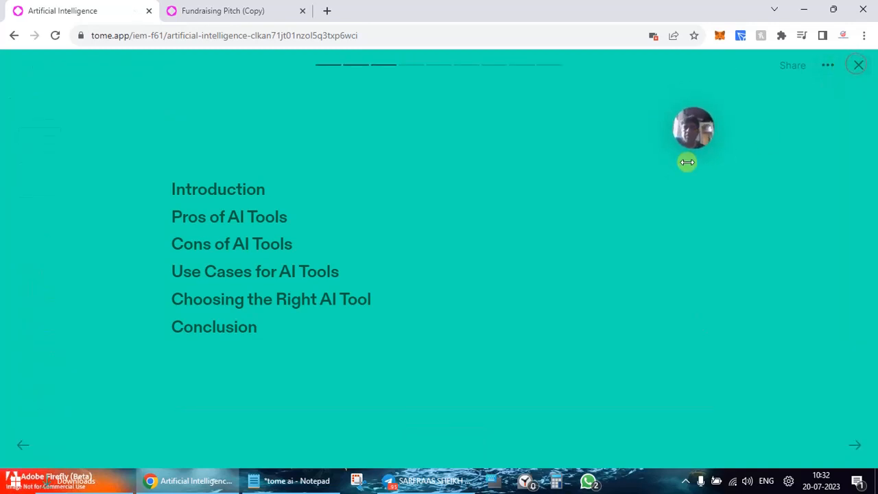
pyautogui.moveTo(691, 130)
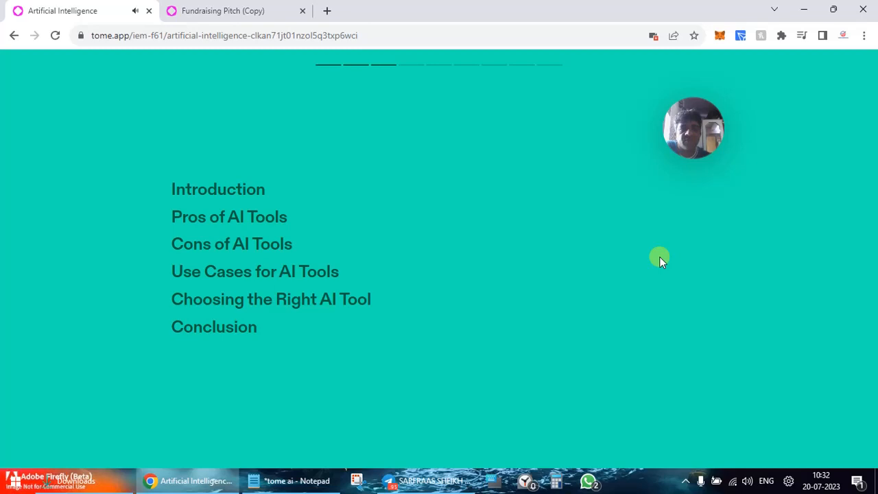
pyautogui.moveTo(666, 259)
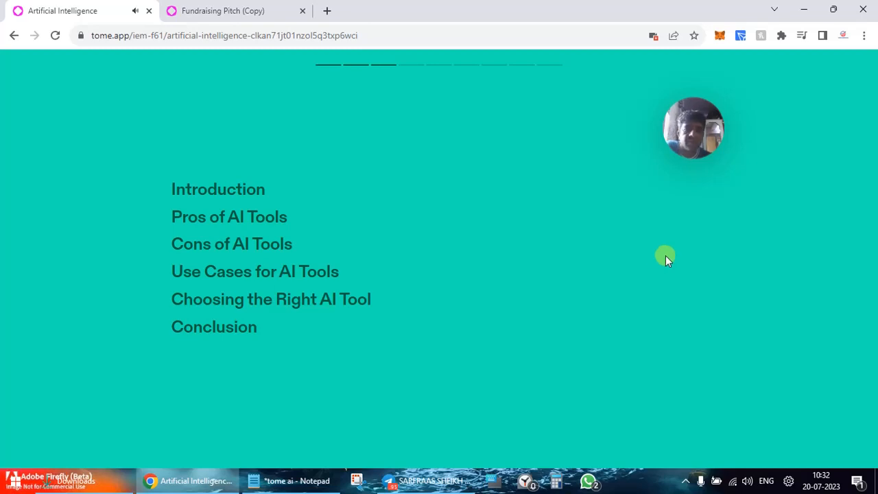
pyautogui.moveTo(678, 227)
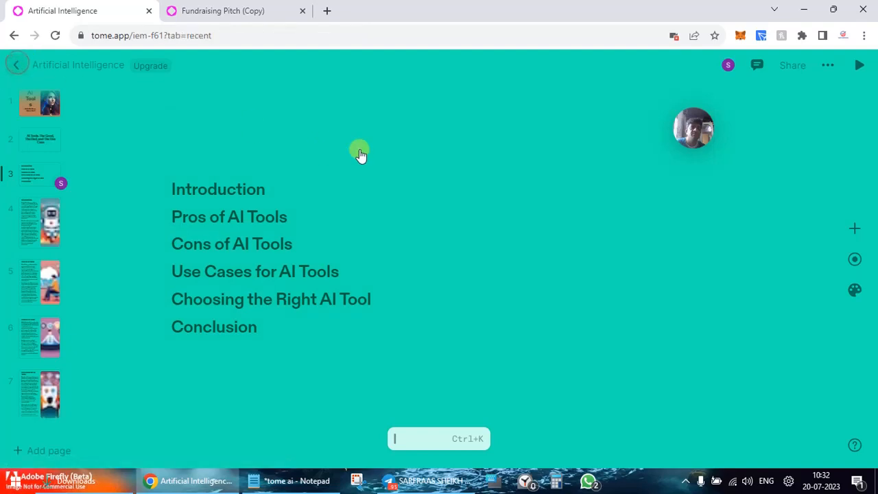
# Return to the dashboard and bring up the Upgrade pricing plans
pyautogui.click(18, 65)
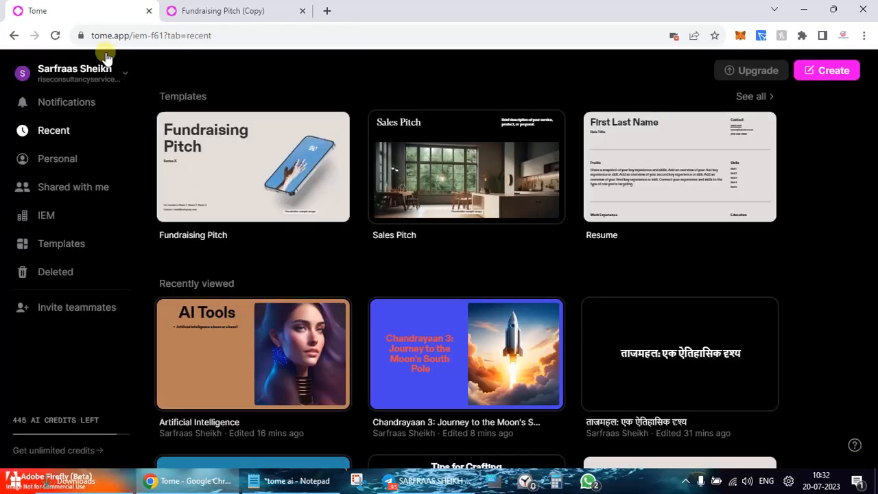
pyautogui.moveTo(473, 249)
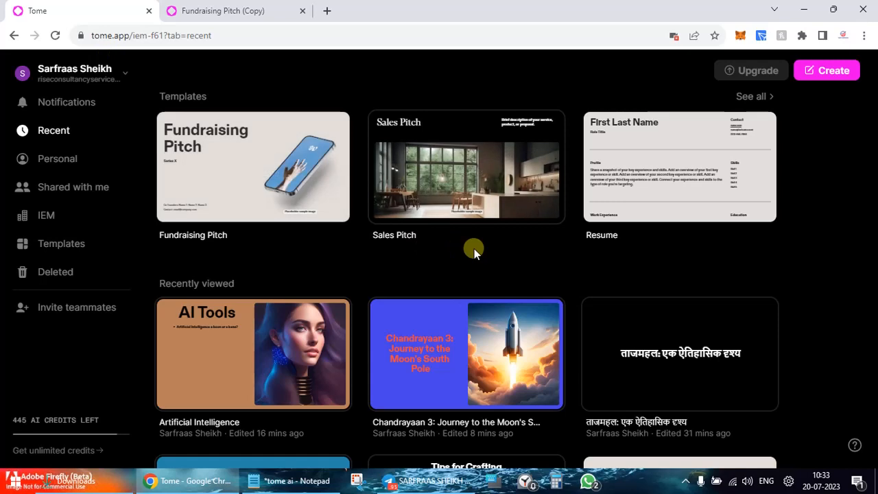
pyautogui.moveTo(328, 228)
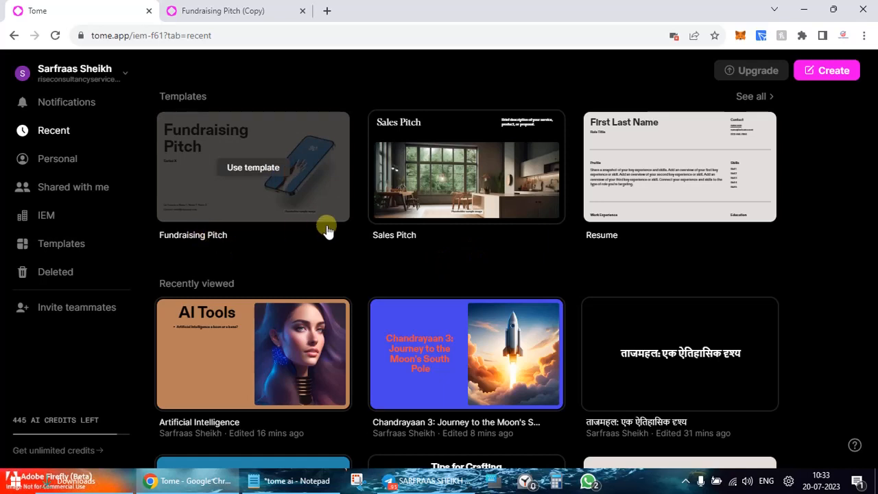
pyautogui.moveTo(43, 429)
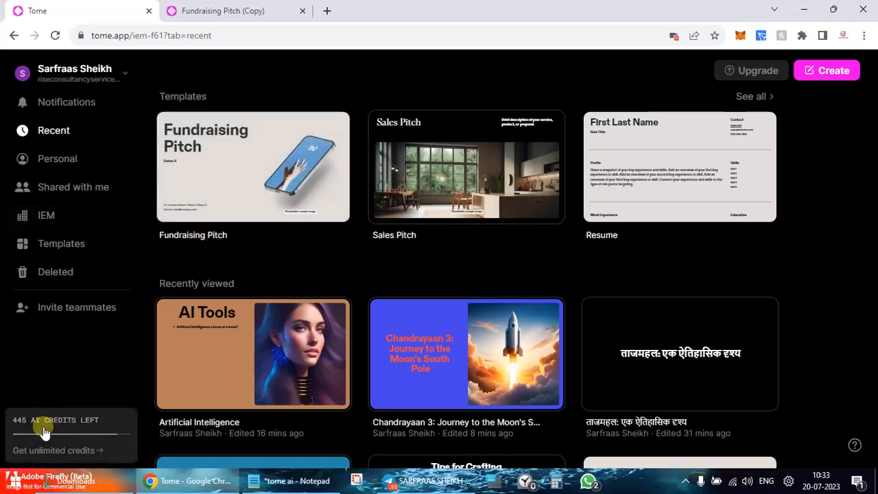
pyautogui.moveTo(20, 432)
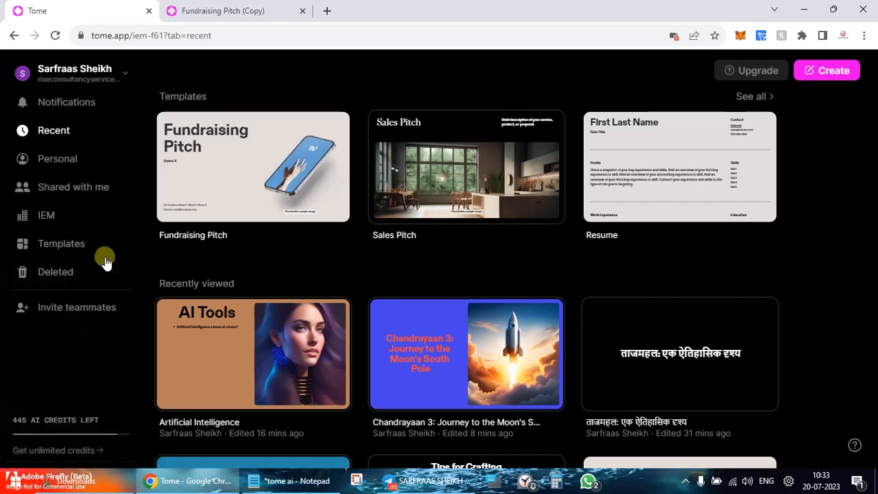
pyautogui.moveTo(734, 120)
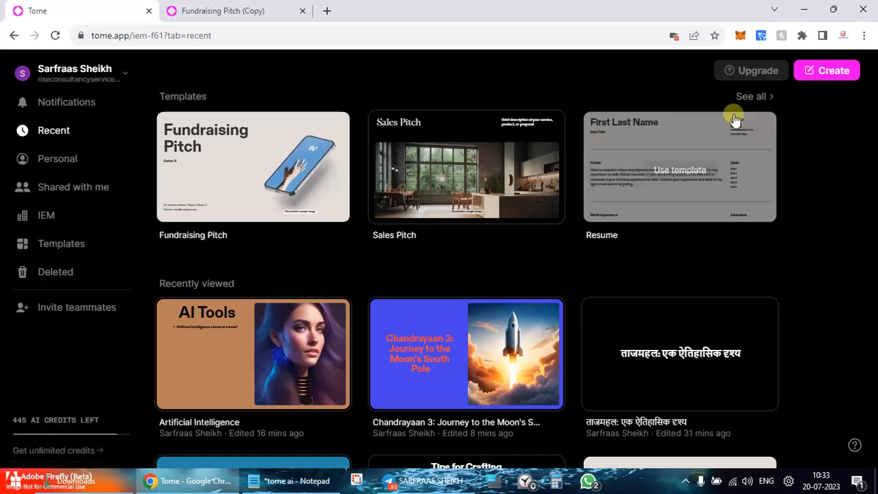
pyautogui.click(751, 70)
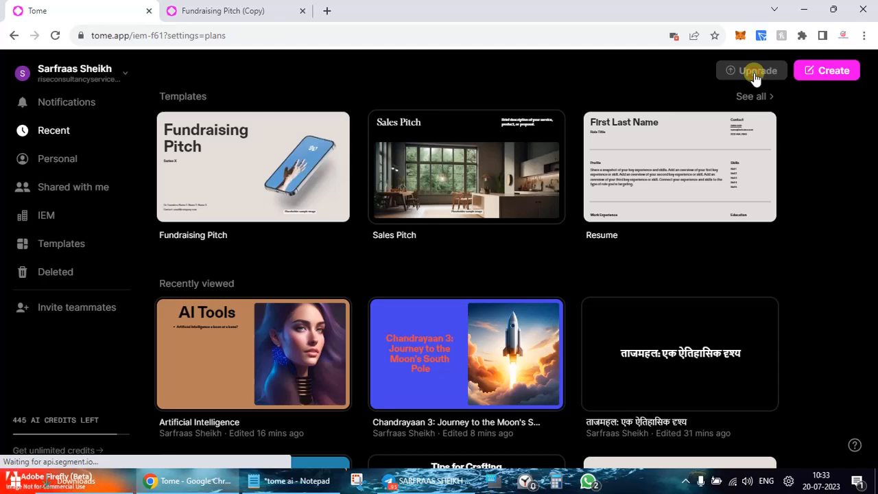
pyautogui.click(751, 70)
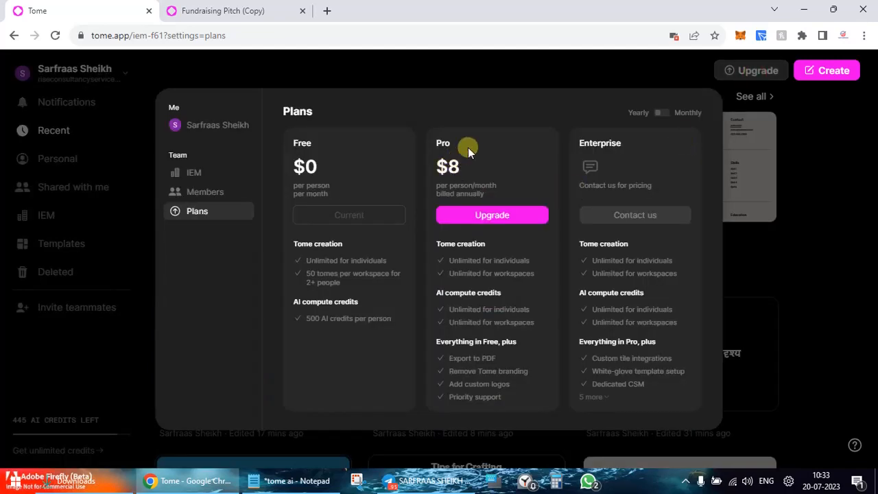
pyautogui.moveTo(424, 166)
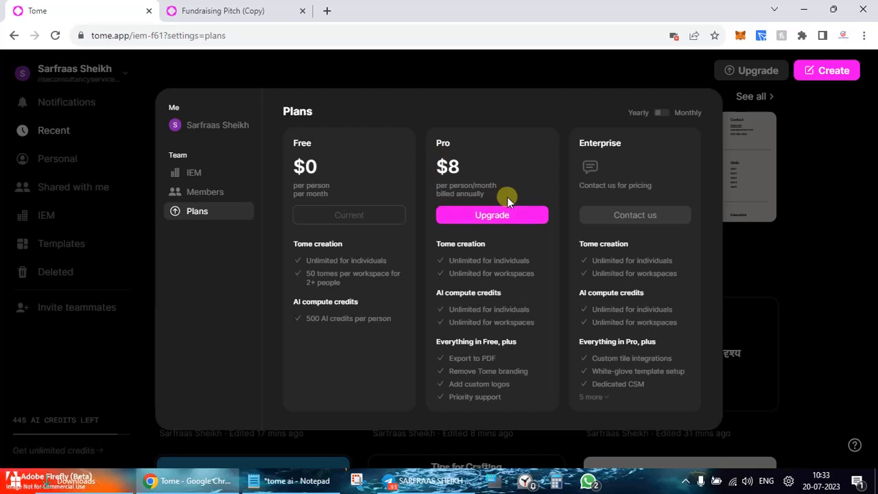
pyautogui.moveTo(511, 236)
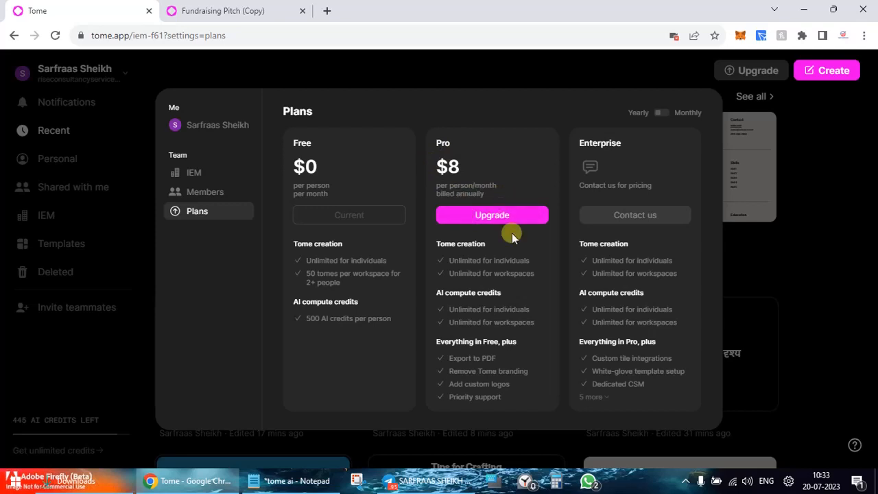
pyautogui.moveTo(507, 93)
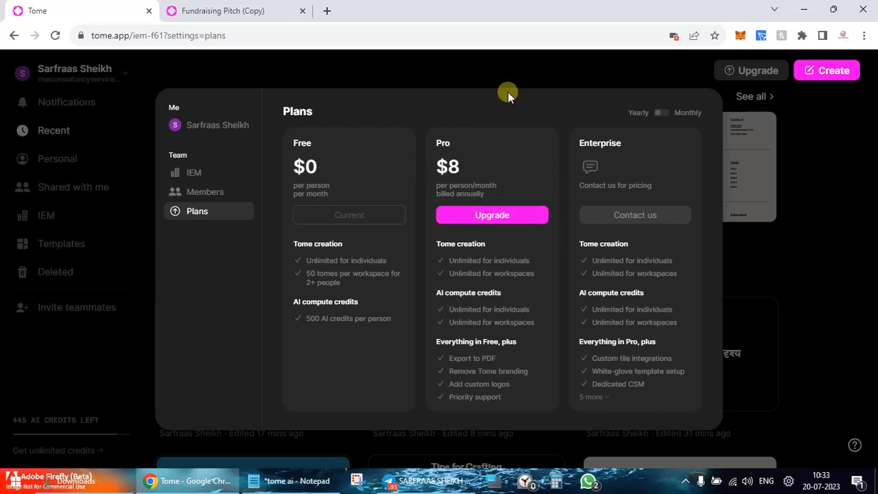
pyautogui.moveTo(606, 245)
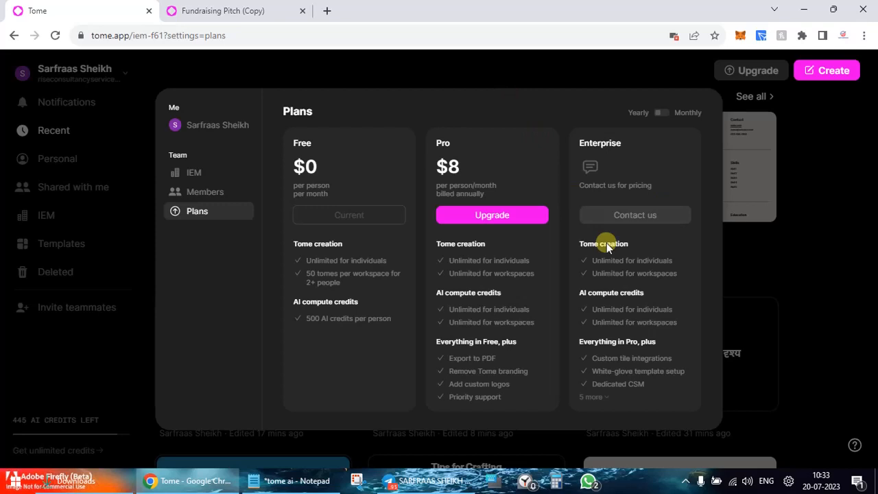
pyautogui.moveTo(785, 284)
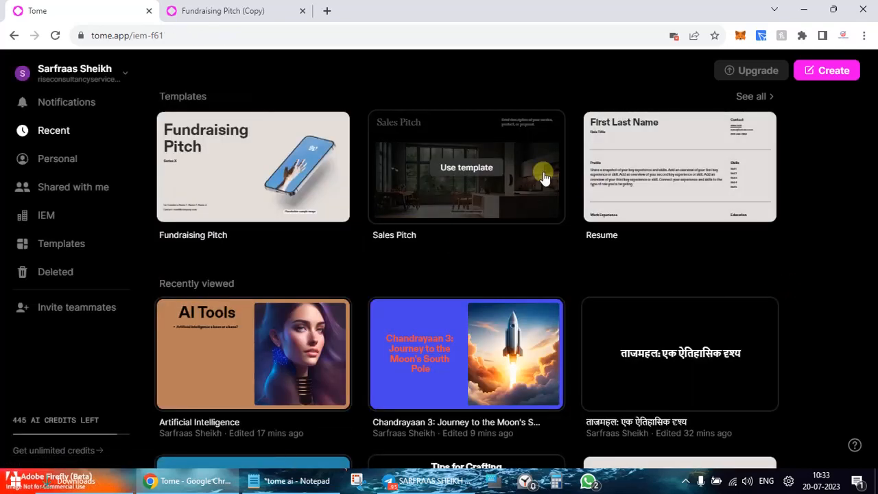
pyautogui.moveTo(401, 259)
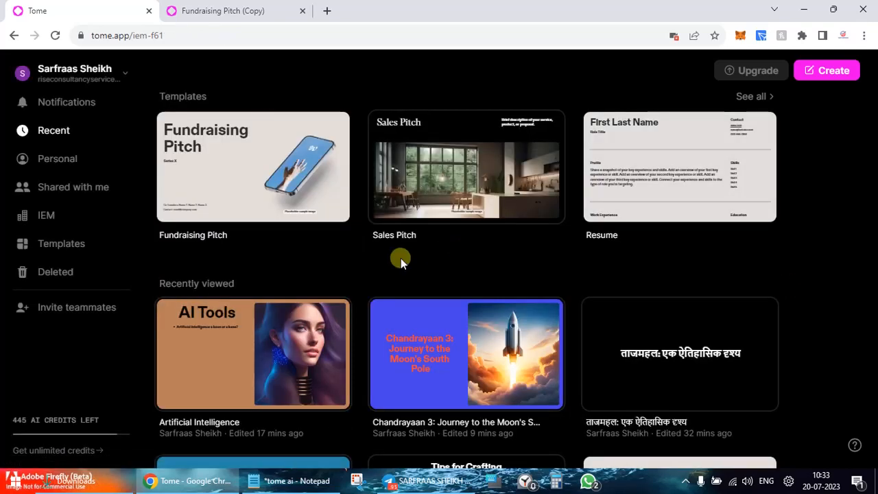